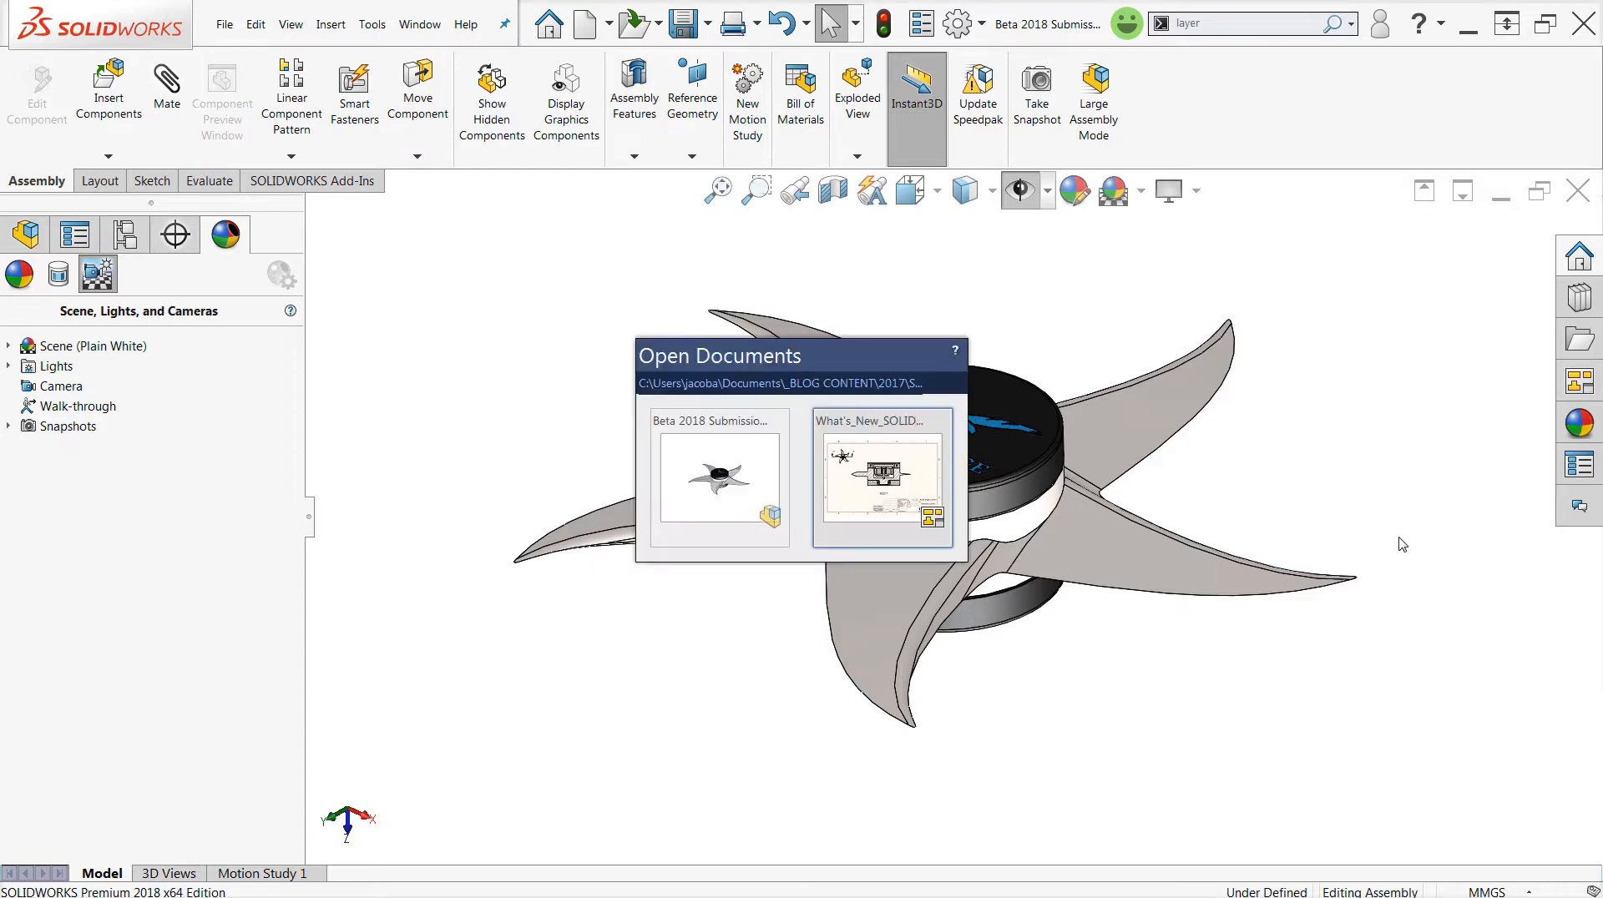
Step: Switch to the What's New drawing showing the Assembly Section sheet with Section A-A at 4:1
click(883, 481)
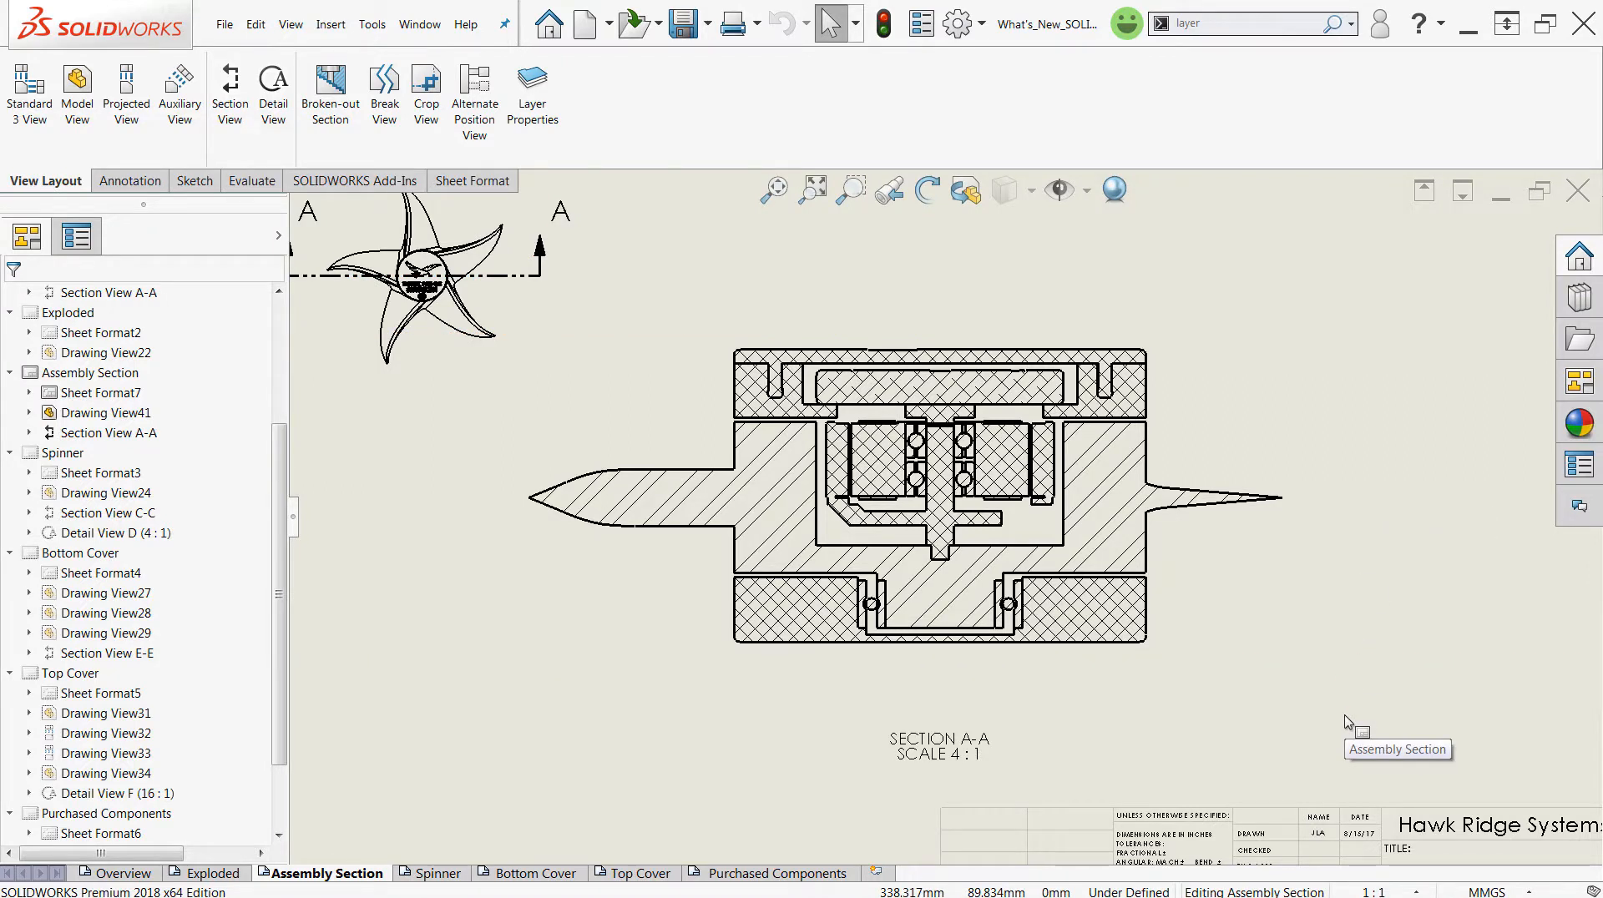
mouse_move(1349, 723)
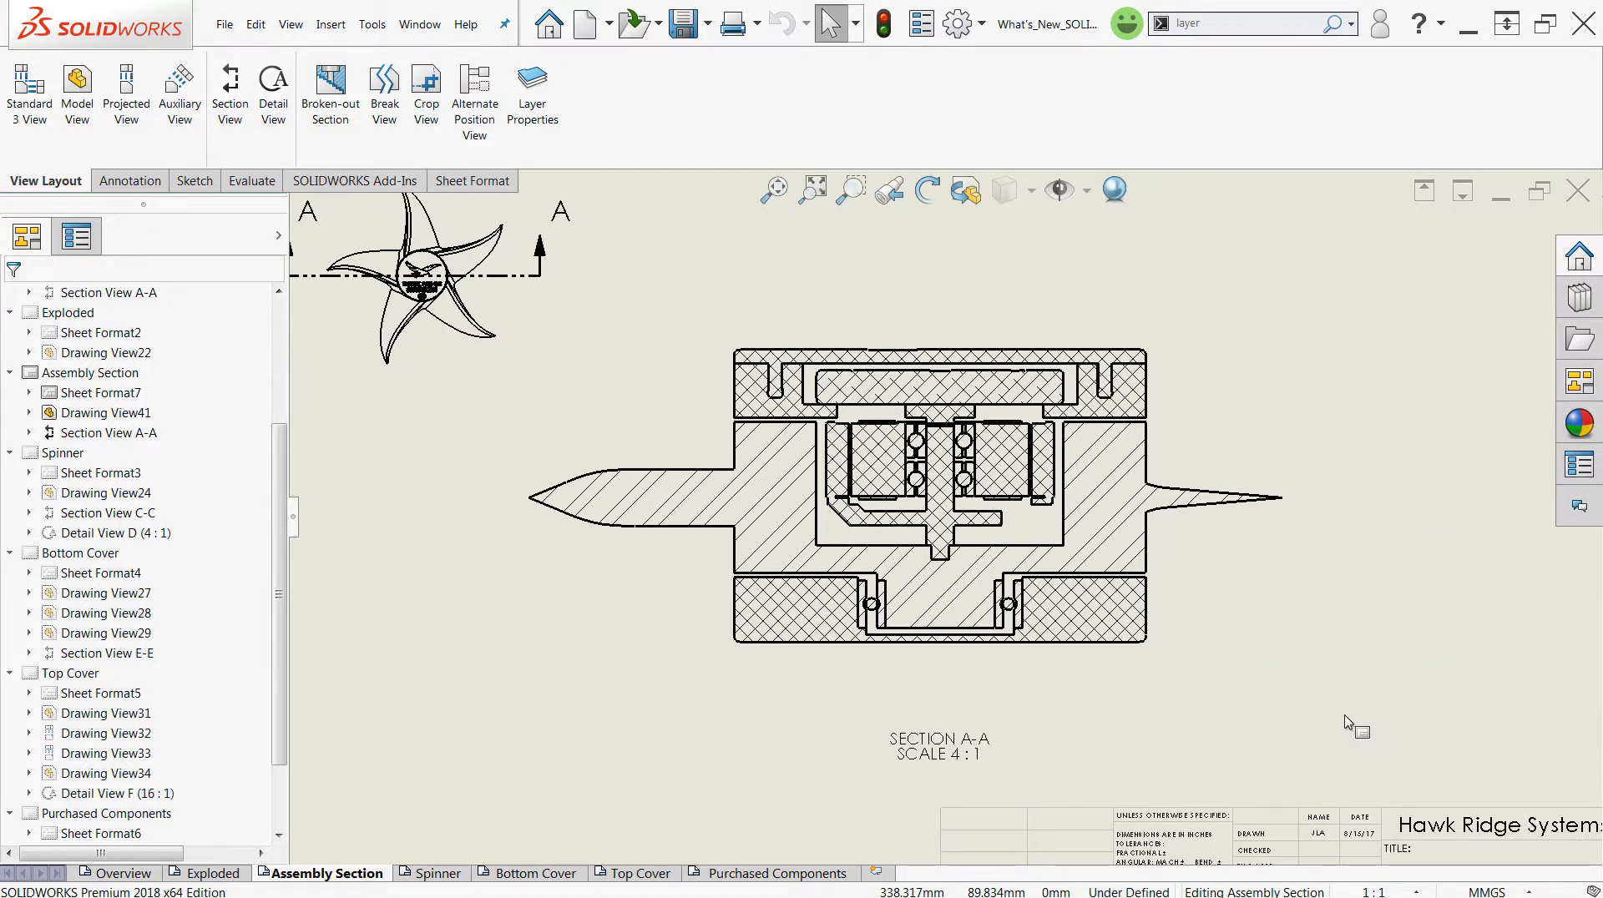
mouse_move(1334, 693)
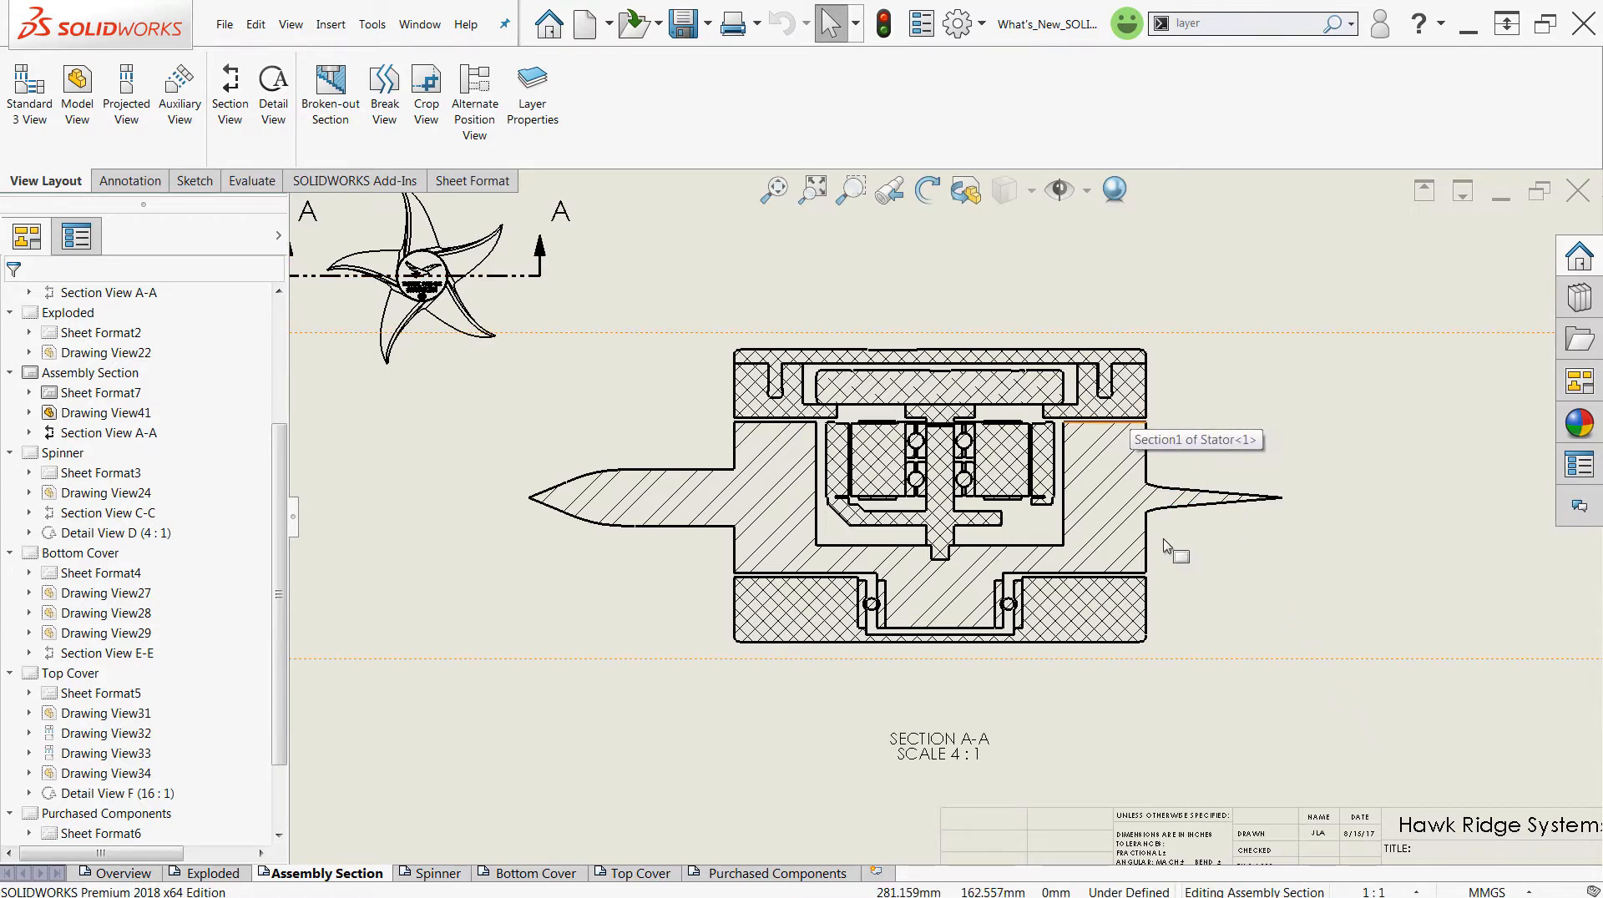
mouse_move(1181, 715)
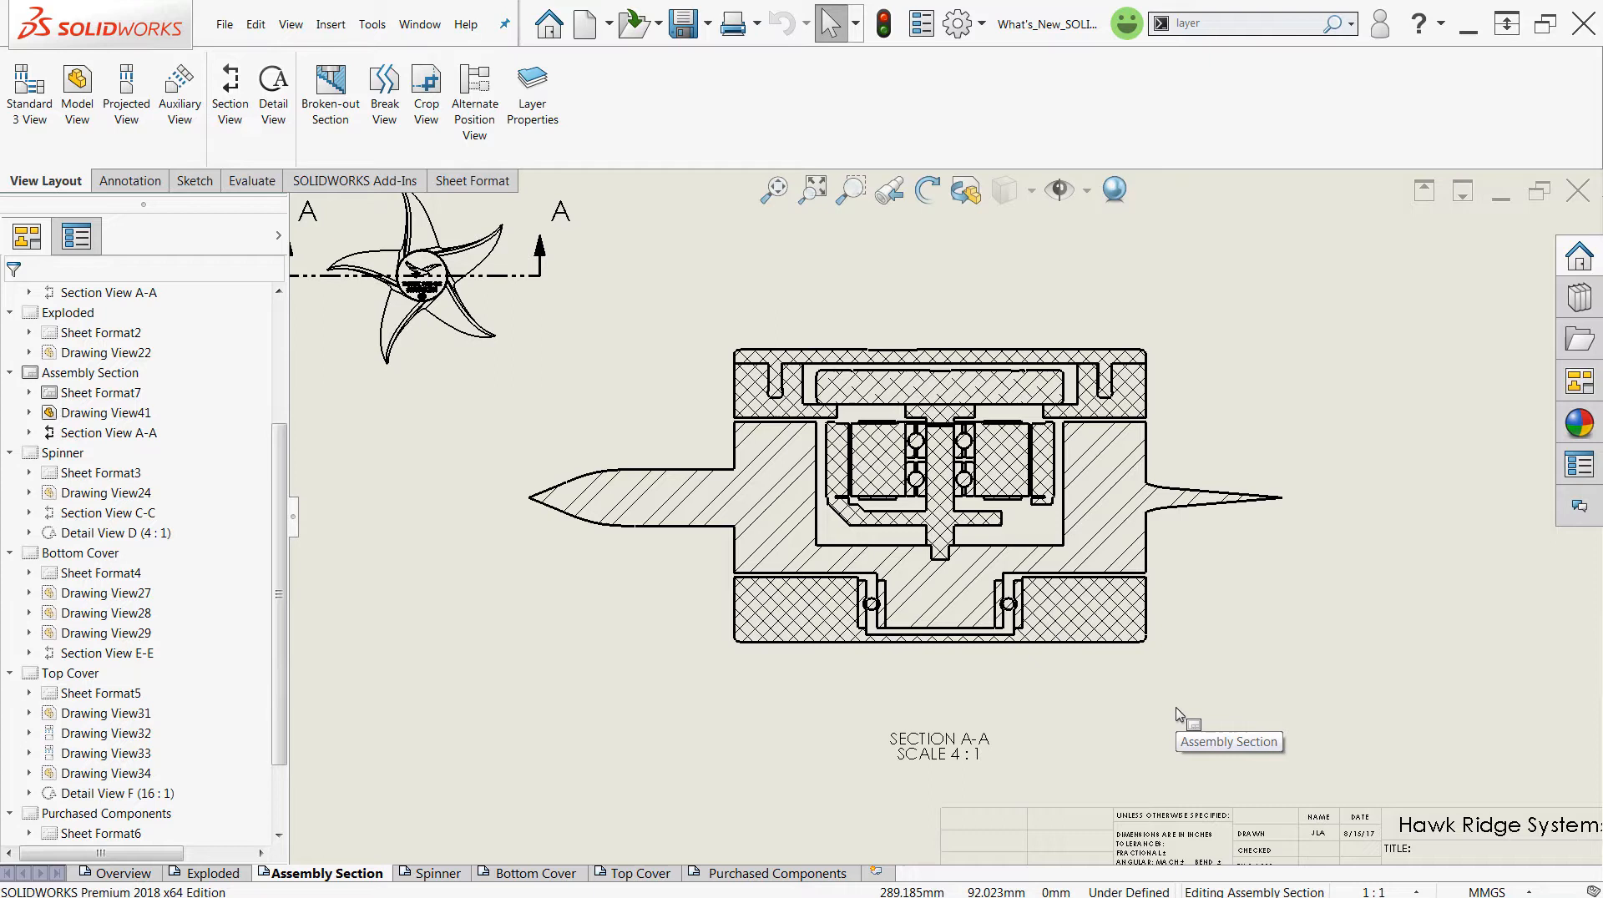
mouse_move(1181, 715)
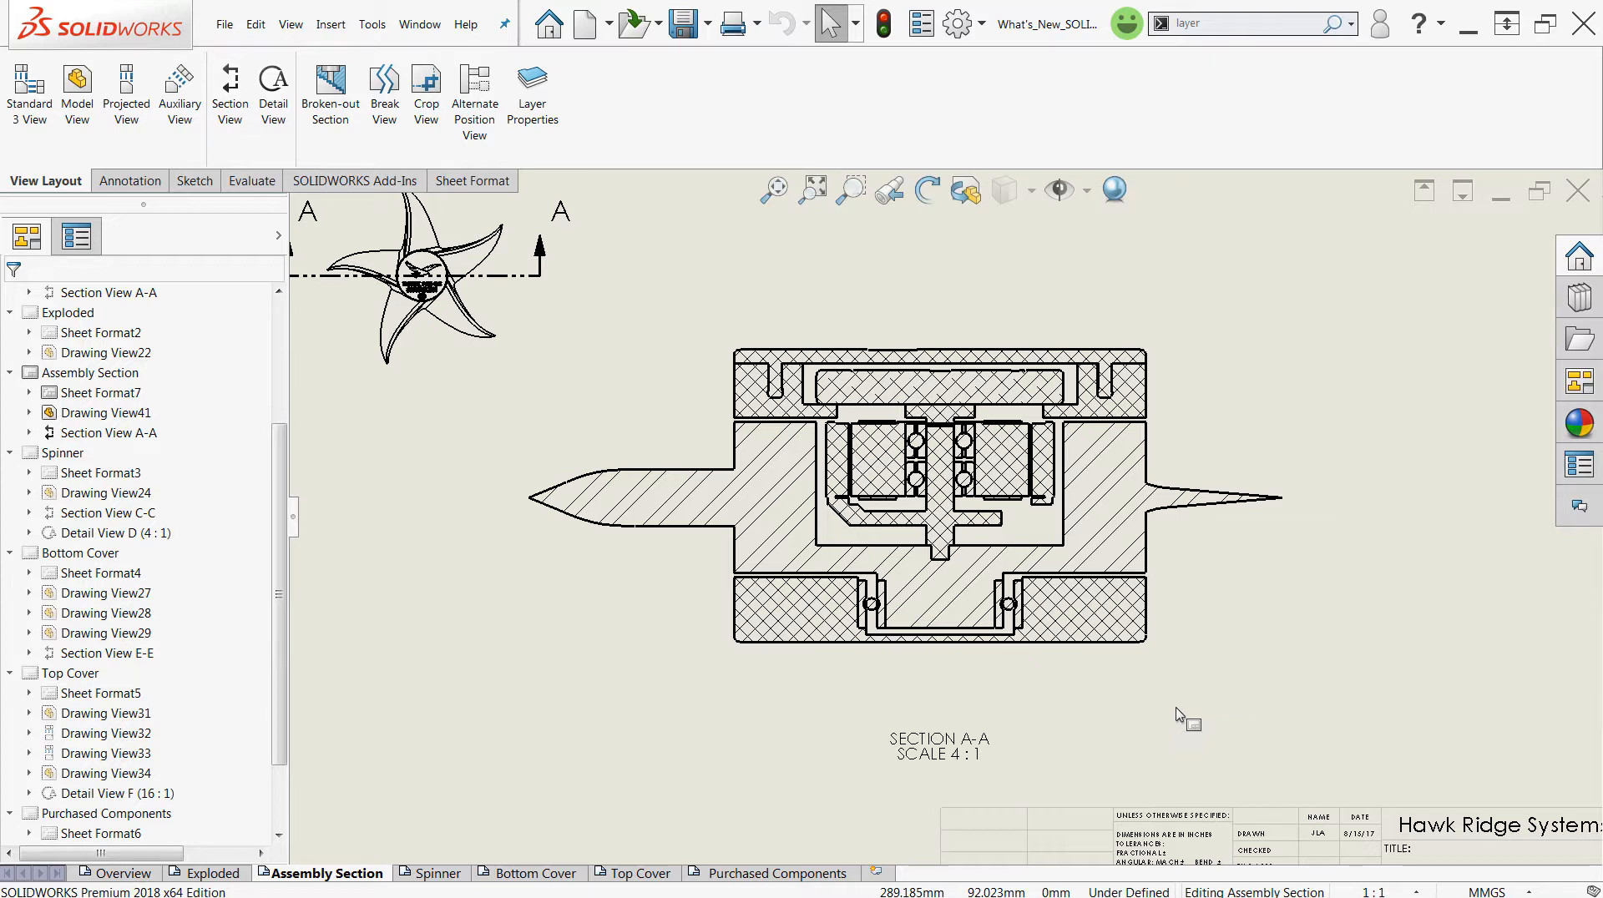
mouse_move(567, 112)
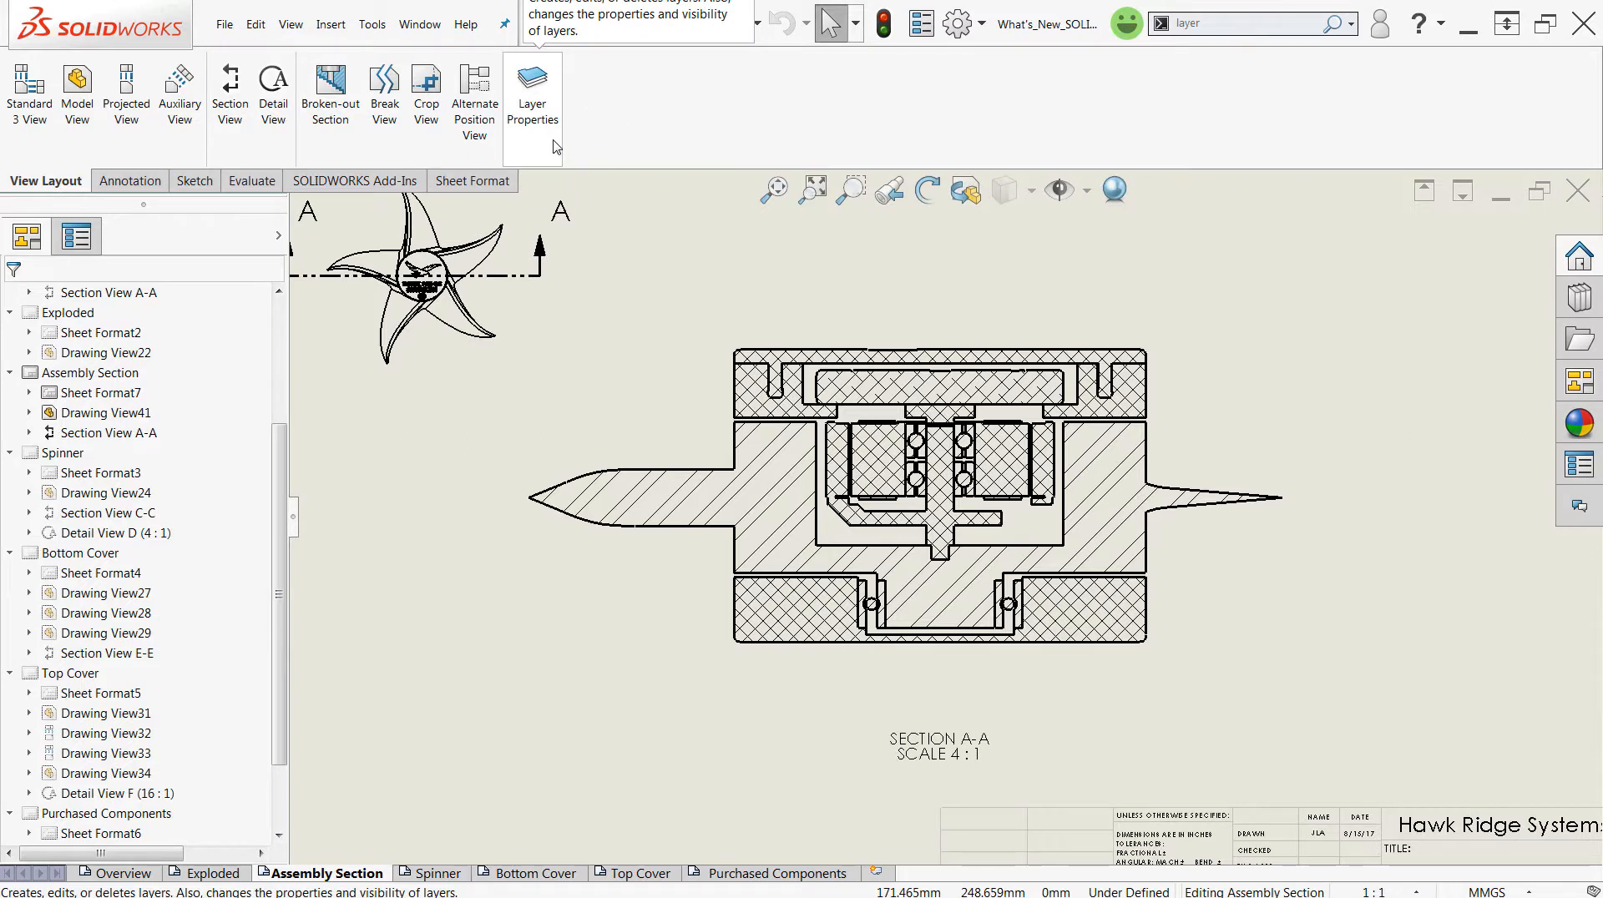
mouse_move(601, 131)
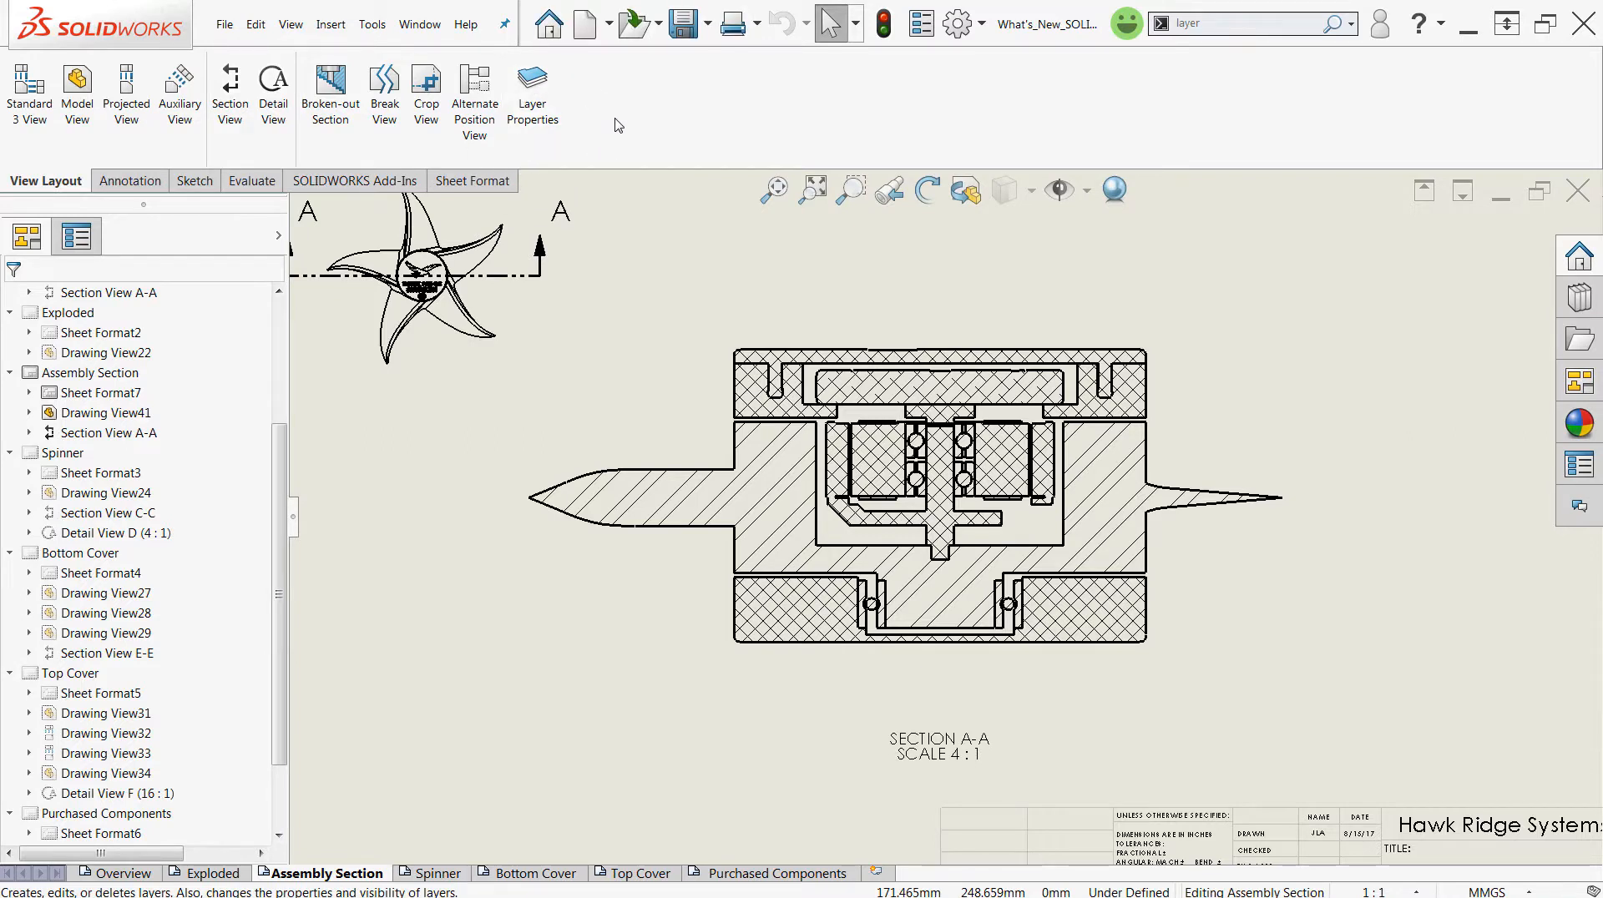
mouse_move(808, 119)
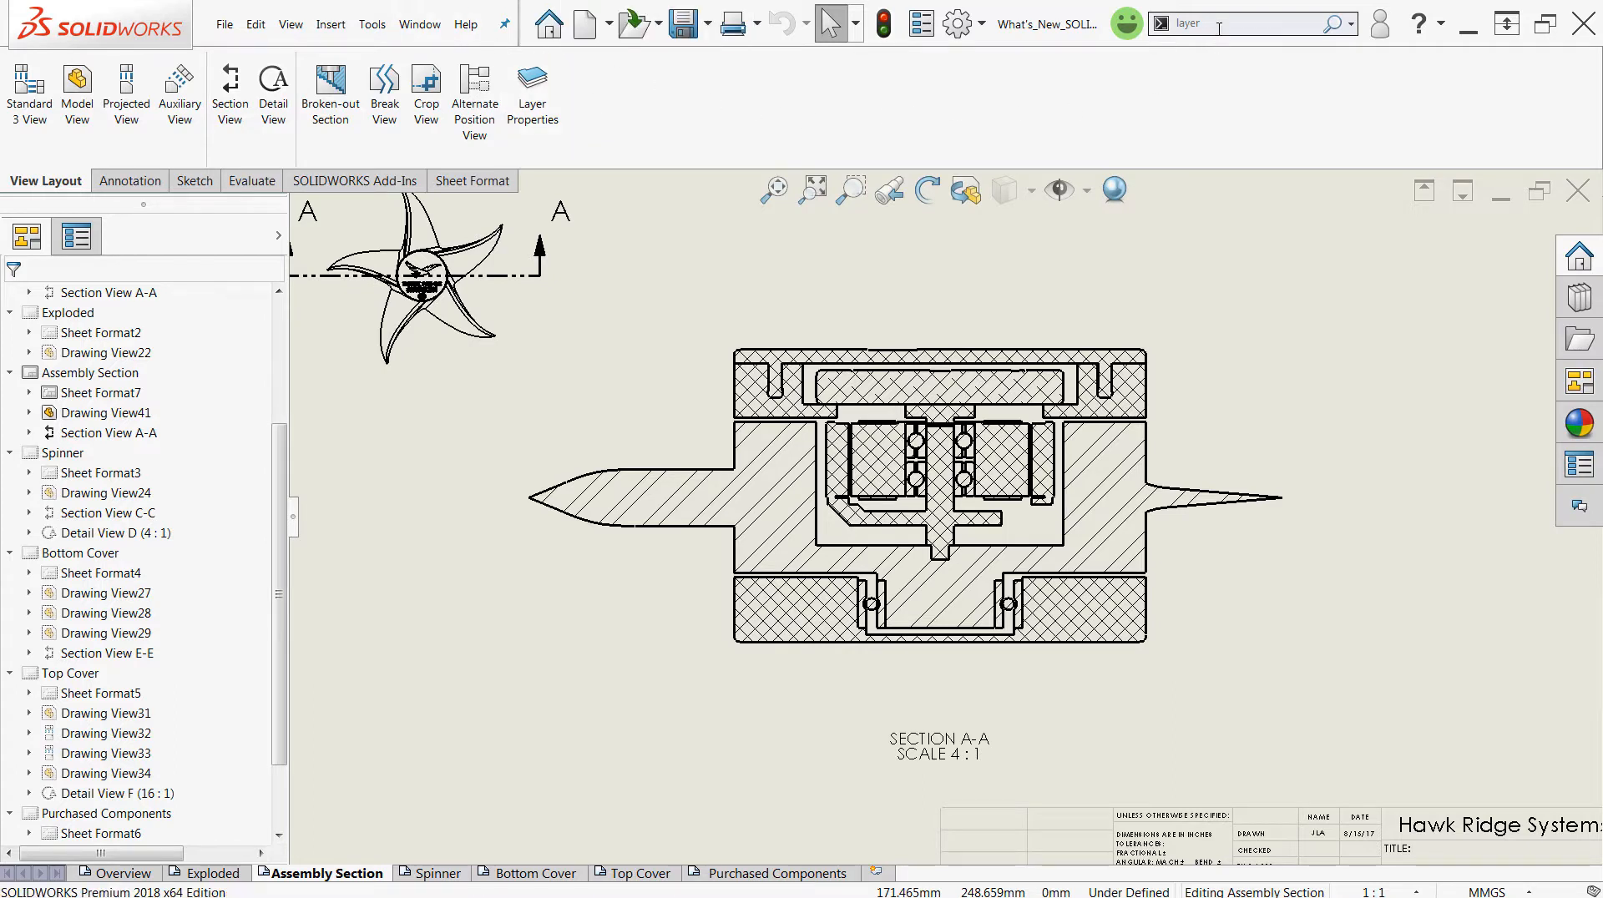
Step: Search the commands for 'layer' to list the matching layer commands
triple_click(1227, 22)
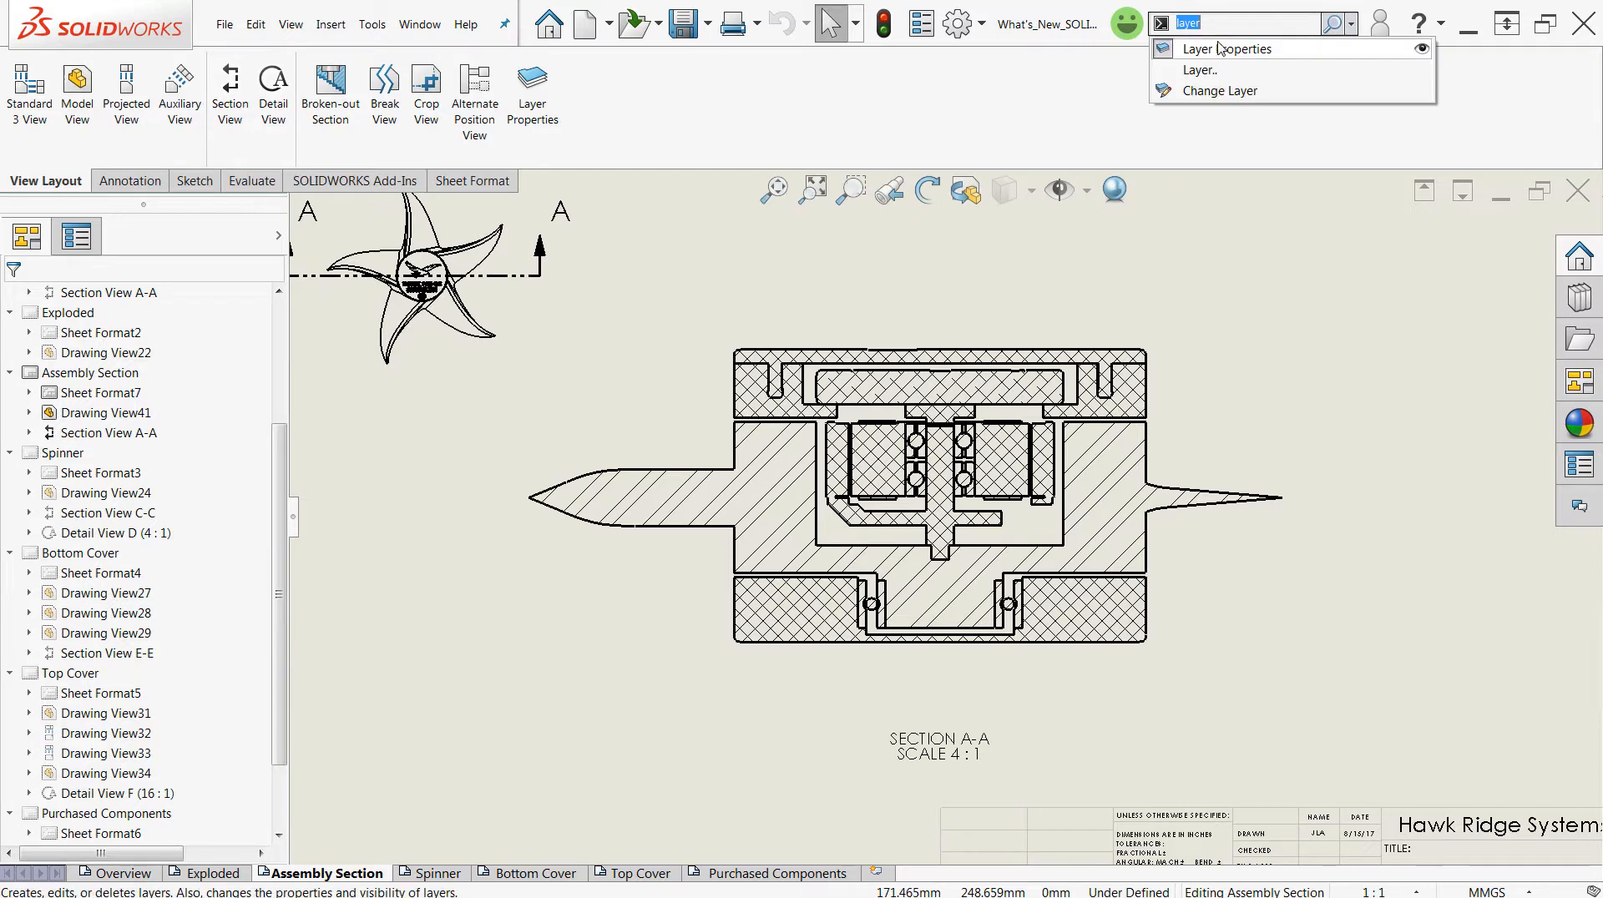
mouse_move(1227, 48)
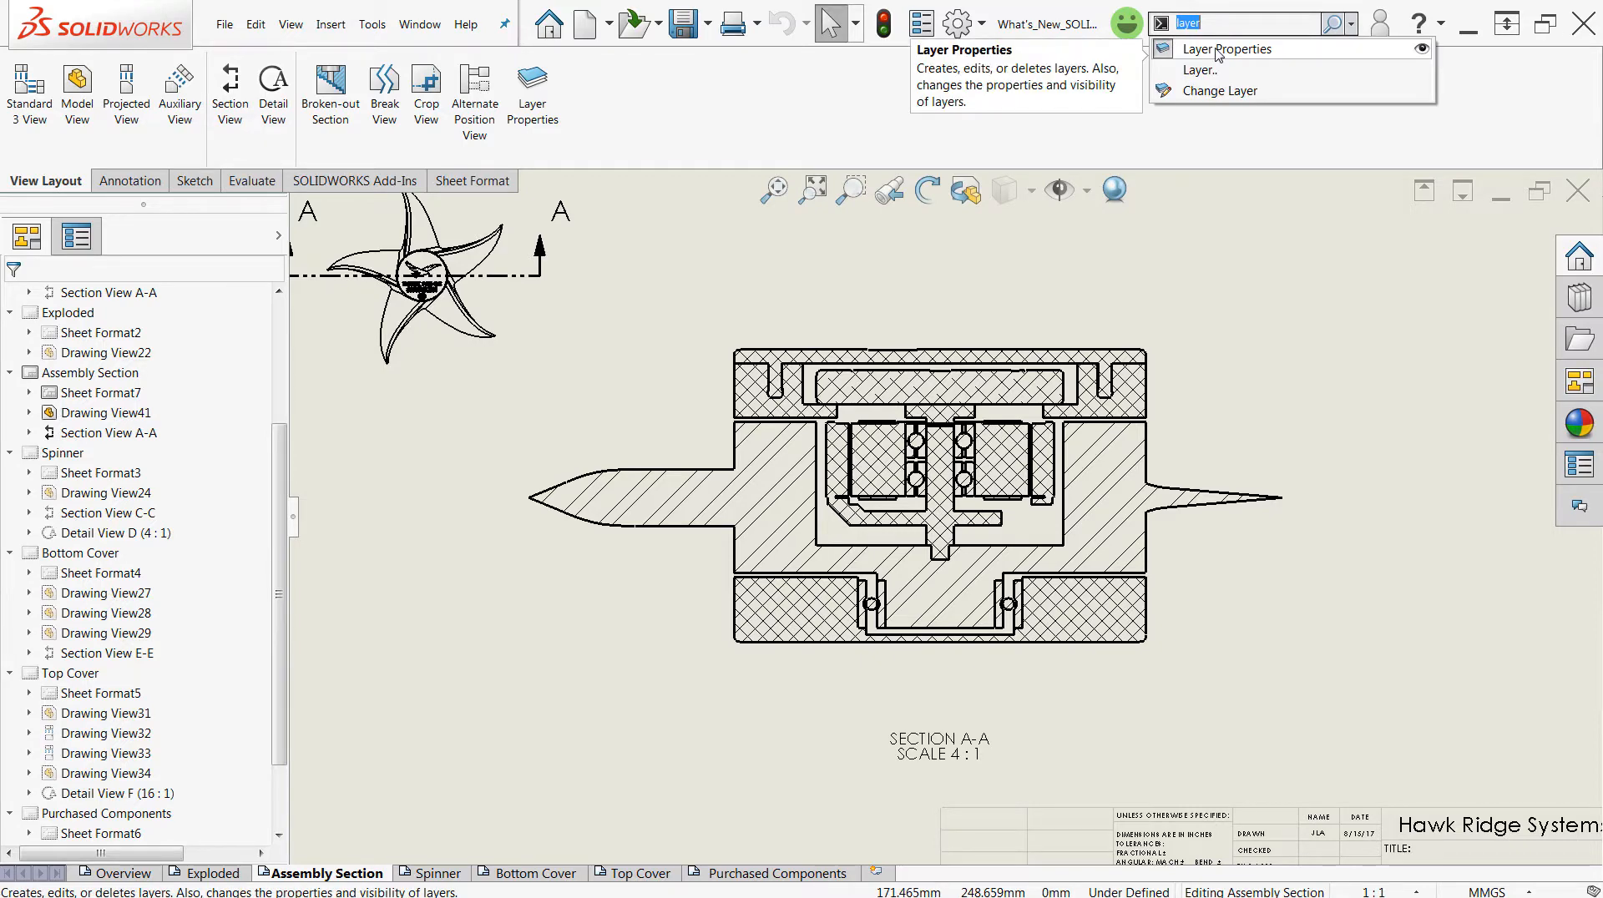
Step: Bring up the Layers dialog from the Layer Properties result, listing only FORMAT
click(1227, 49)
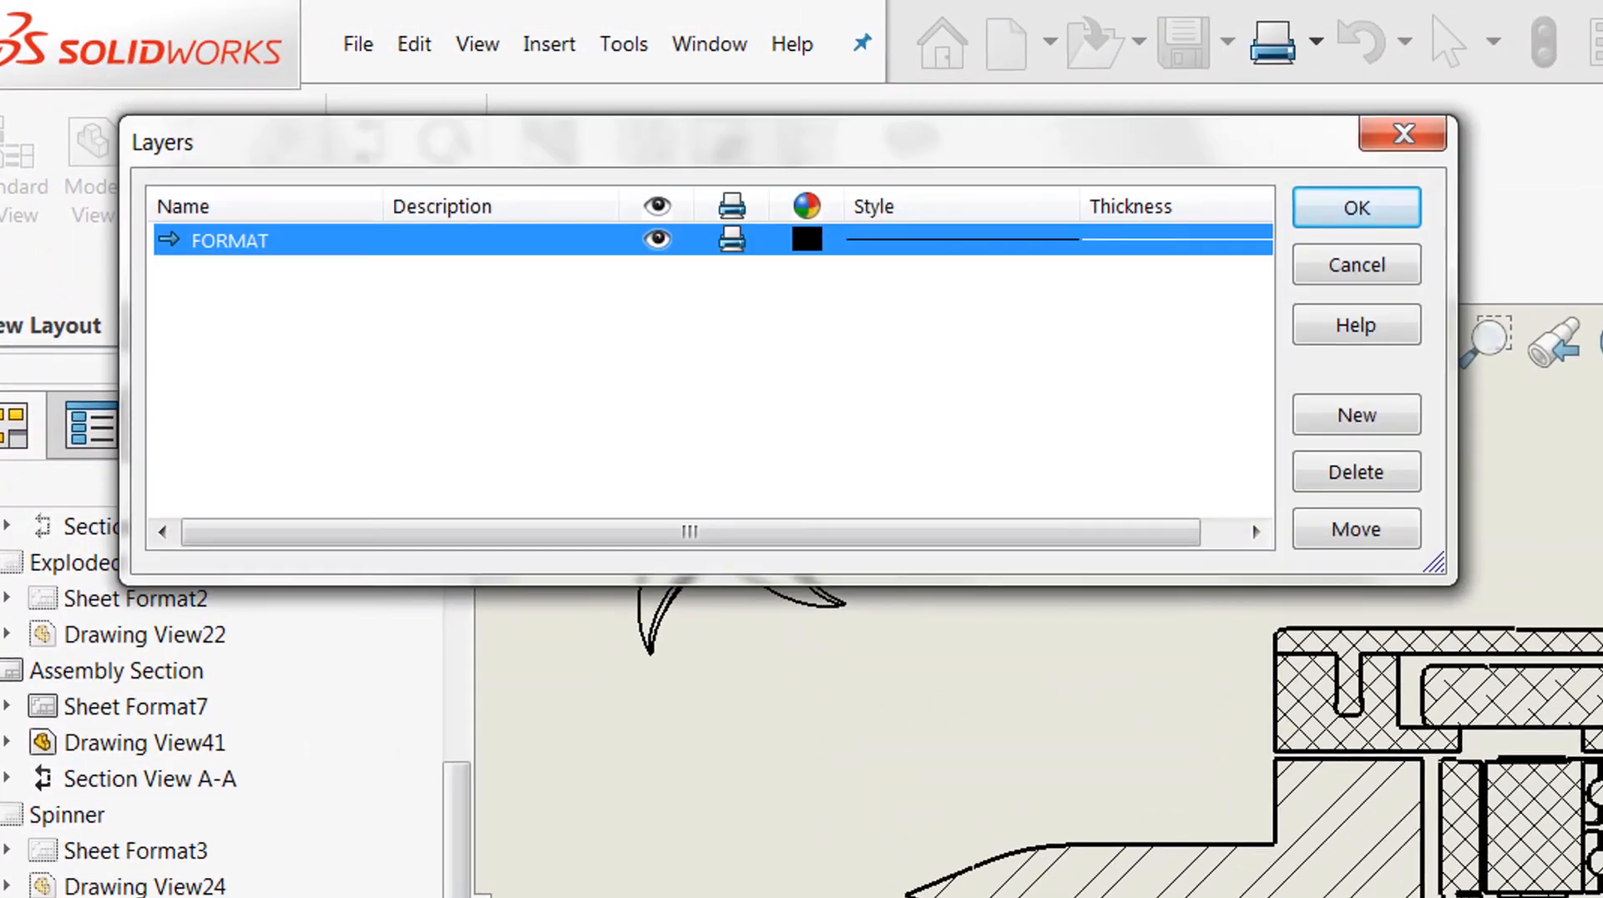
mouse_move(1127, 161)
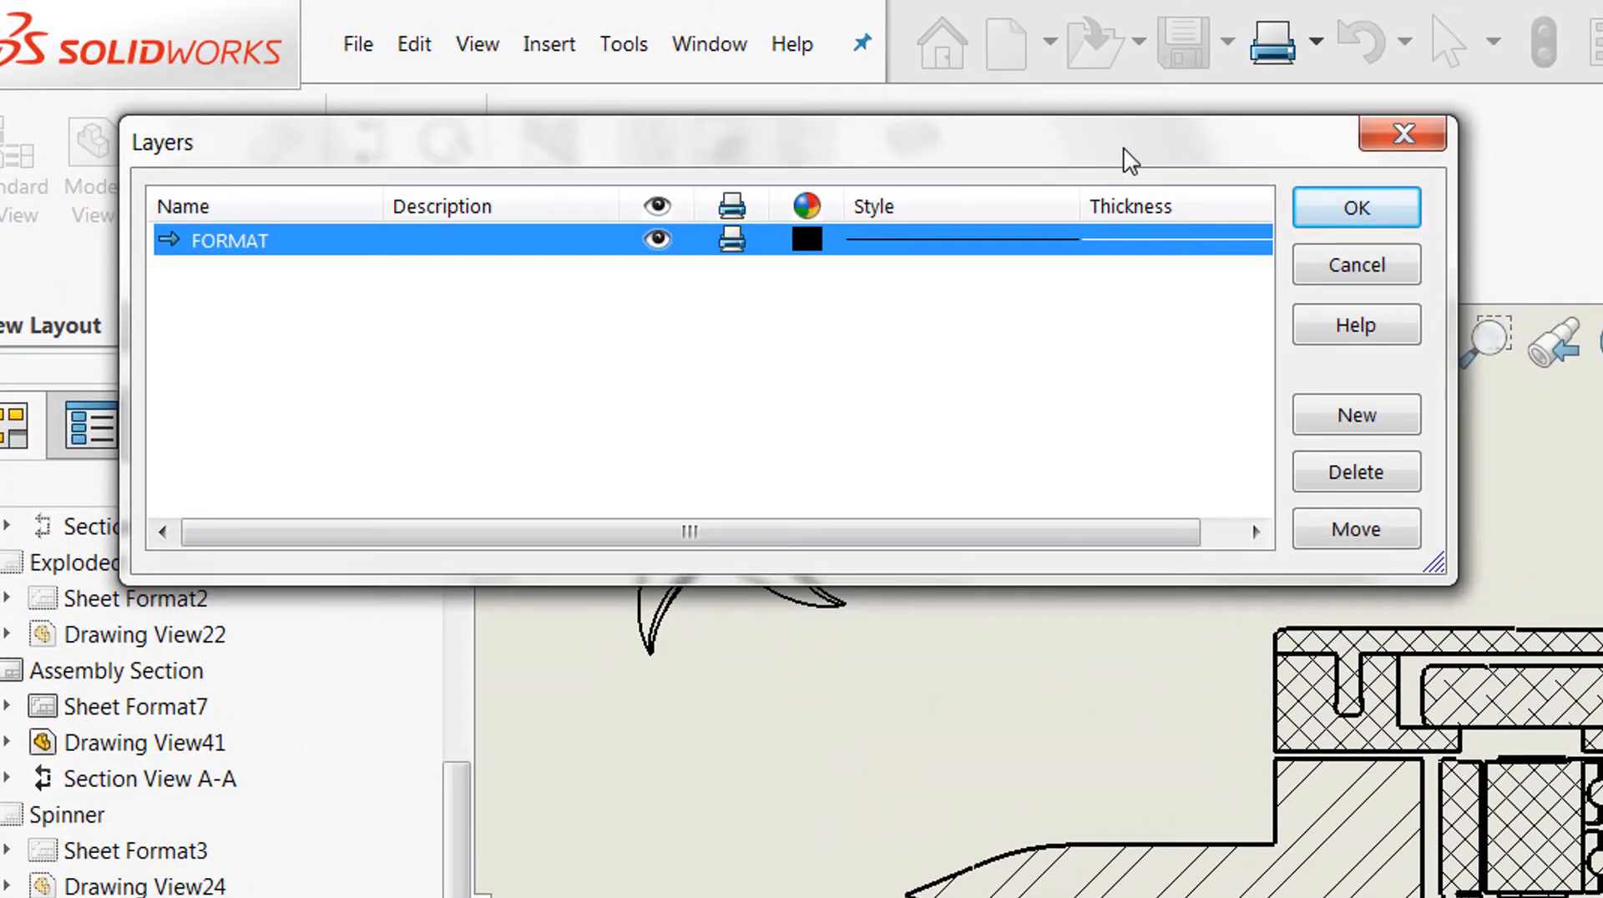
mouse_move(250, 312)
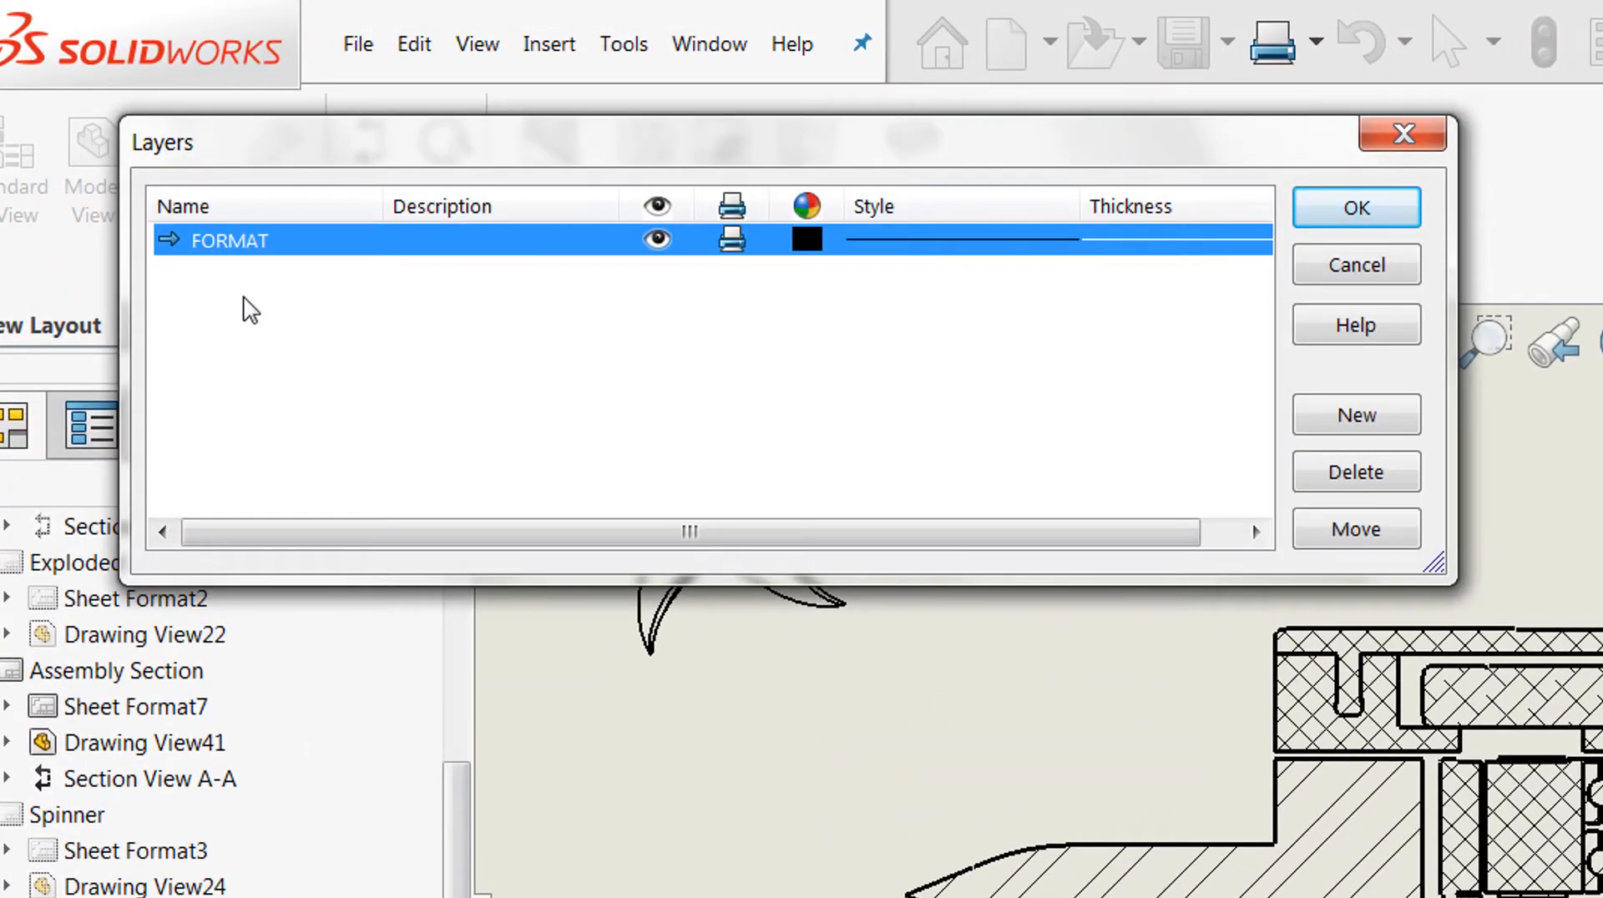
mouse_move(247, 284)
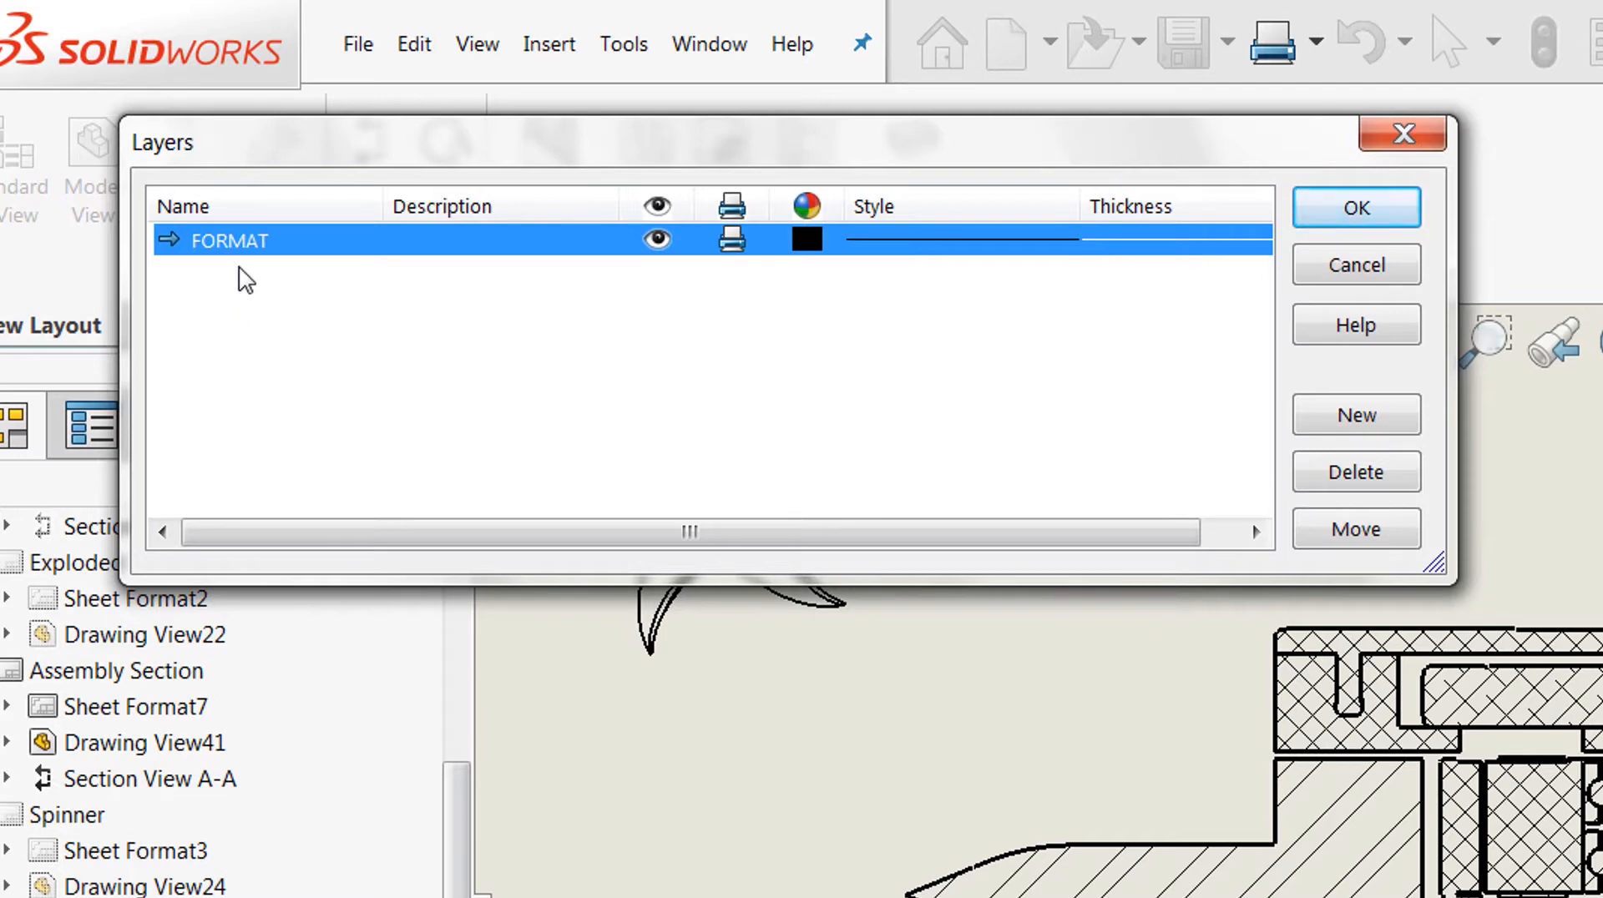
mouse_move(1356, 414)
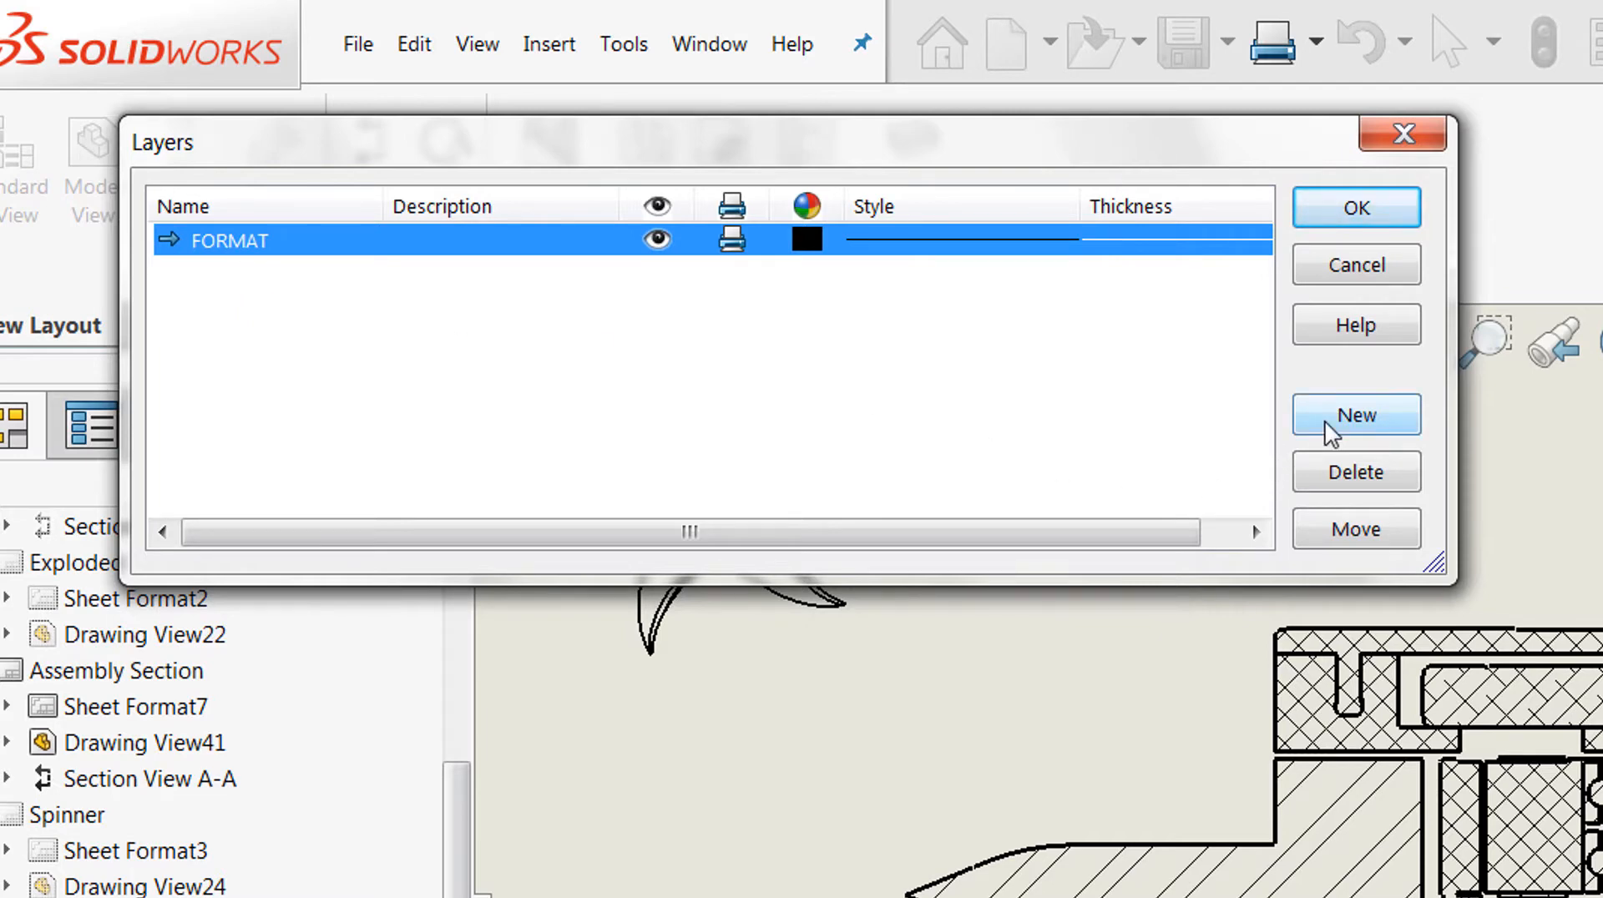
Step: Add new layers named Top Cover and Bottom Cover
click(1354, 414)
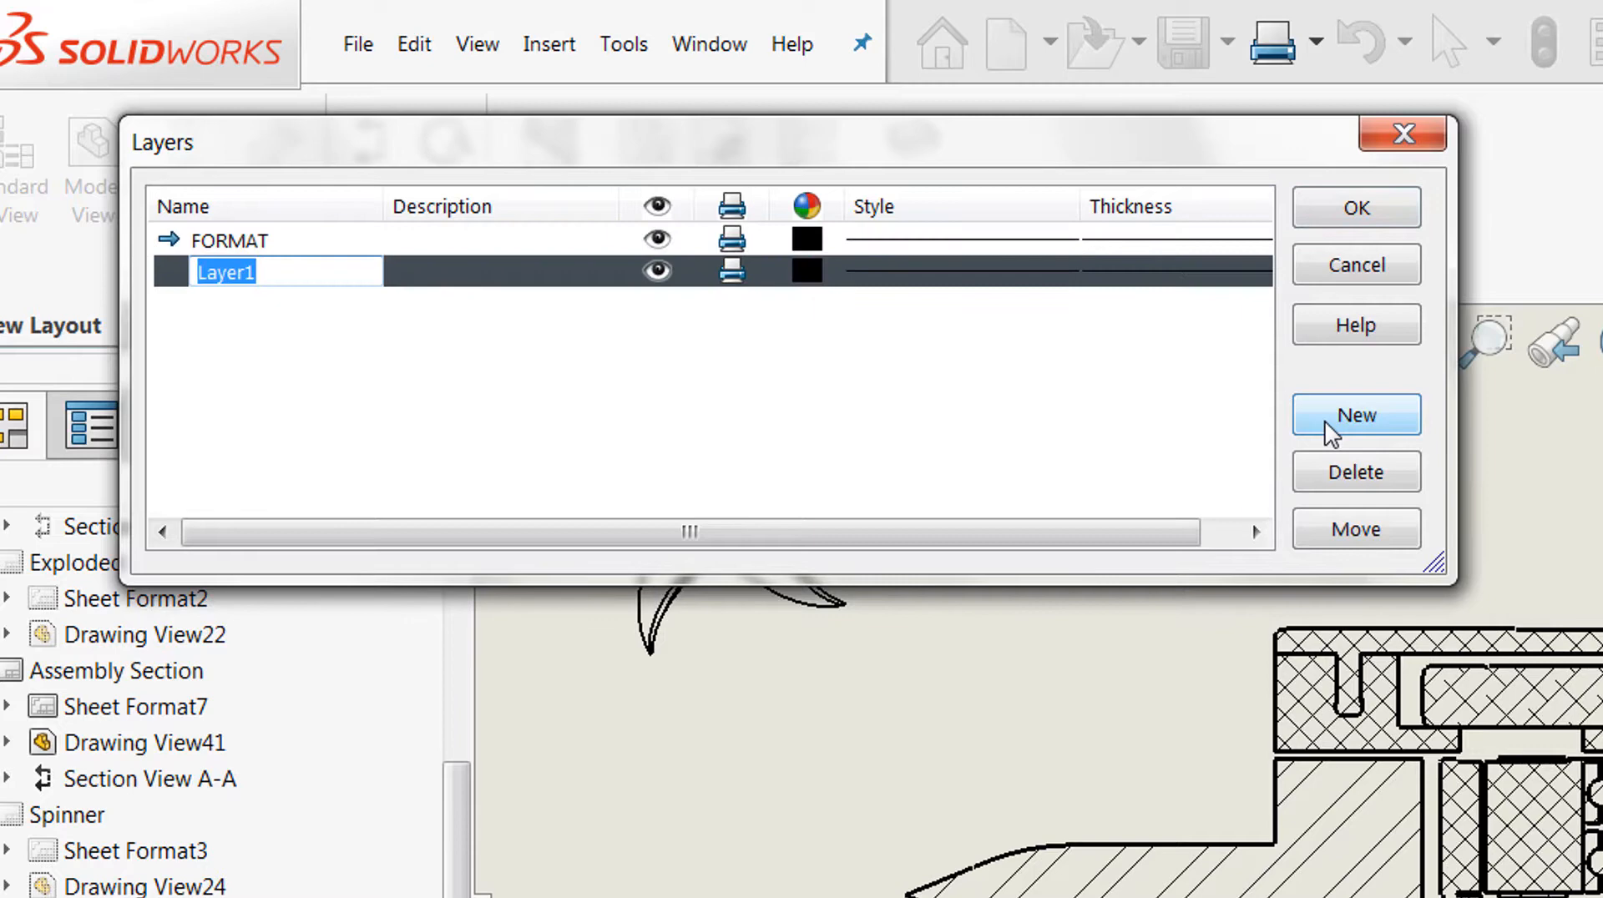
text(T)
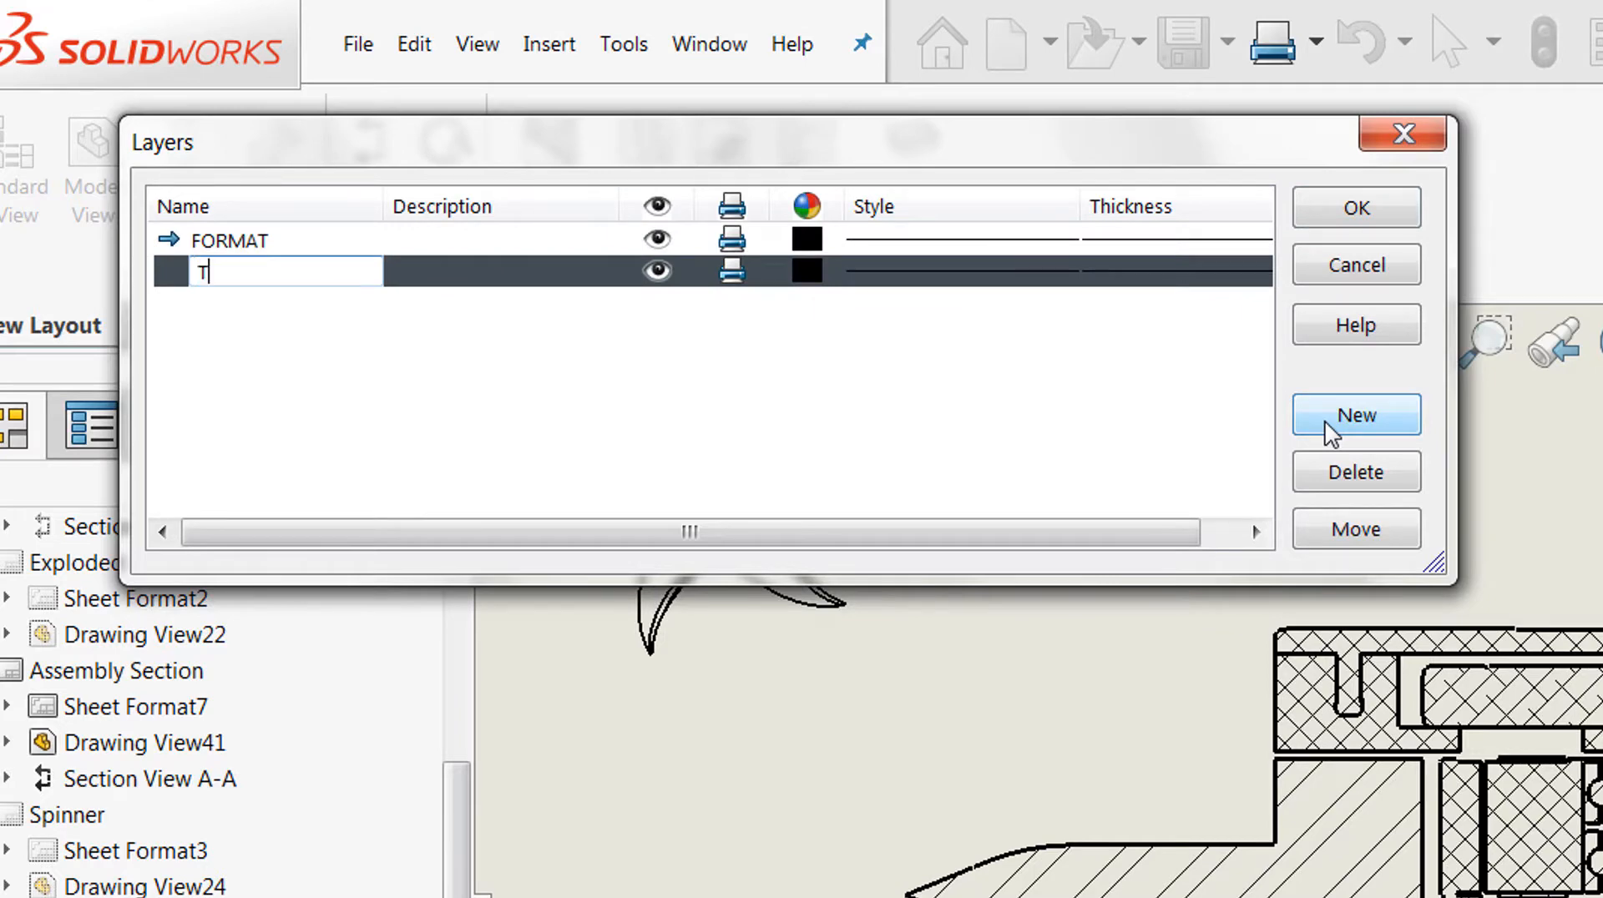
text(op Cov)
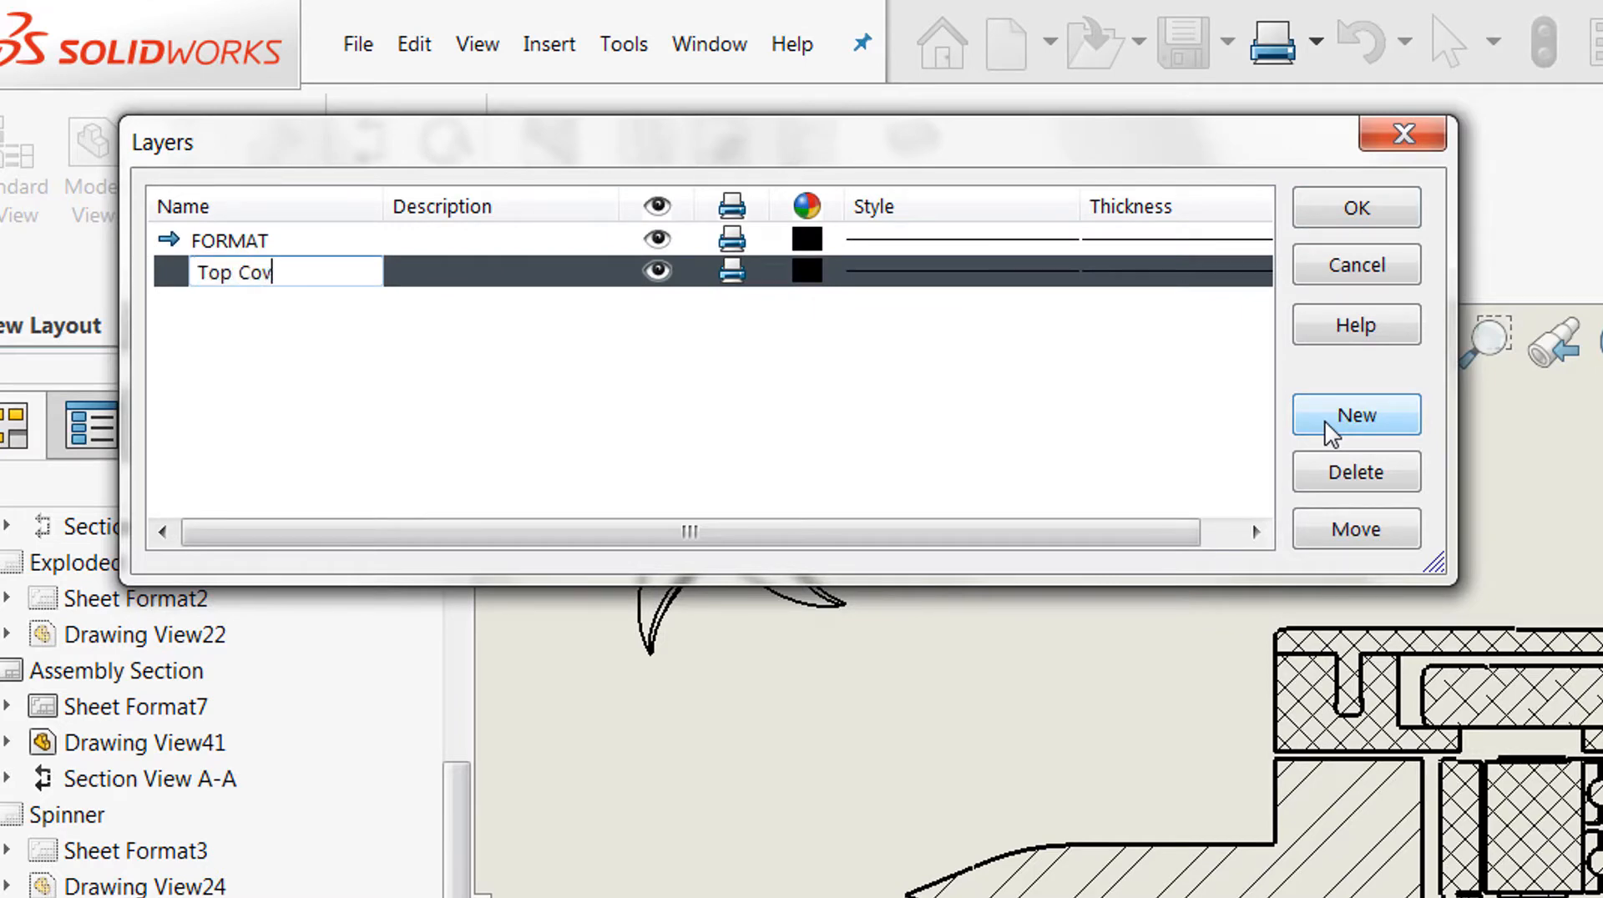
text(er)
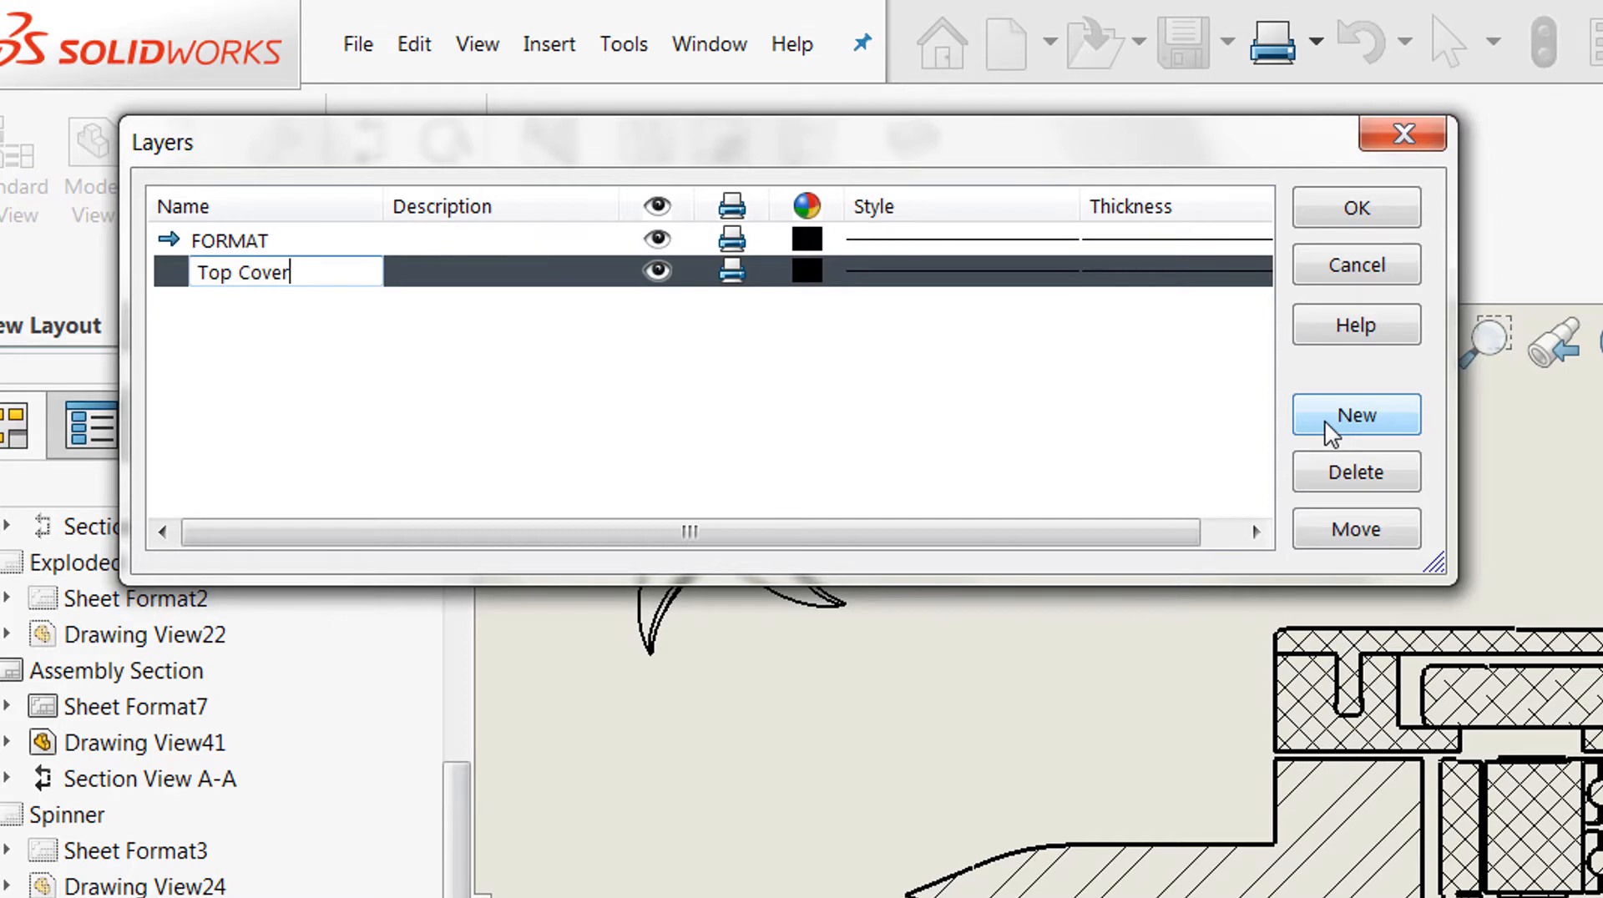
click(1356, 414)
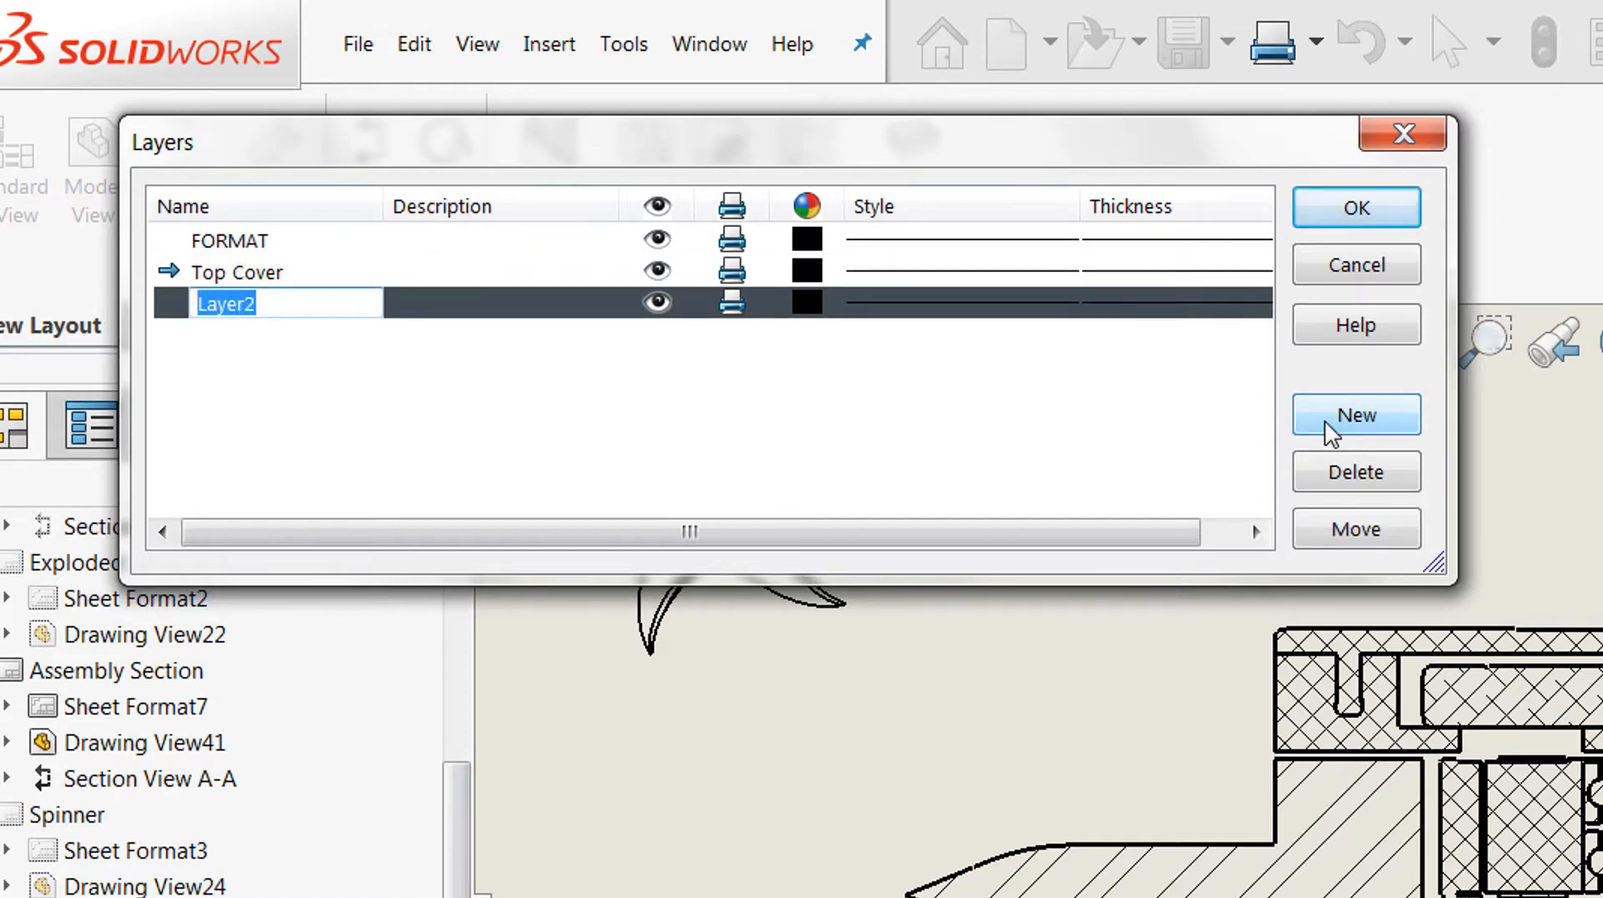
text(Bottom)
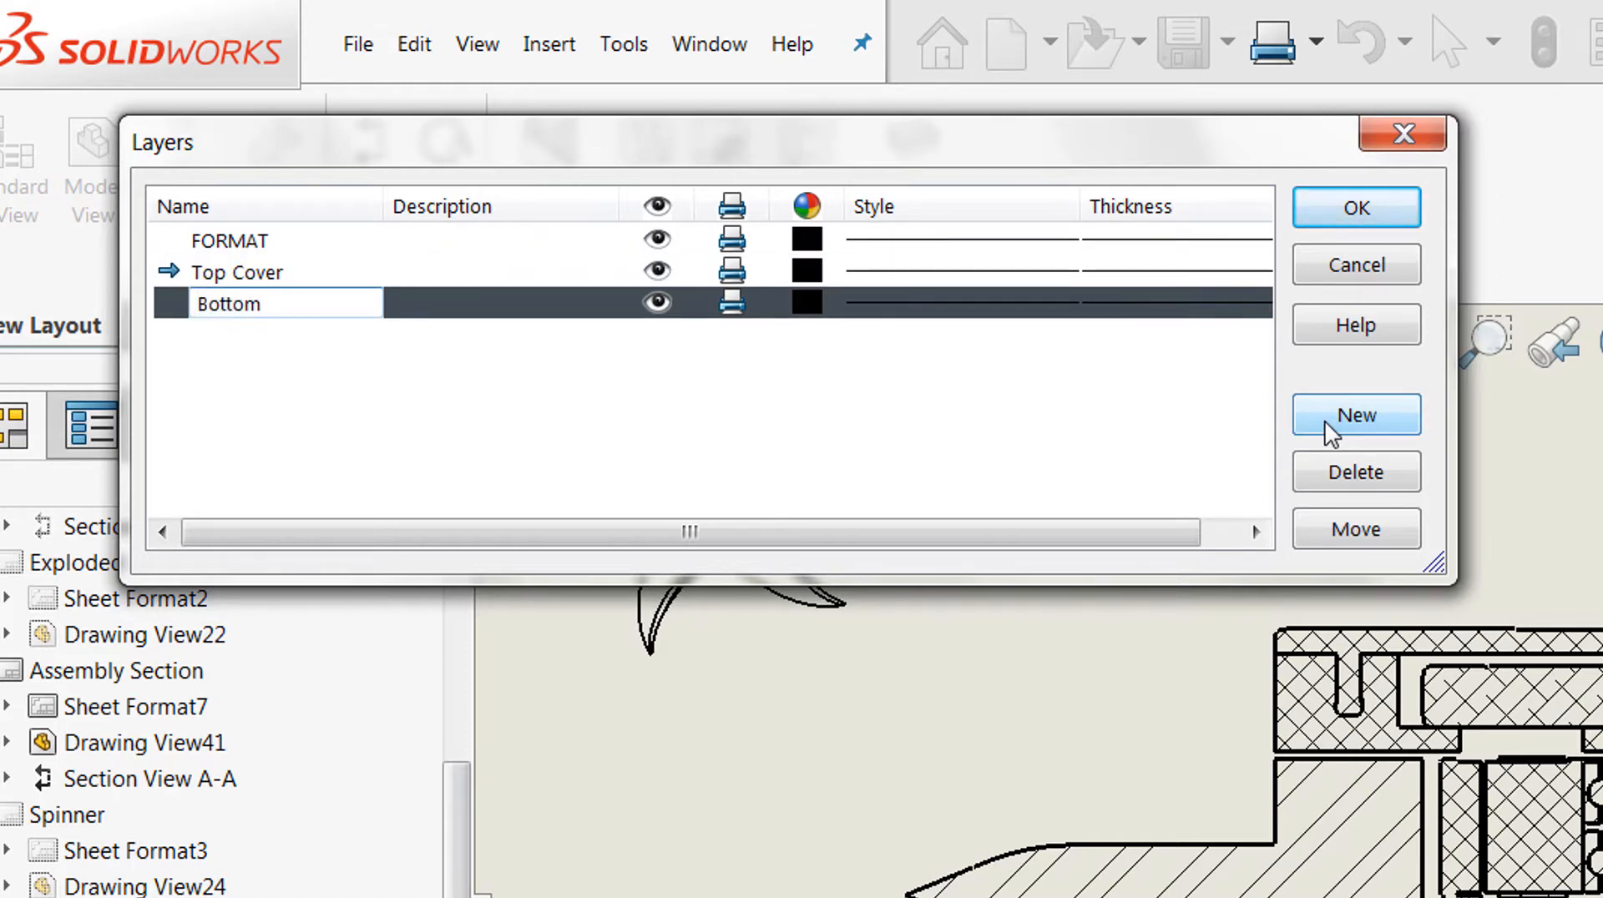
text(Cover)
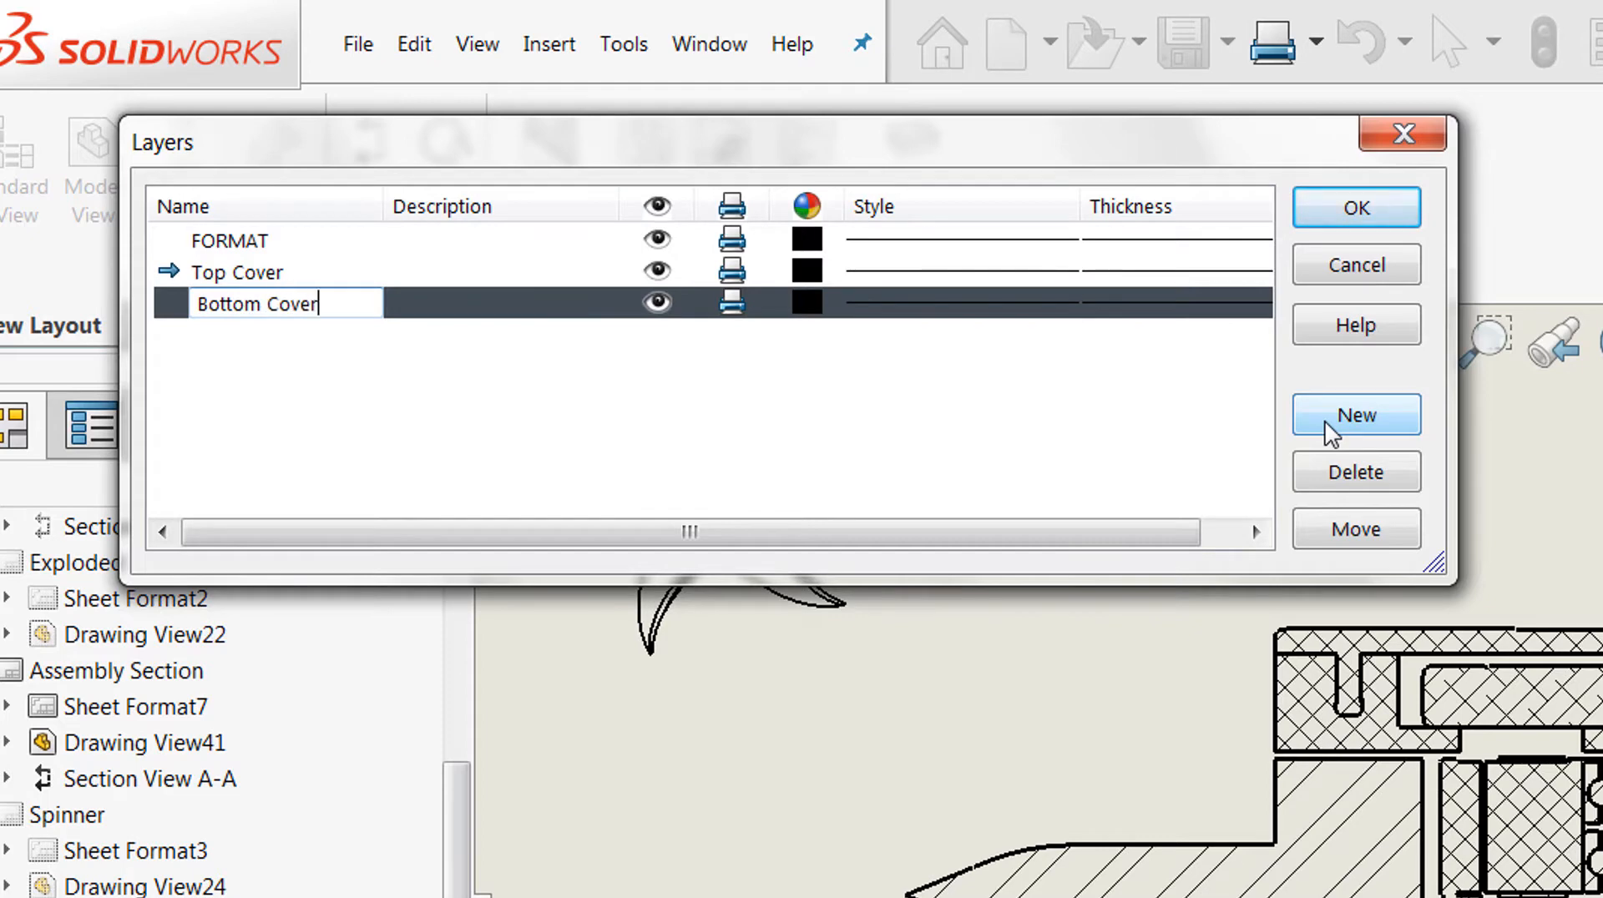
Step: Add further layers named Blade and Motor Assembly
click(1355, 414)
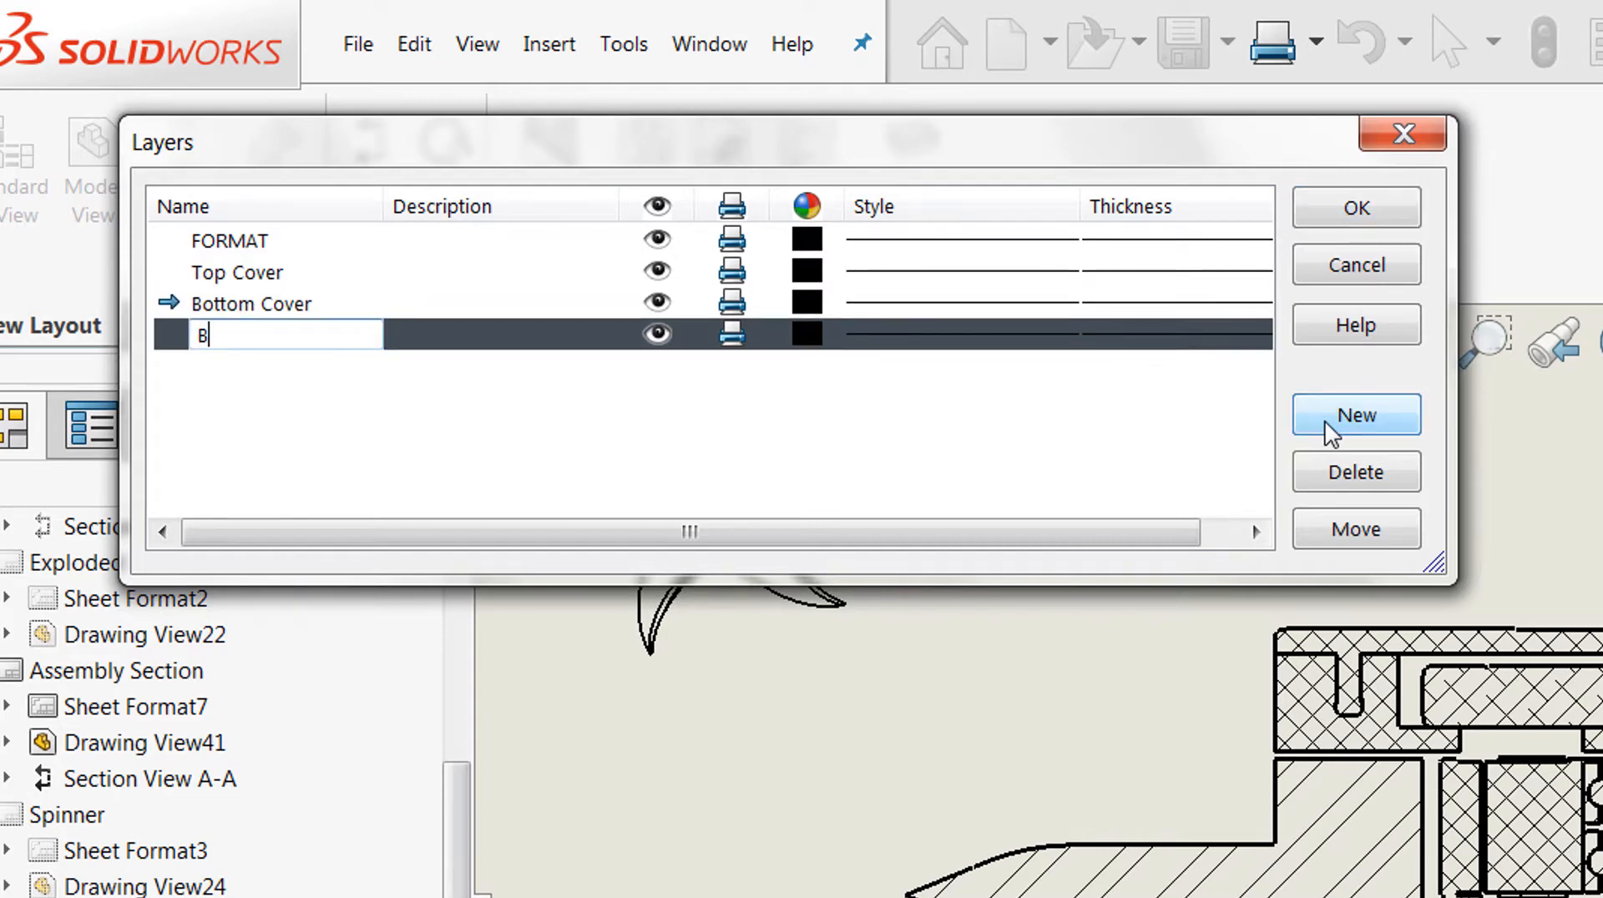
text(lade)
text(Battery)
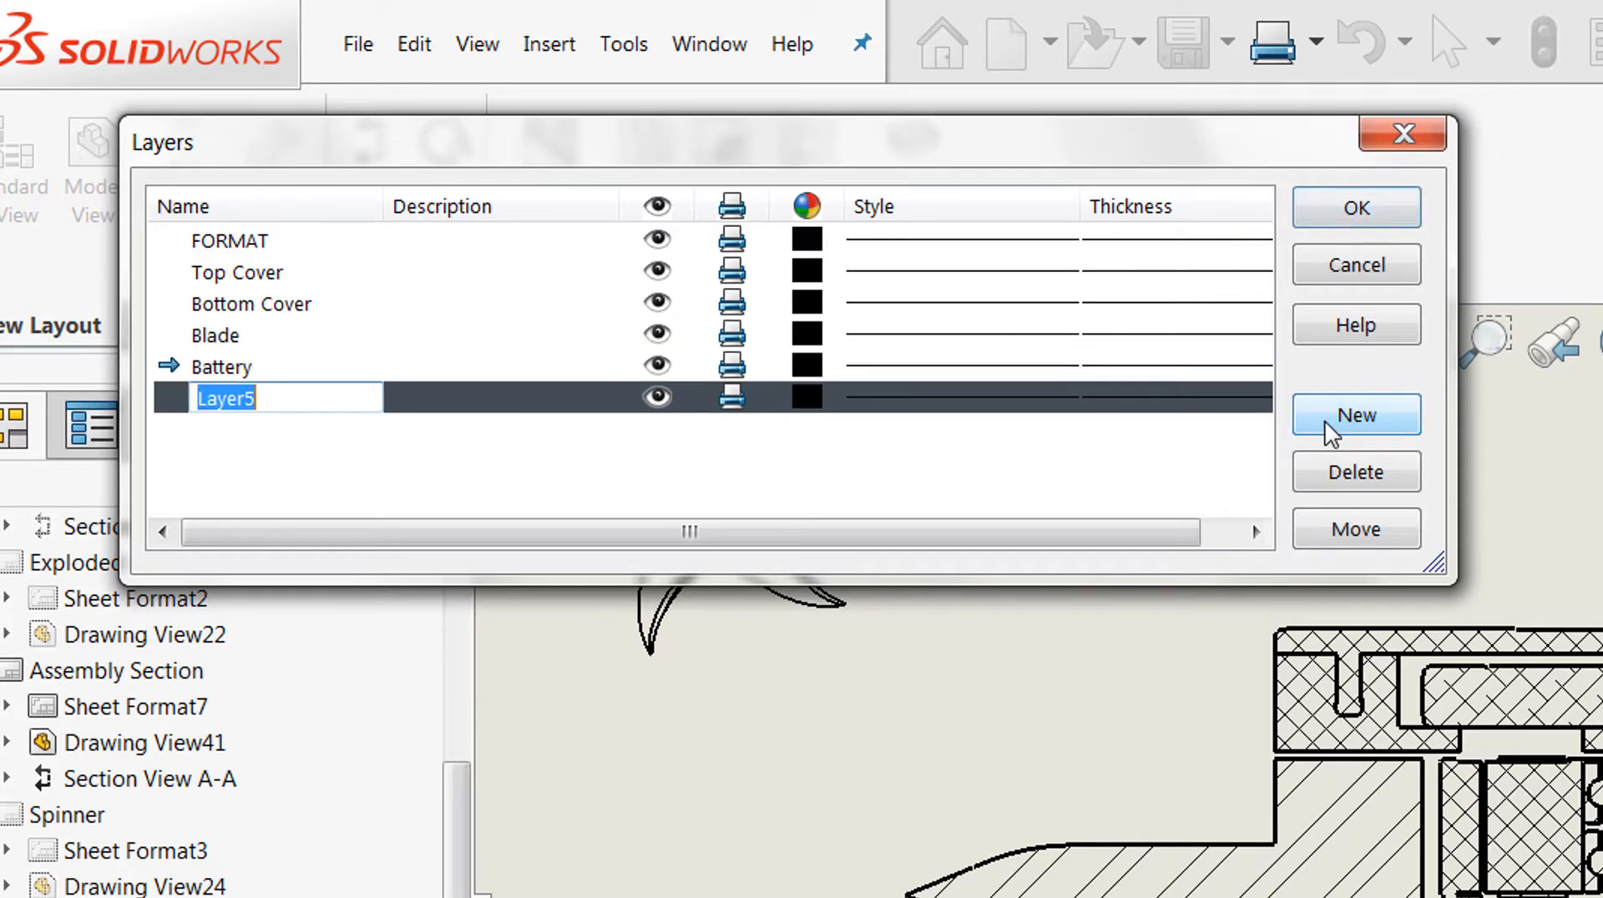
text(Motor As)
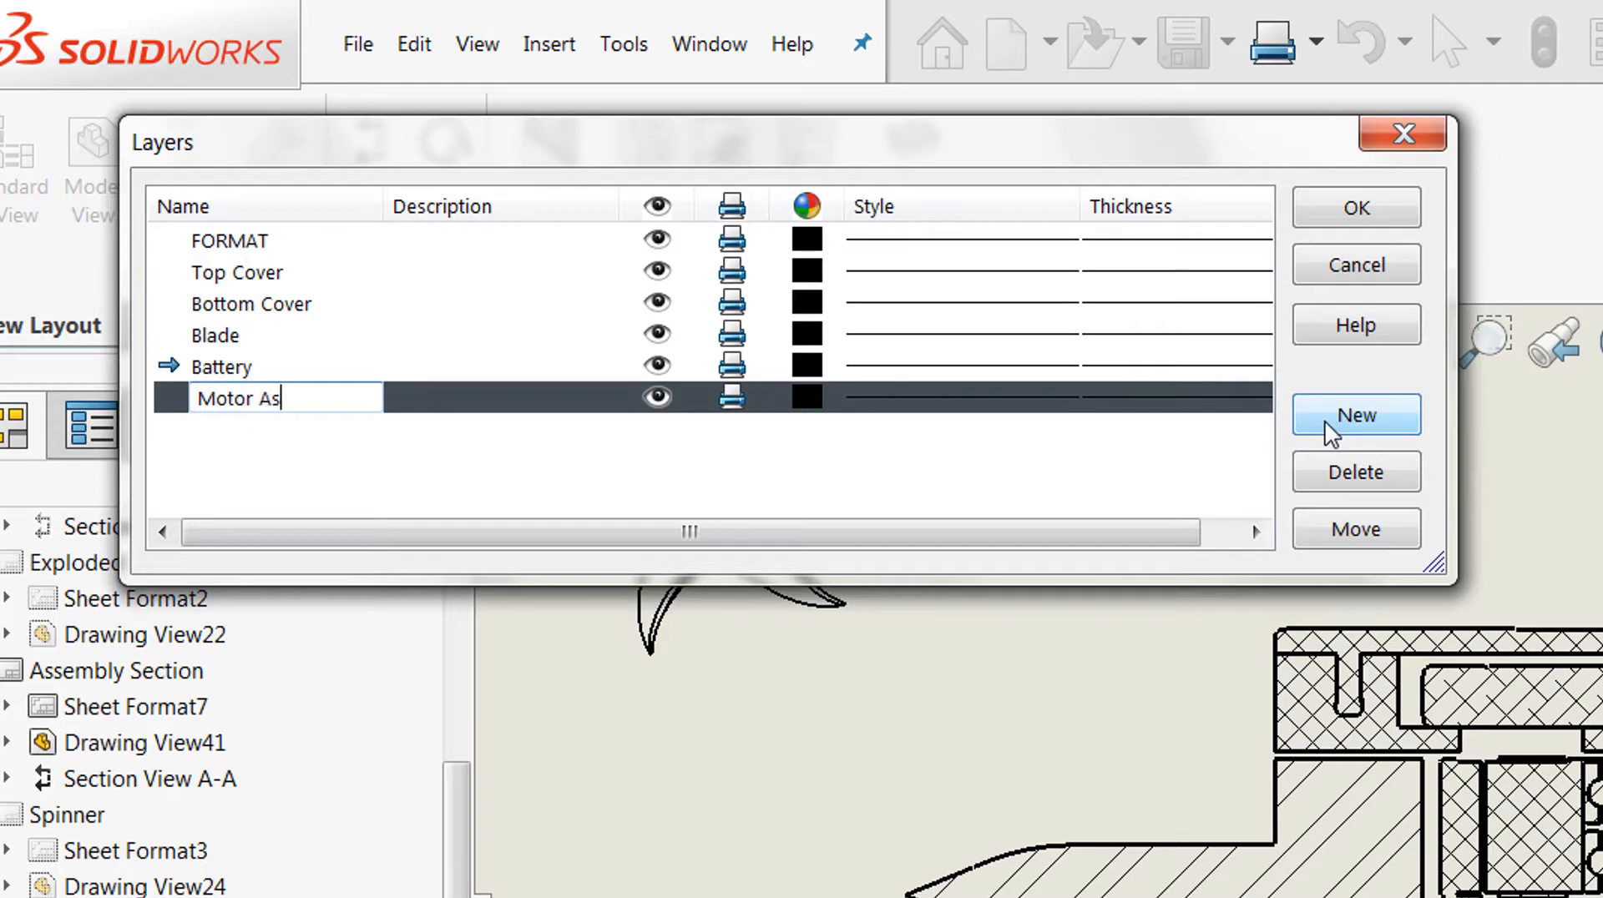
text(sembly)
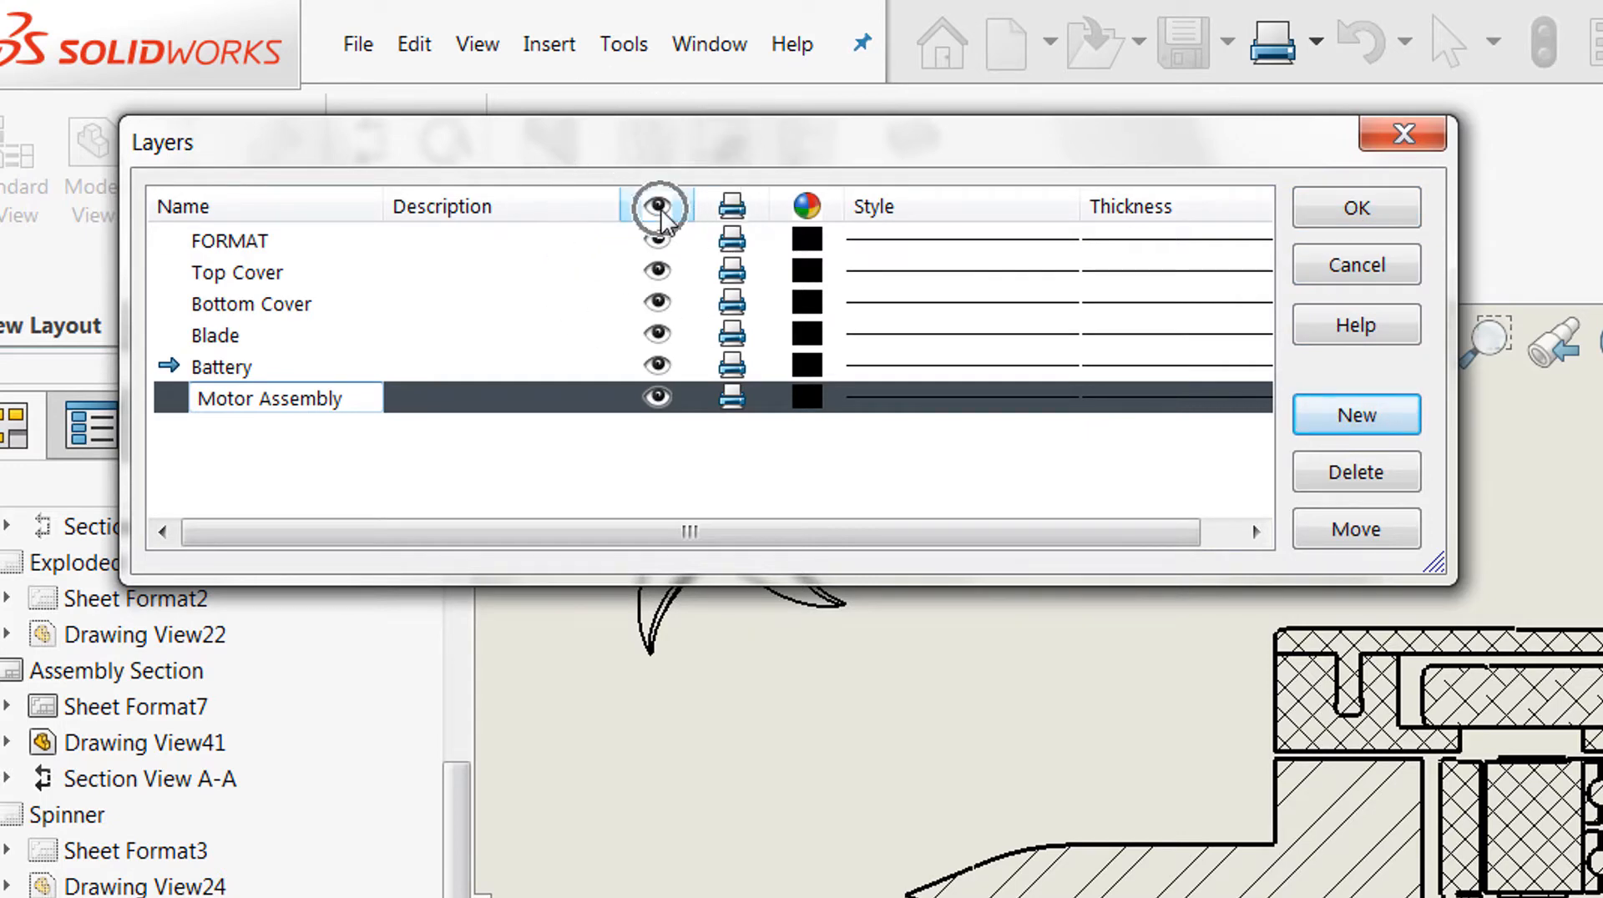
mouse_move(731, 205)
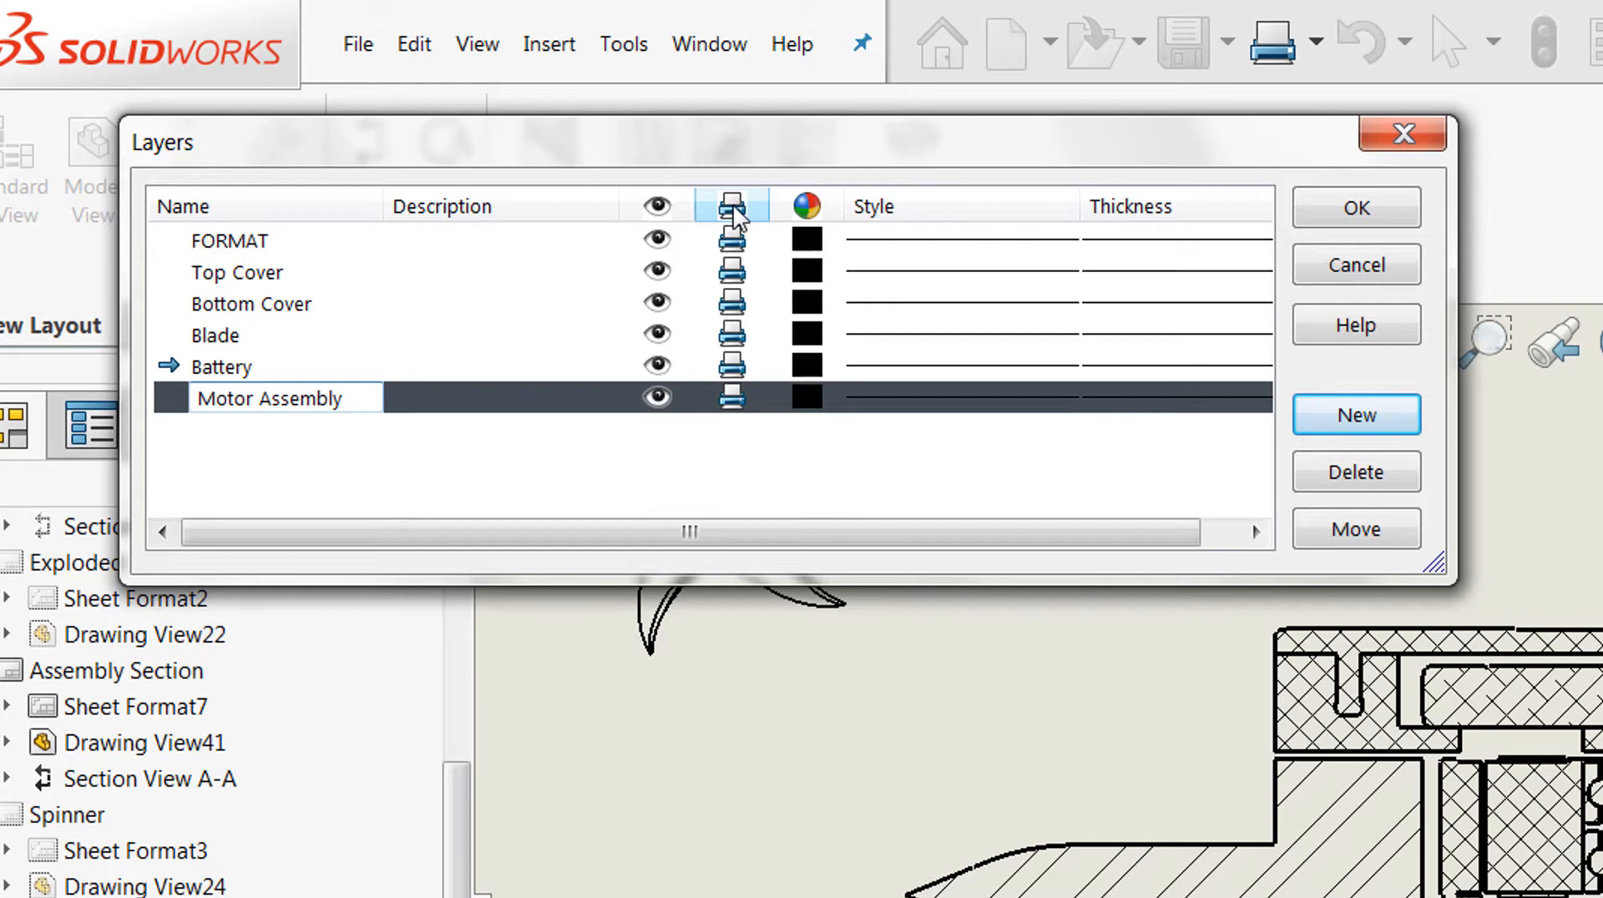
mouse_move(751, 215)
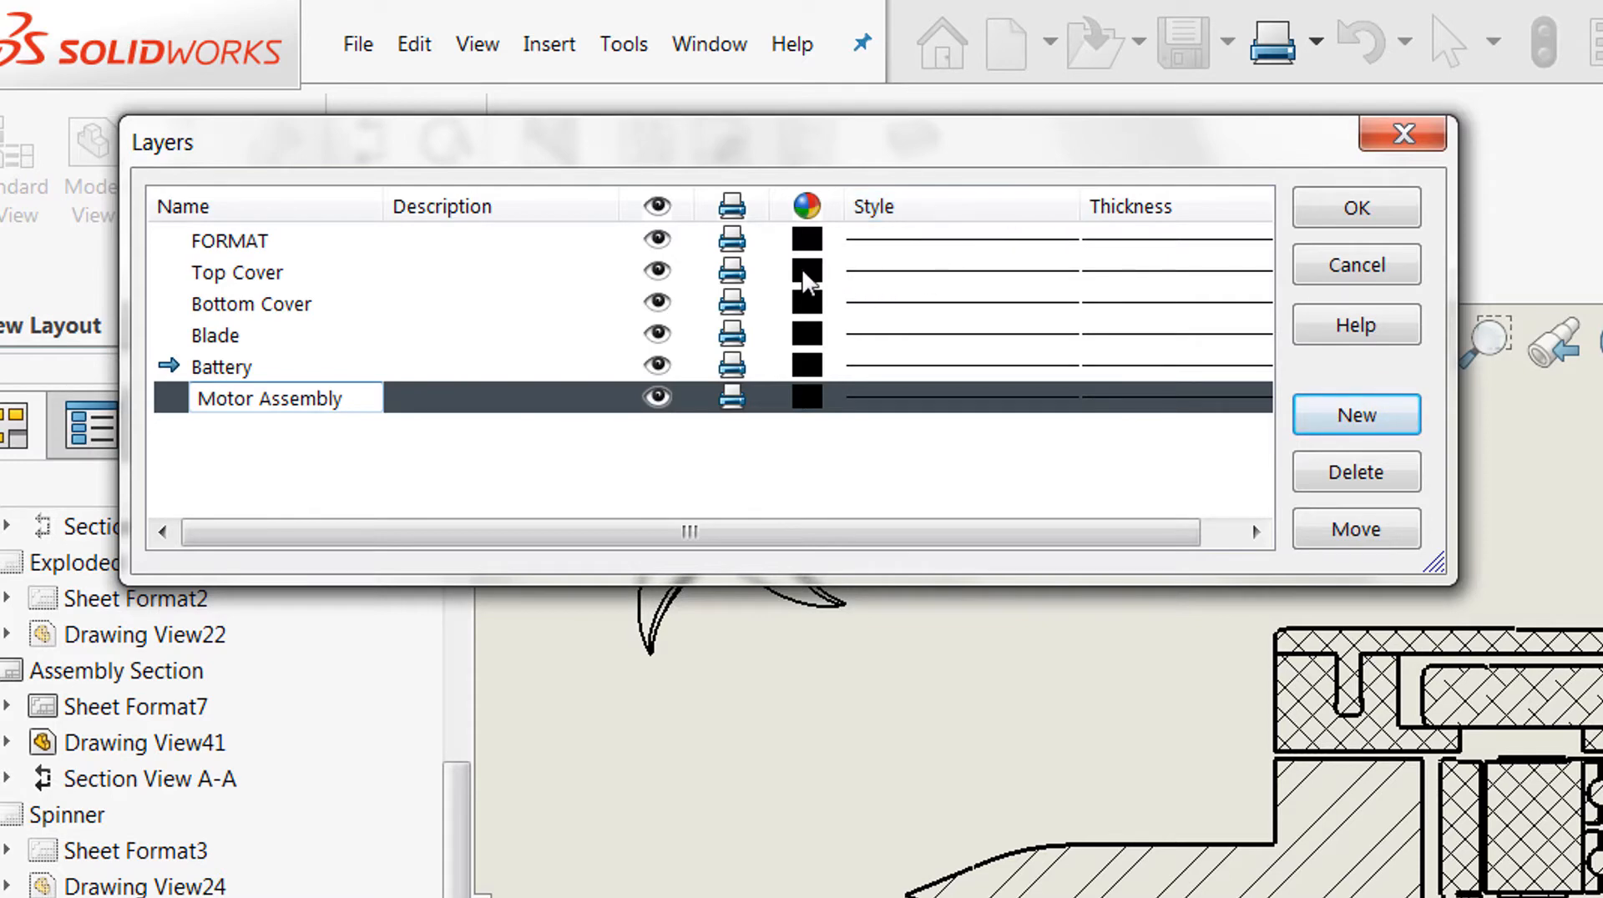
Step: Colour Top Cover red, Bottom Cover orange, Blade green and Motor Assembly purple
click(806, 271)
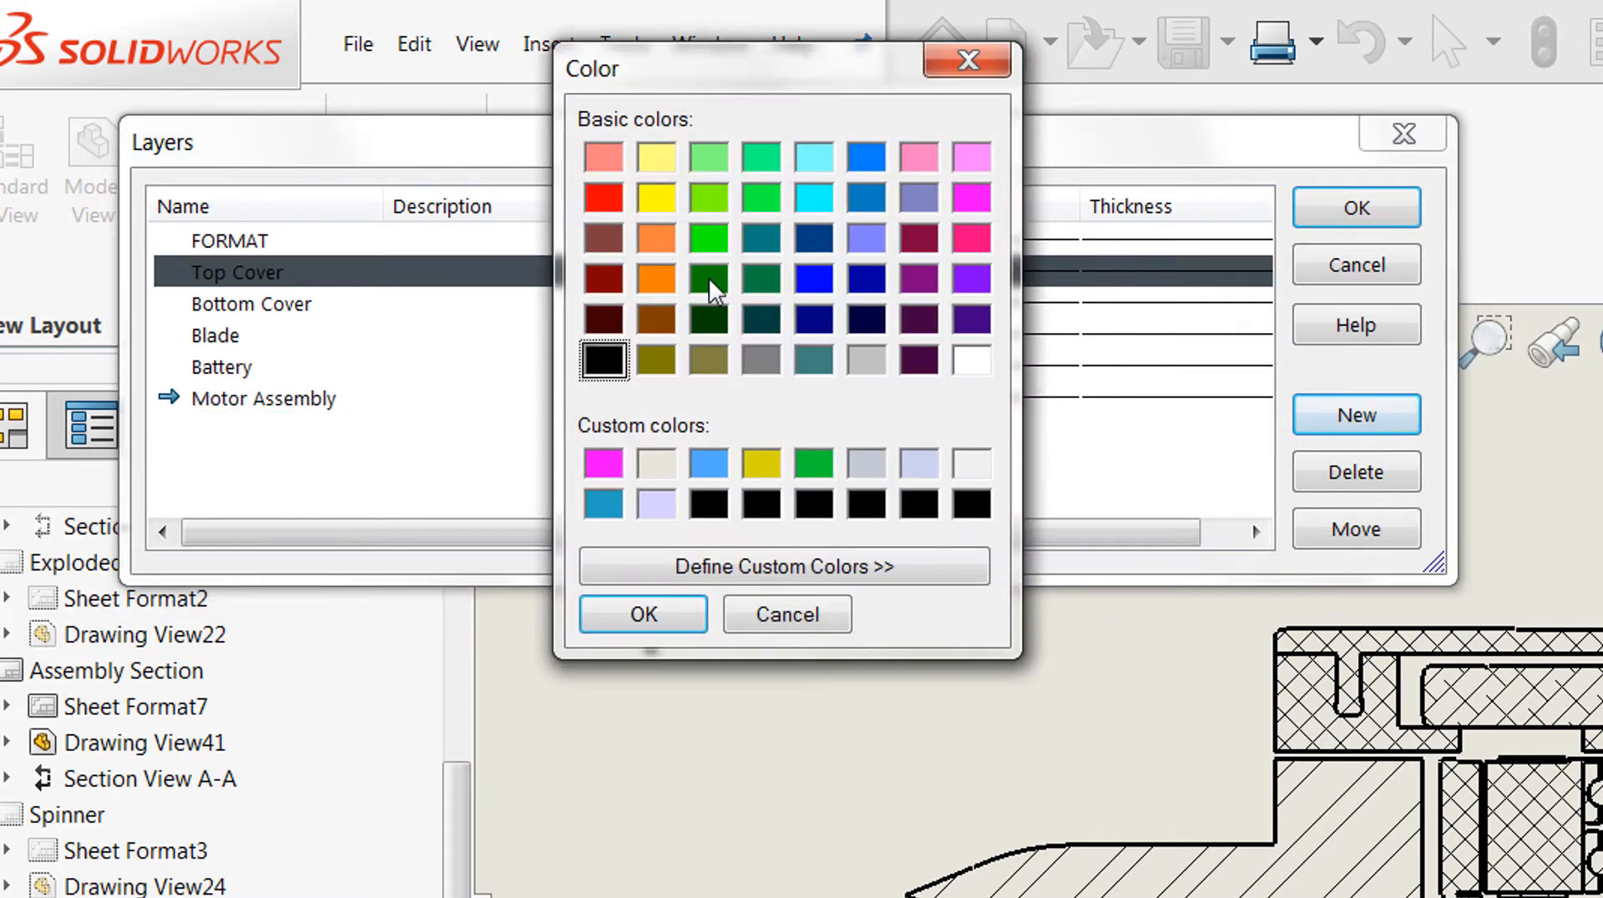
click(641, 615)
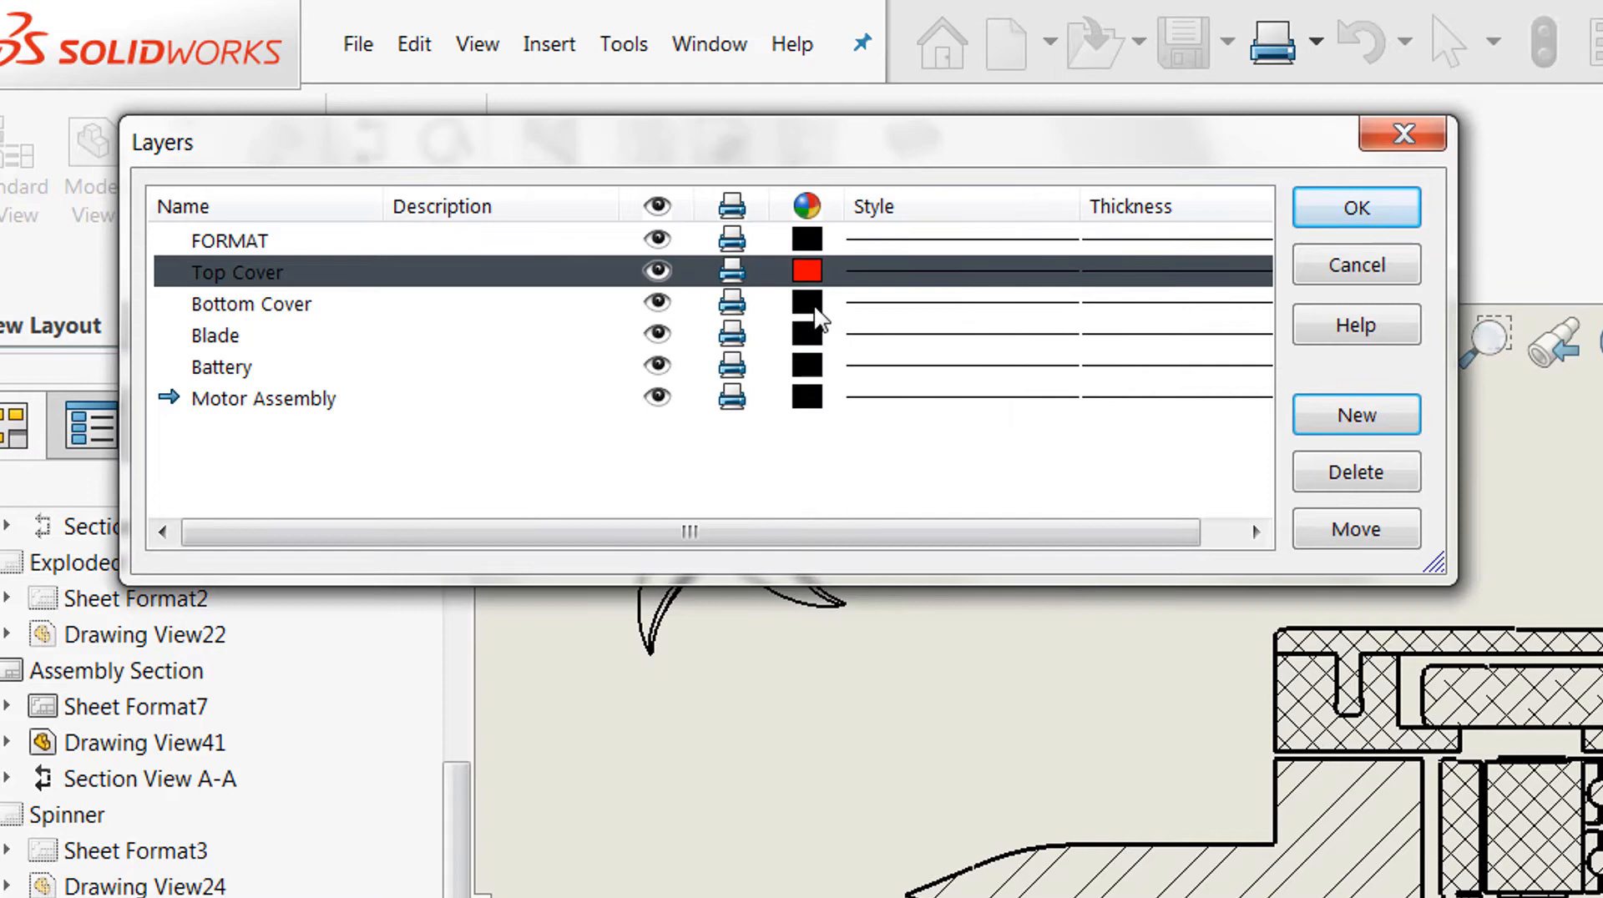
click(248, 303)
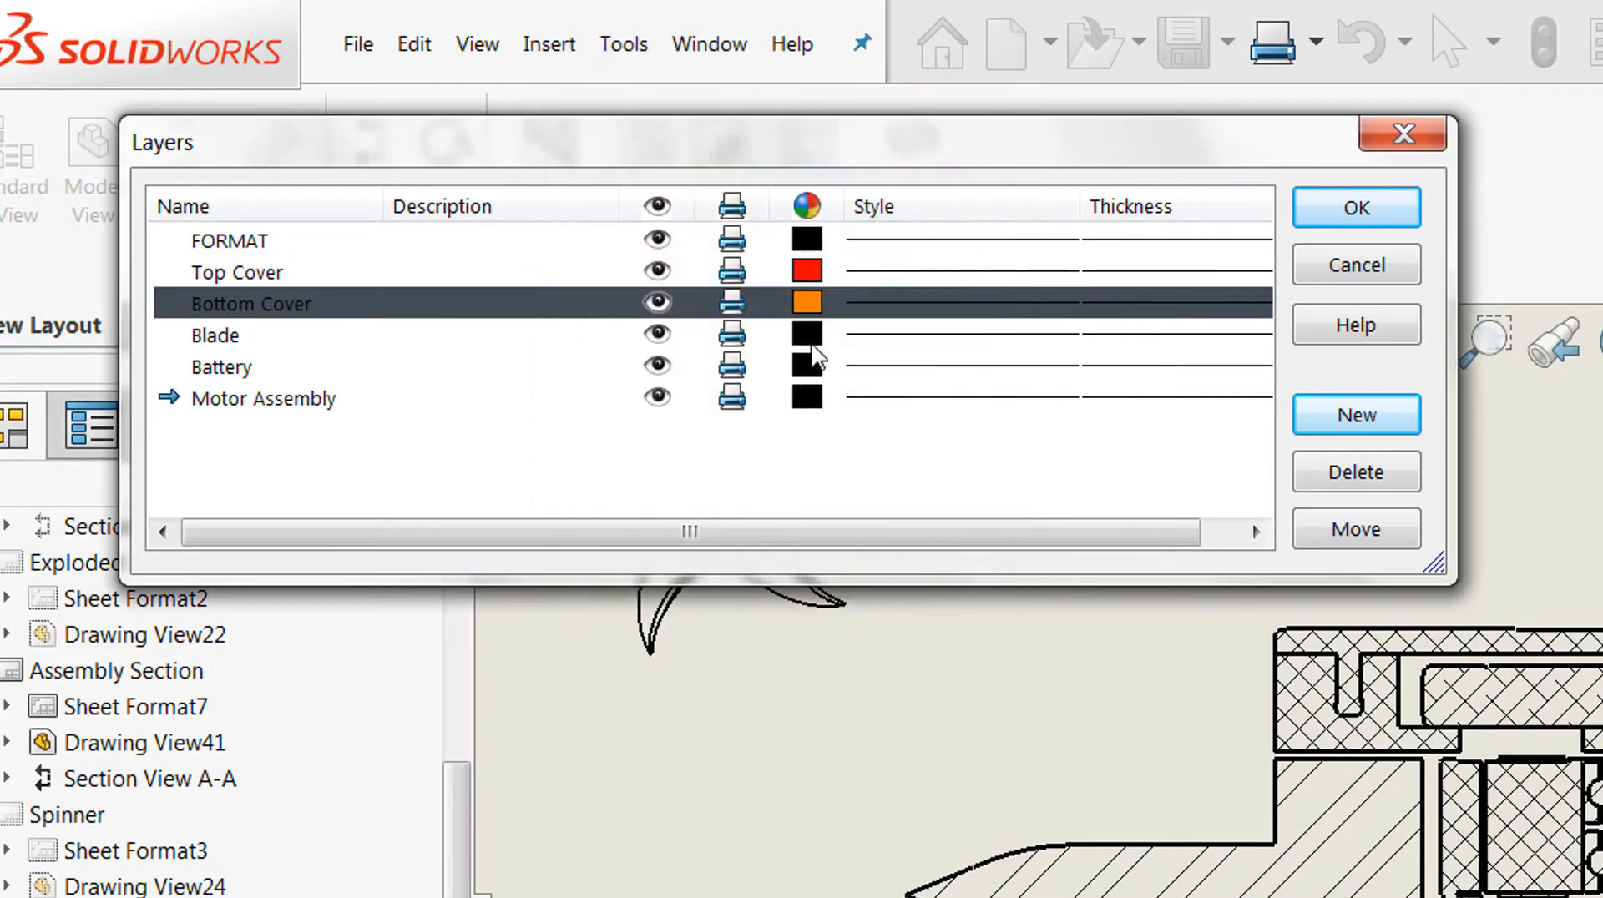
click(806, 333)
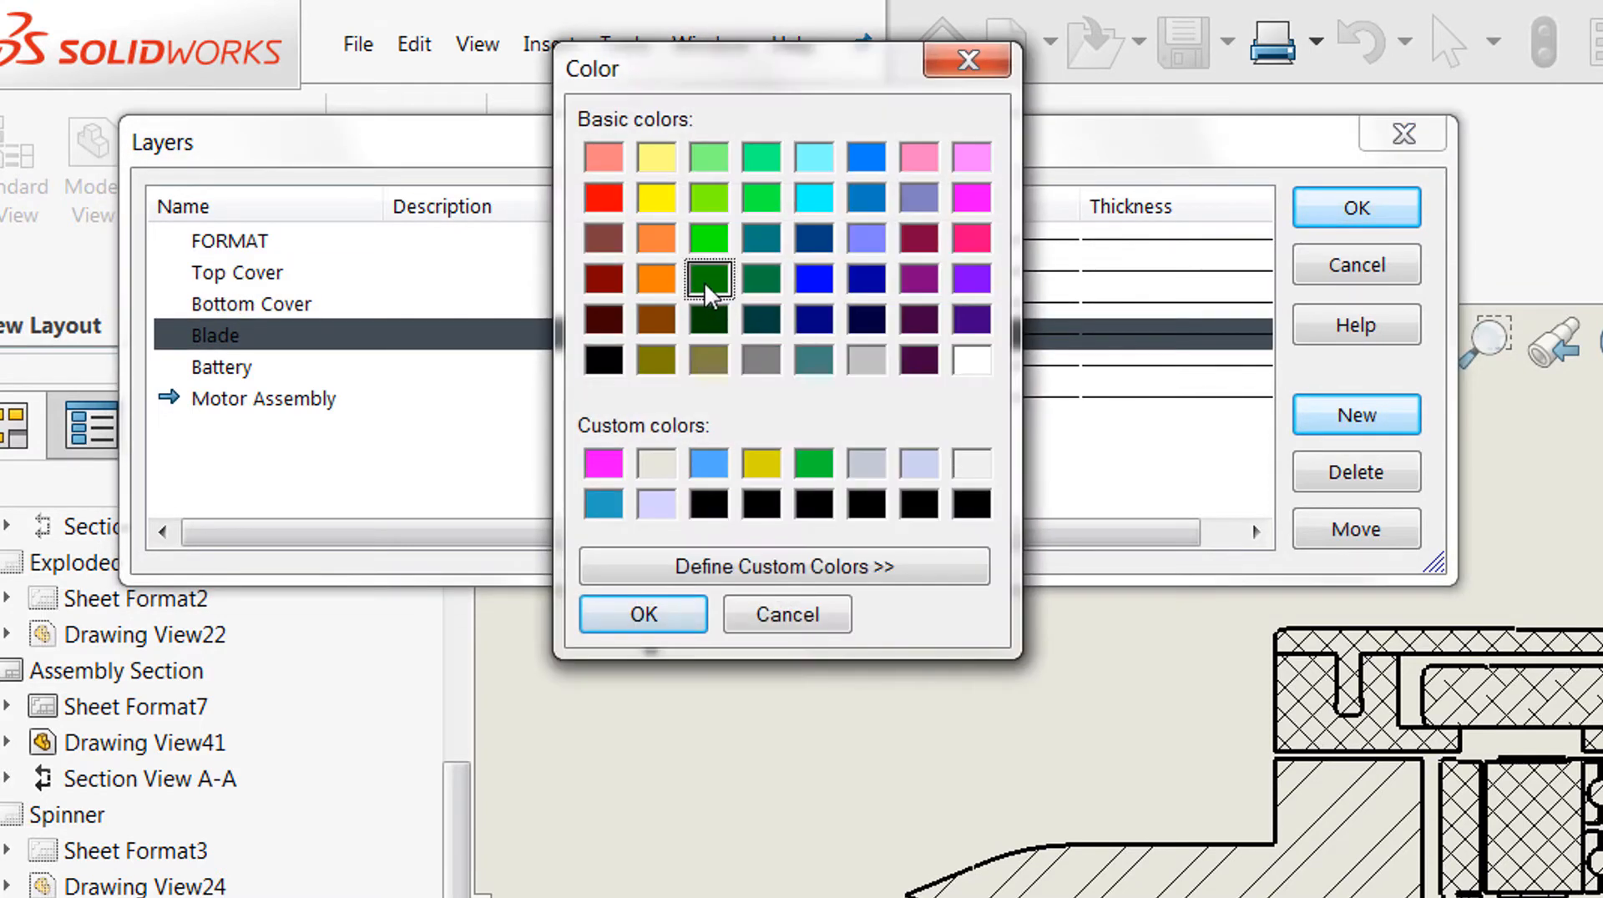
click(813, 277)
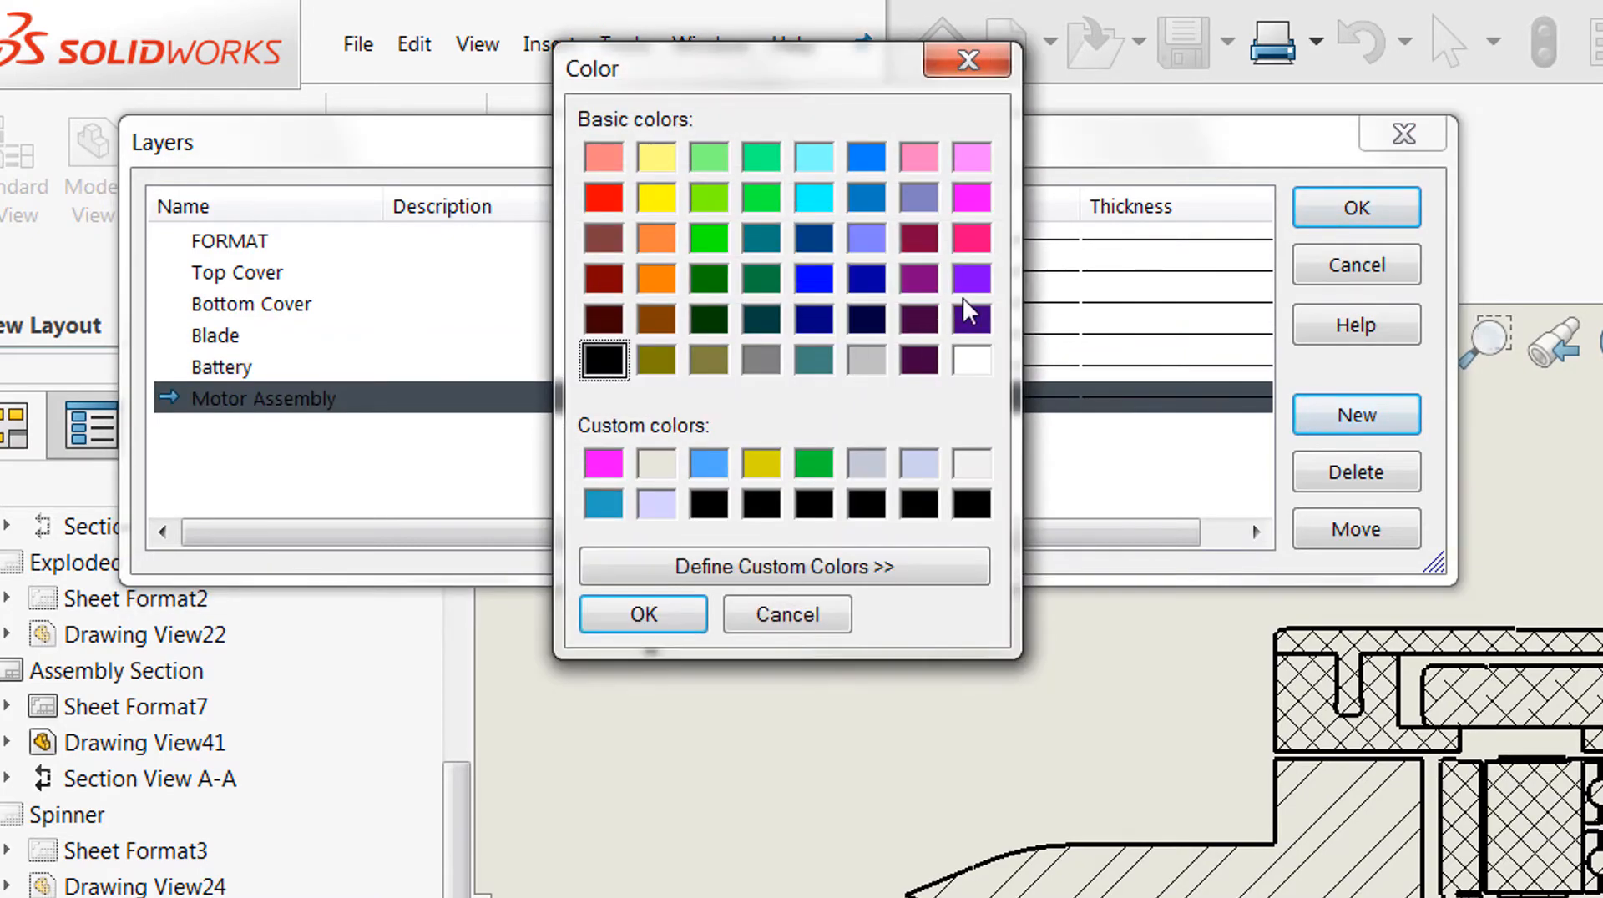
click(641, 615)
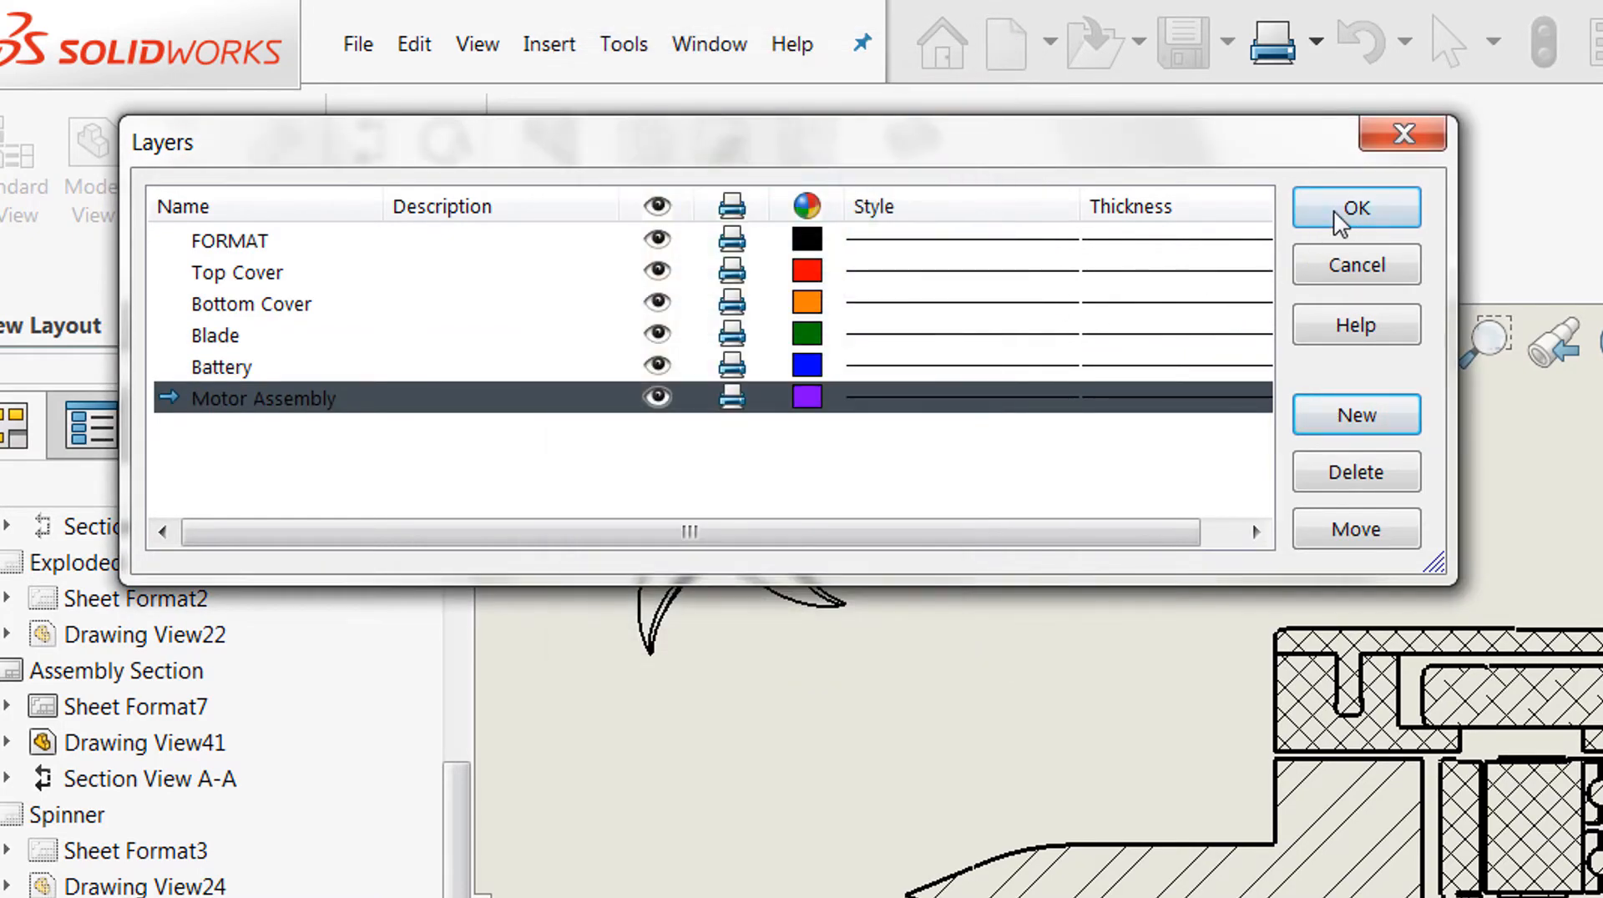
Step: Accept the layer colours and inspect the Section A-A hatch's Layer and Apply to choices, leaving layer none
click(1355, 207)
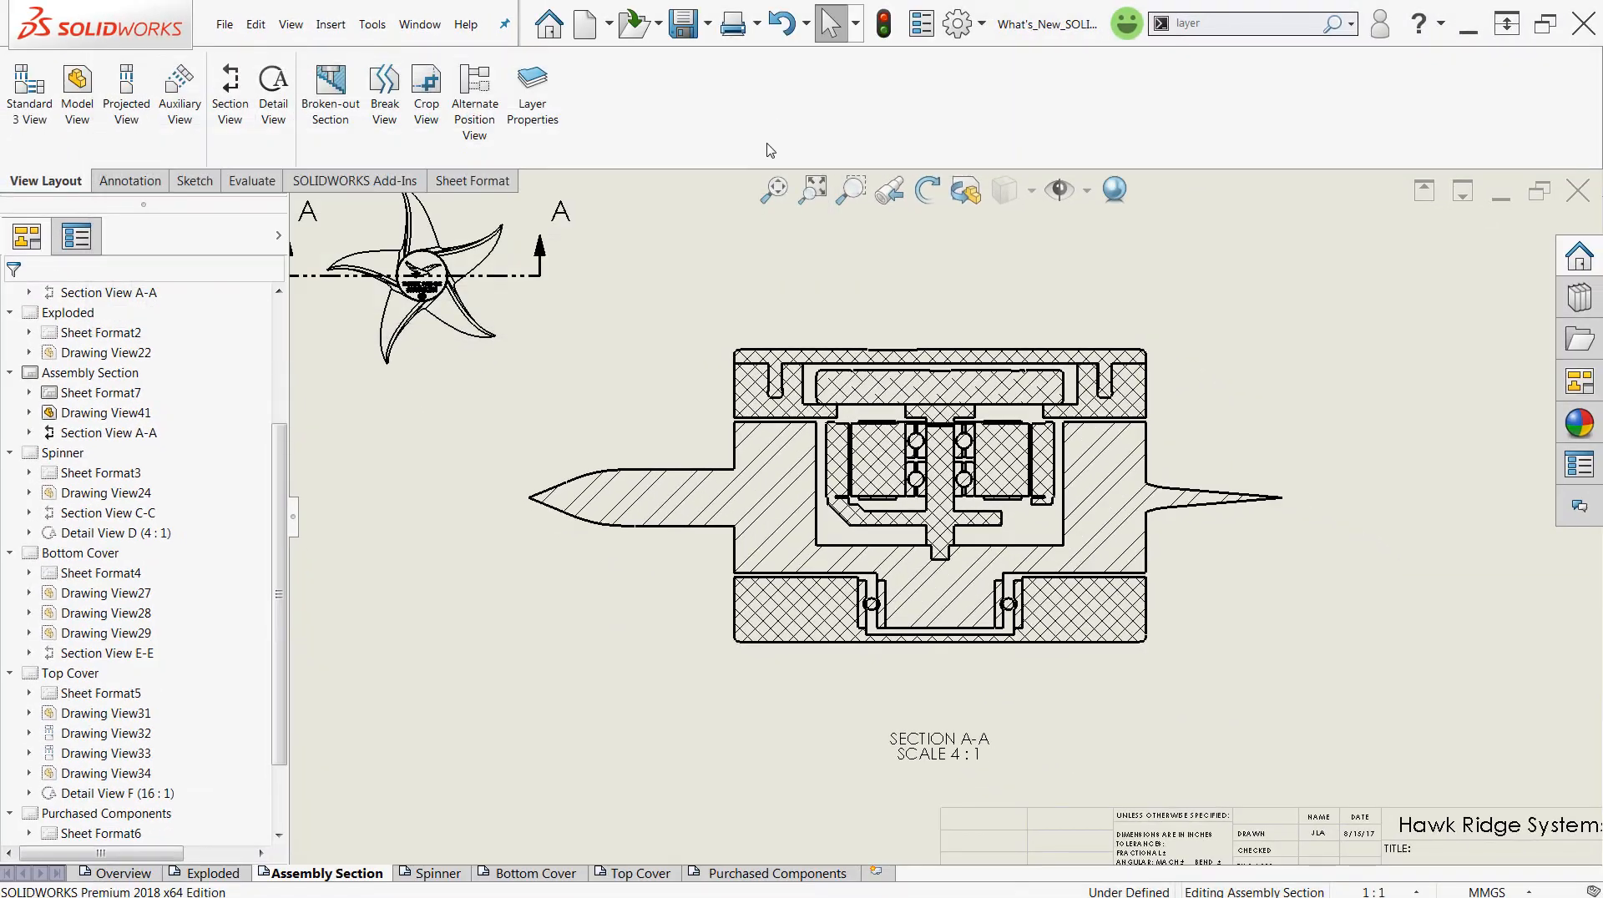
mouse_move(768, 493)
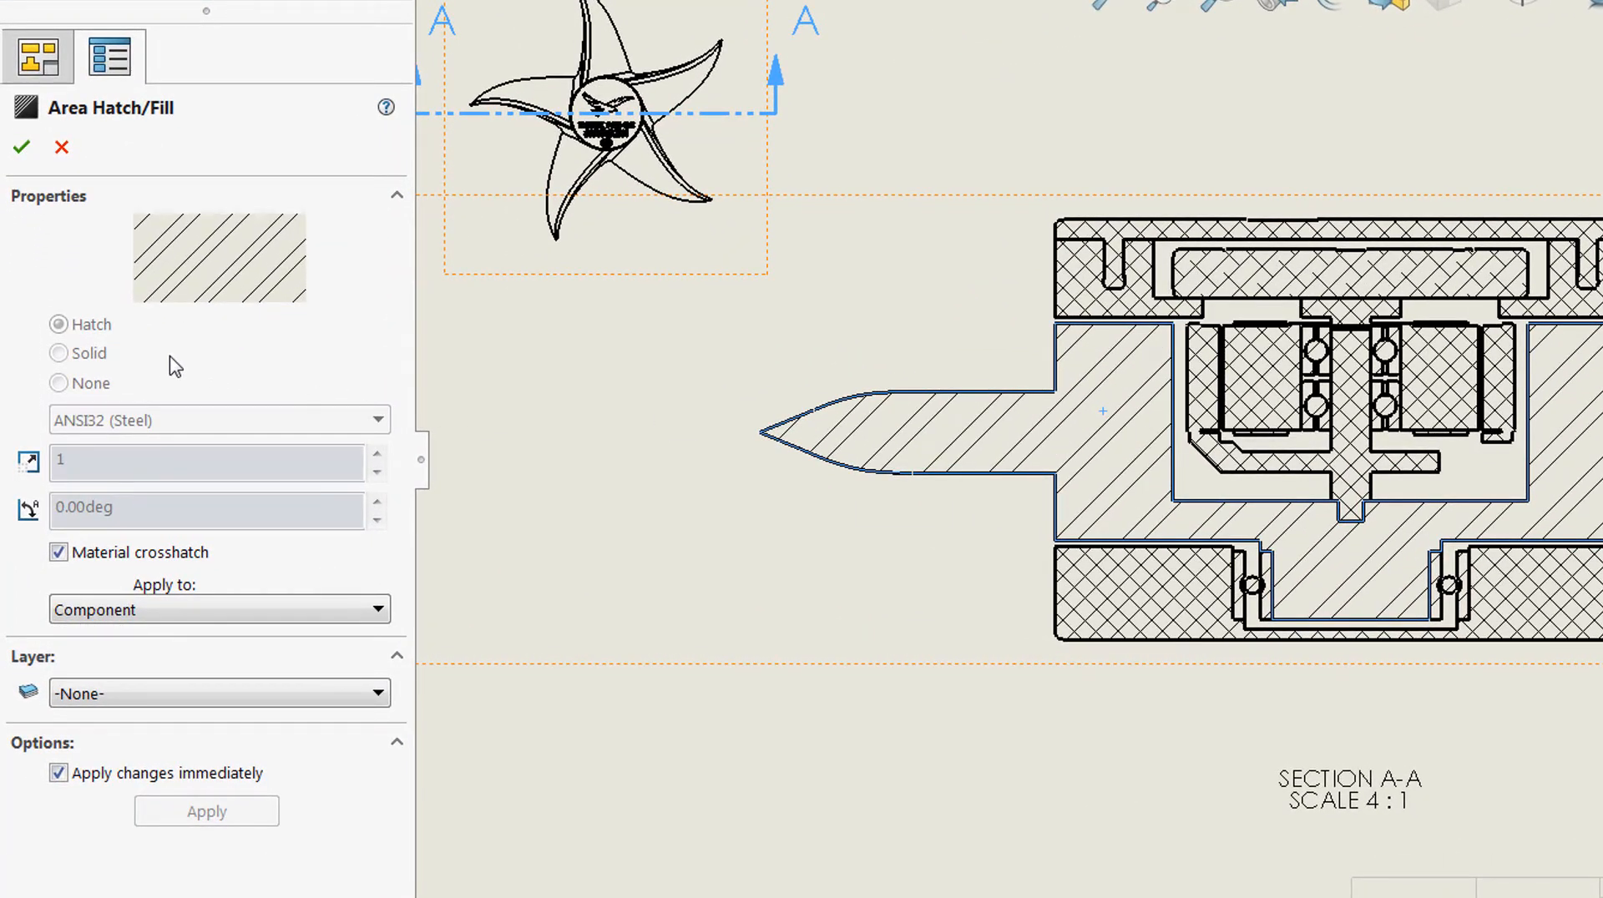
click(217, 693)
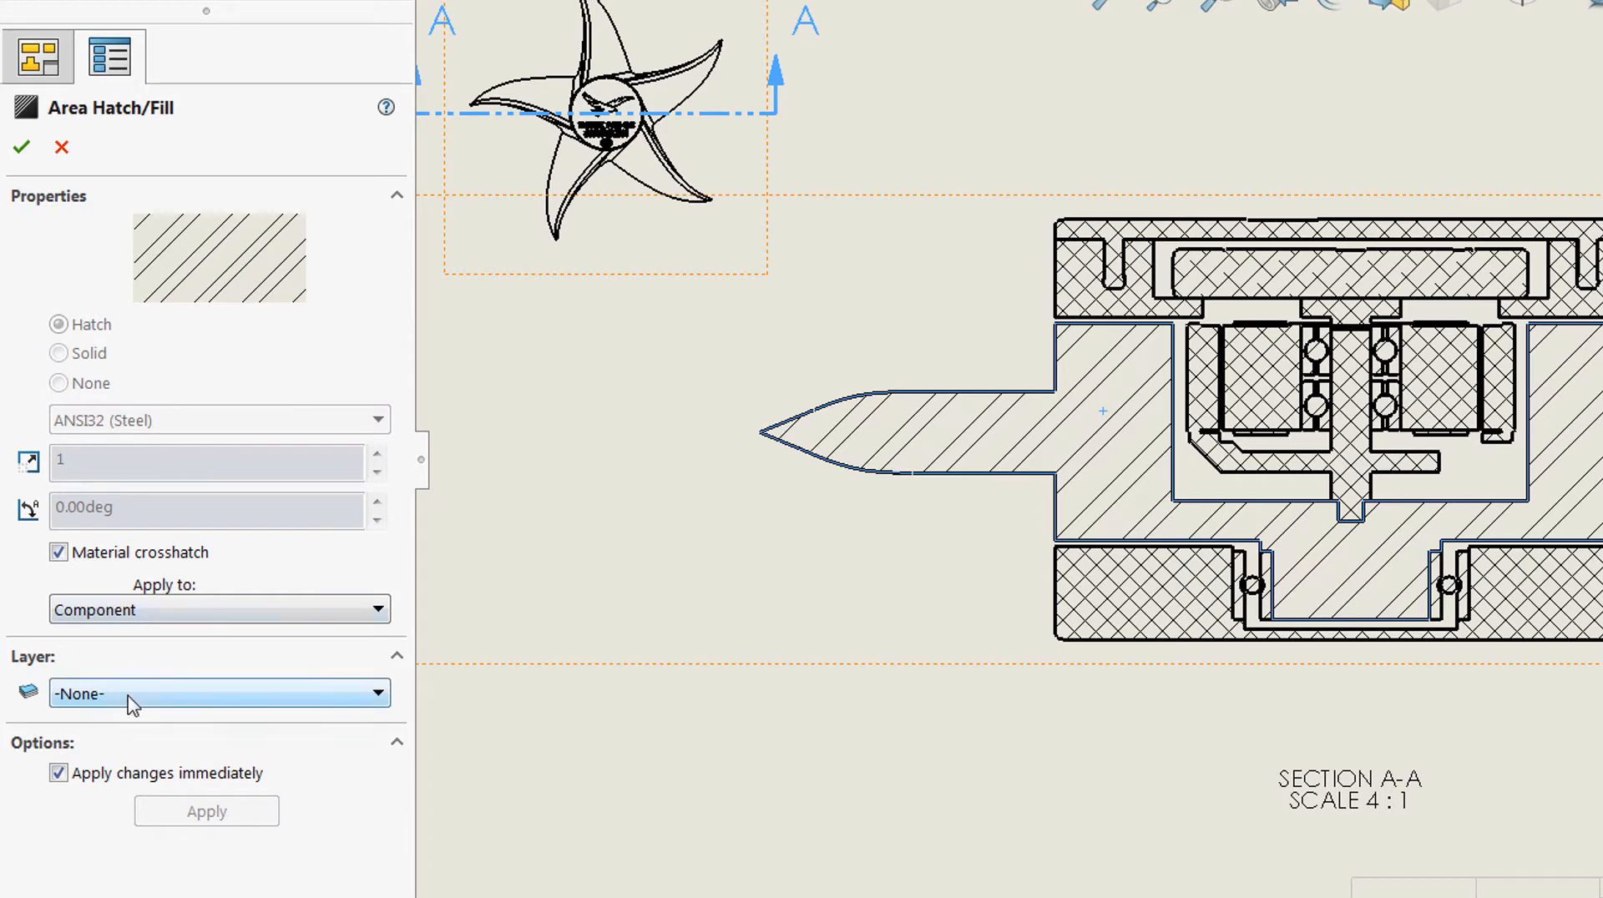
click(219, 693)
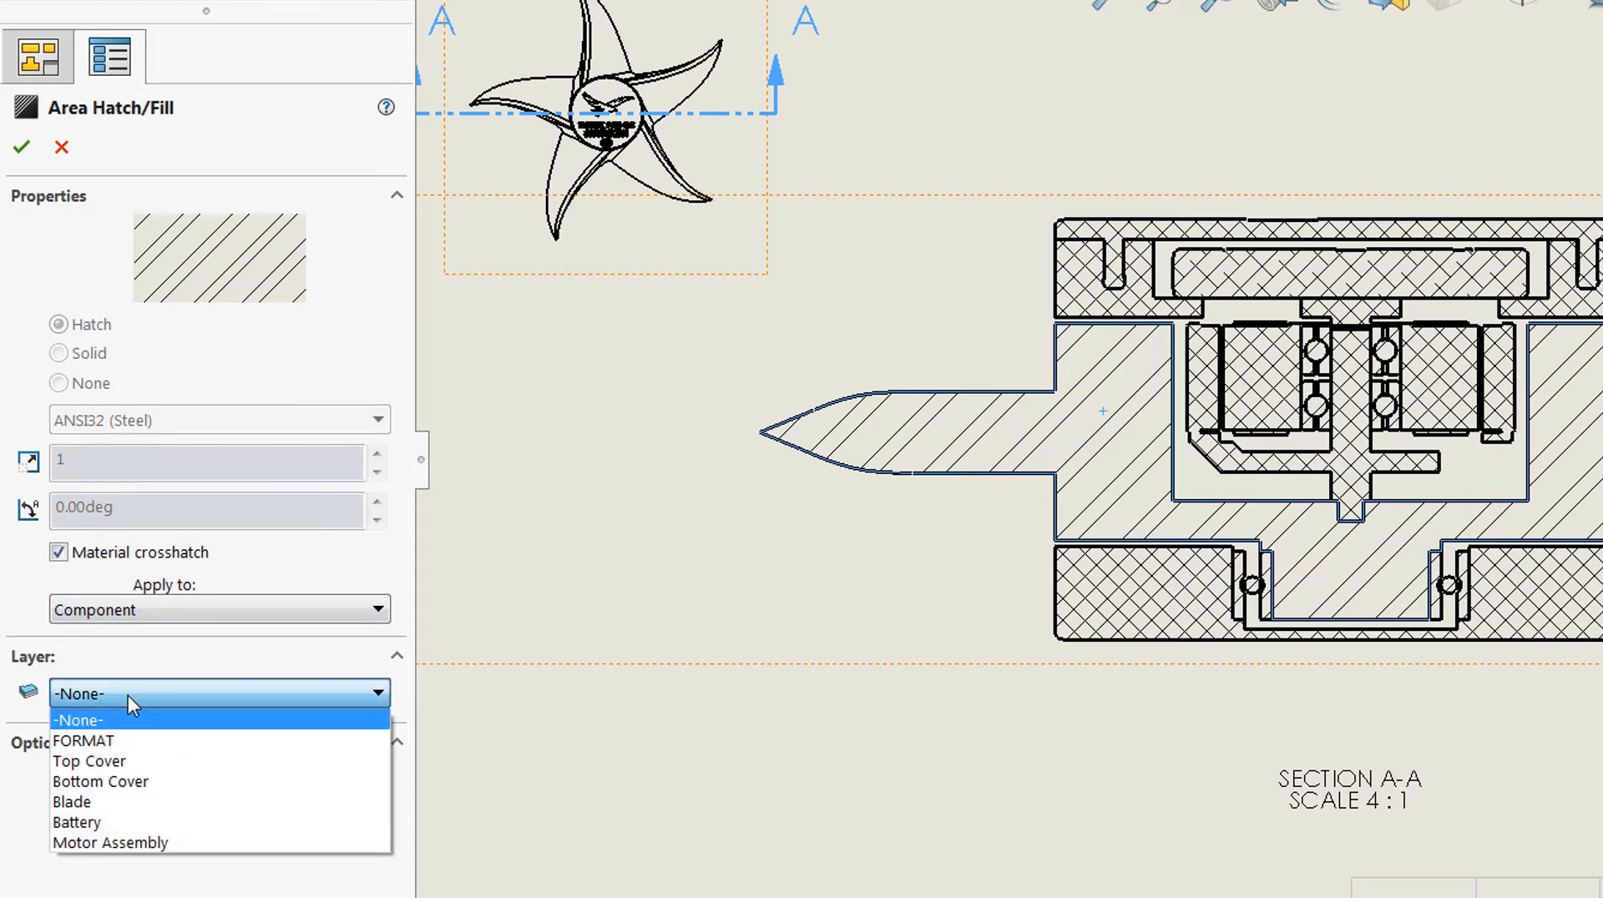
click(125, 719)
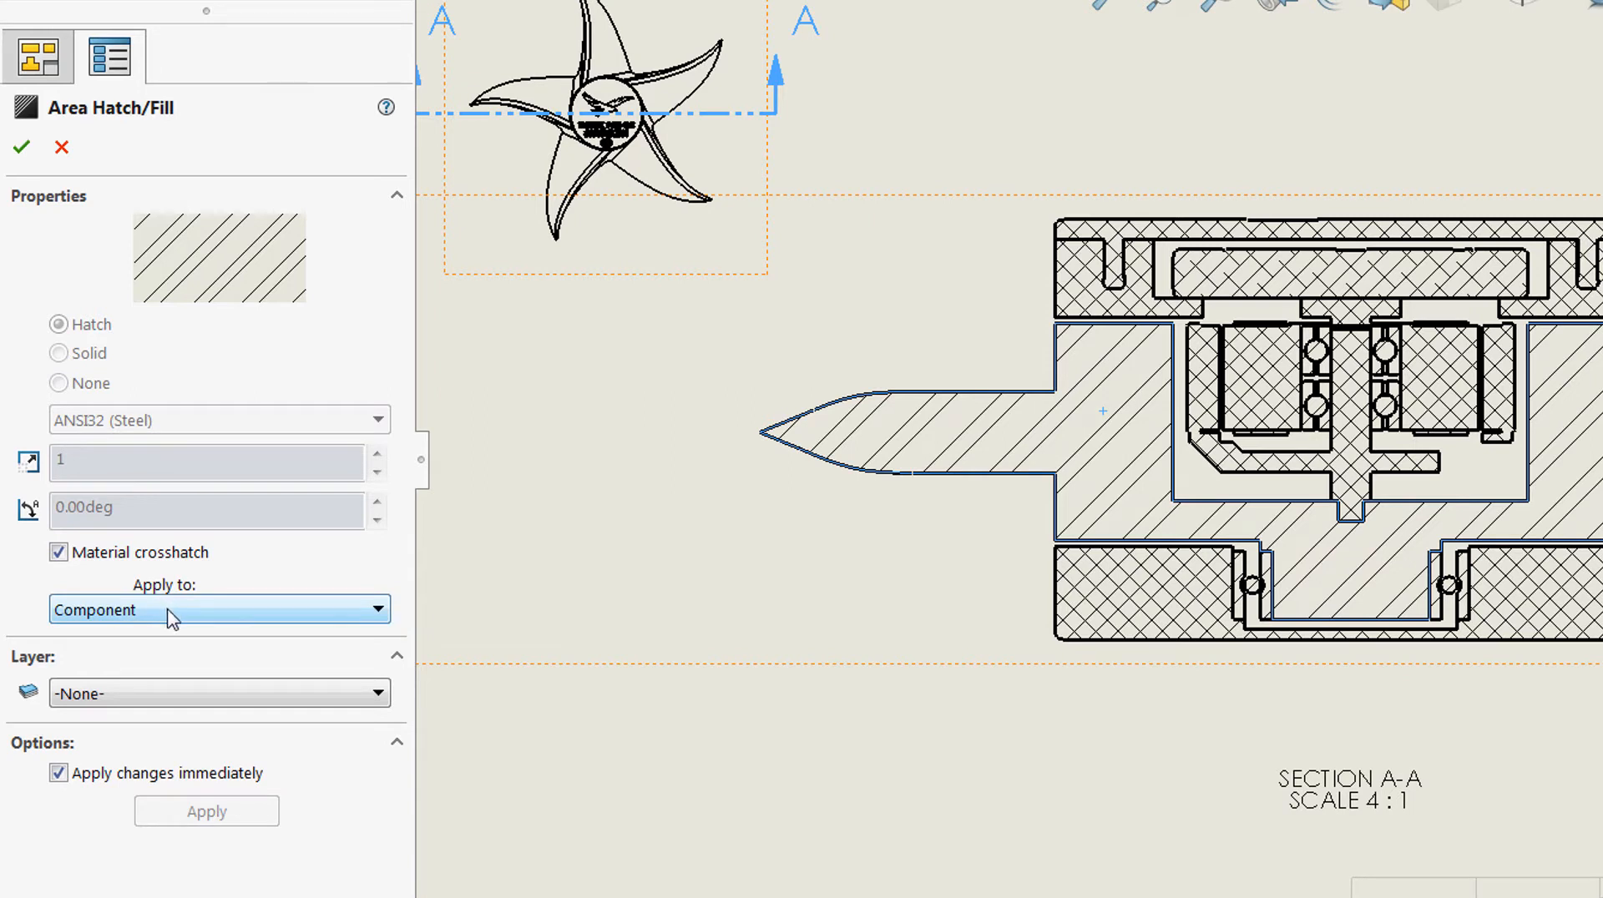
click(217, 609)
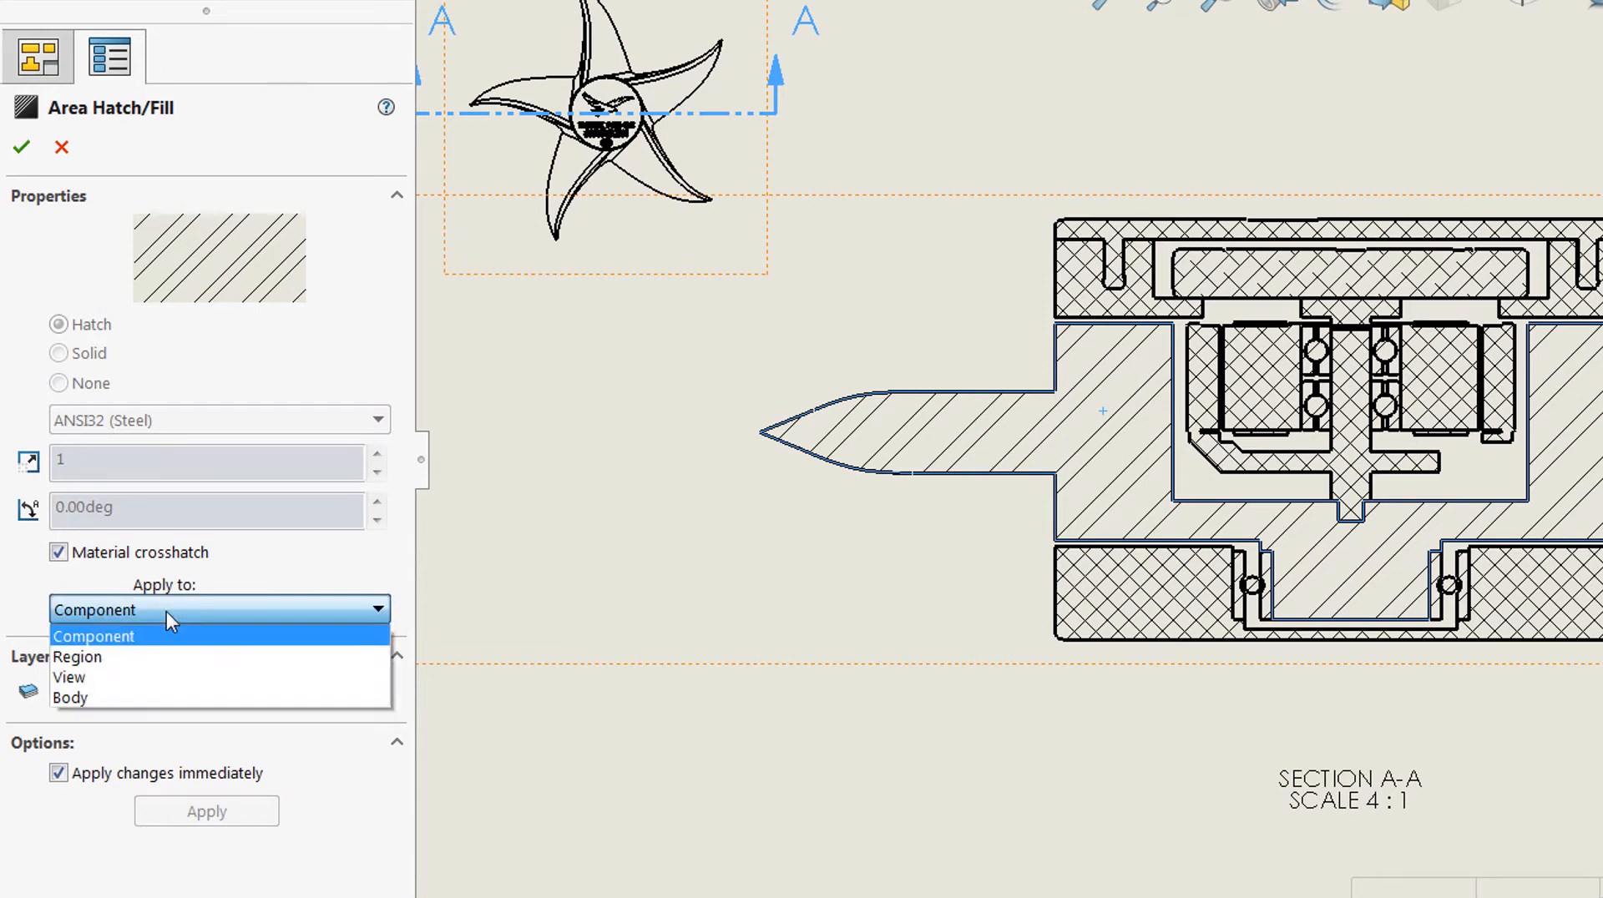
mouse_move(159, 621)
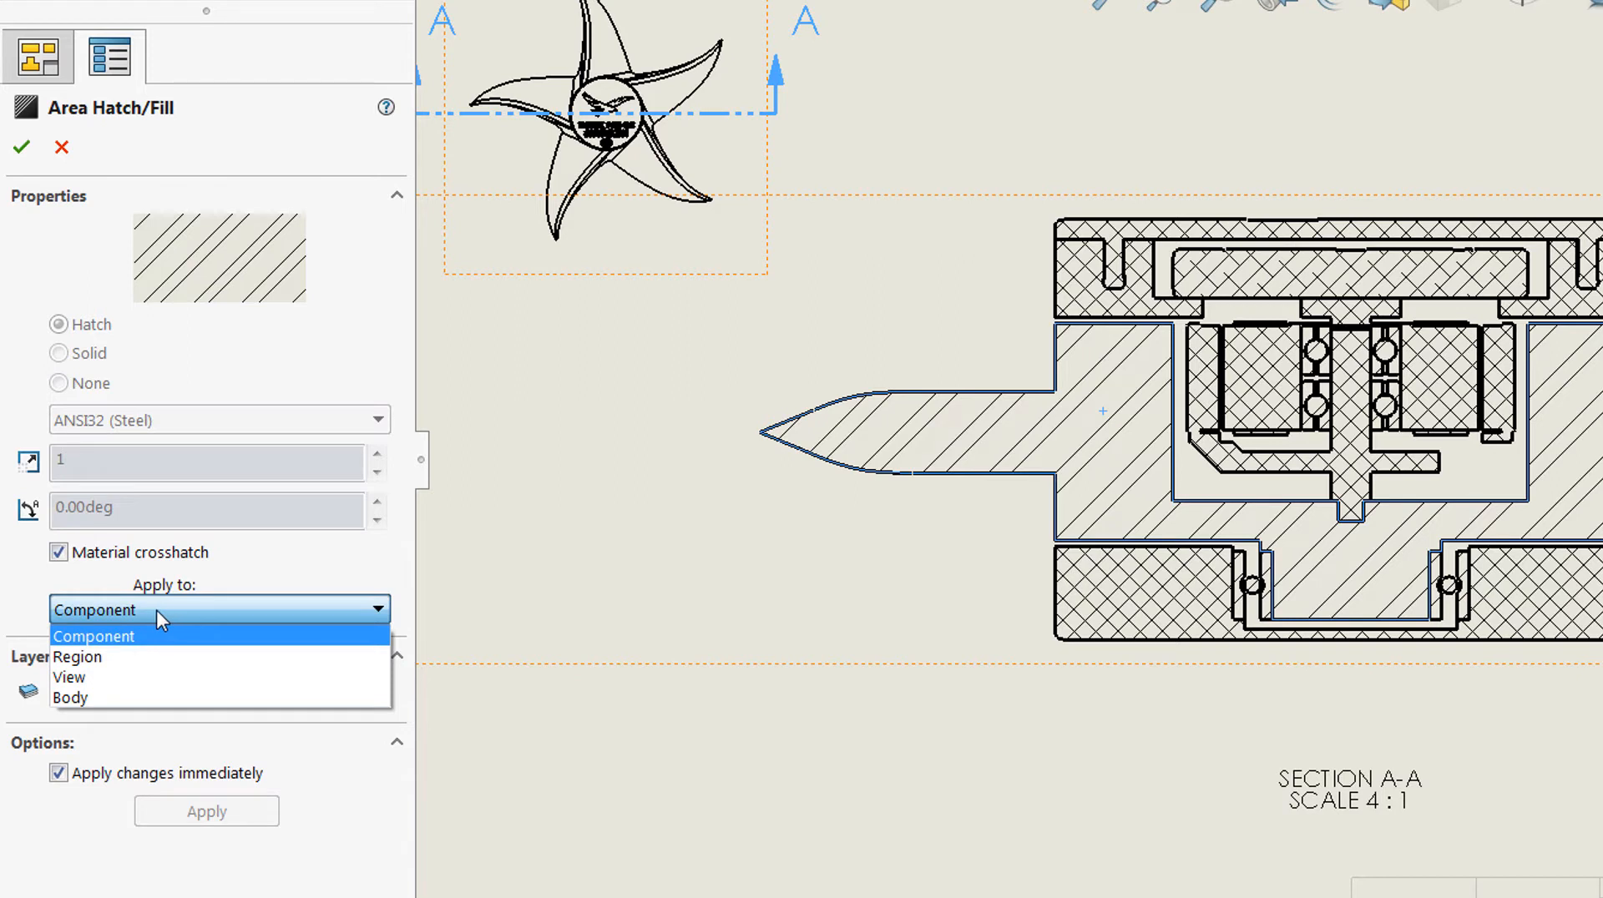
mouse_move(127, 658)
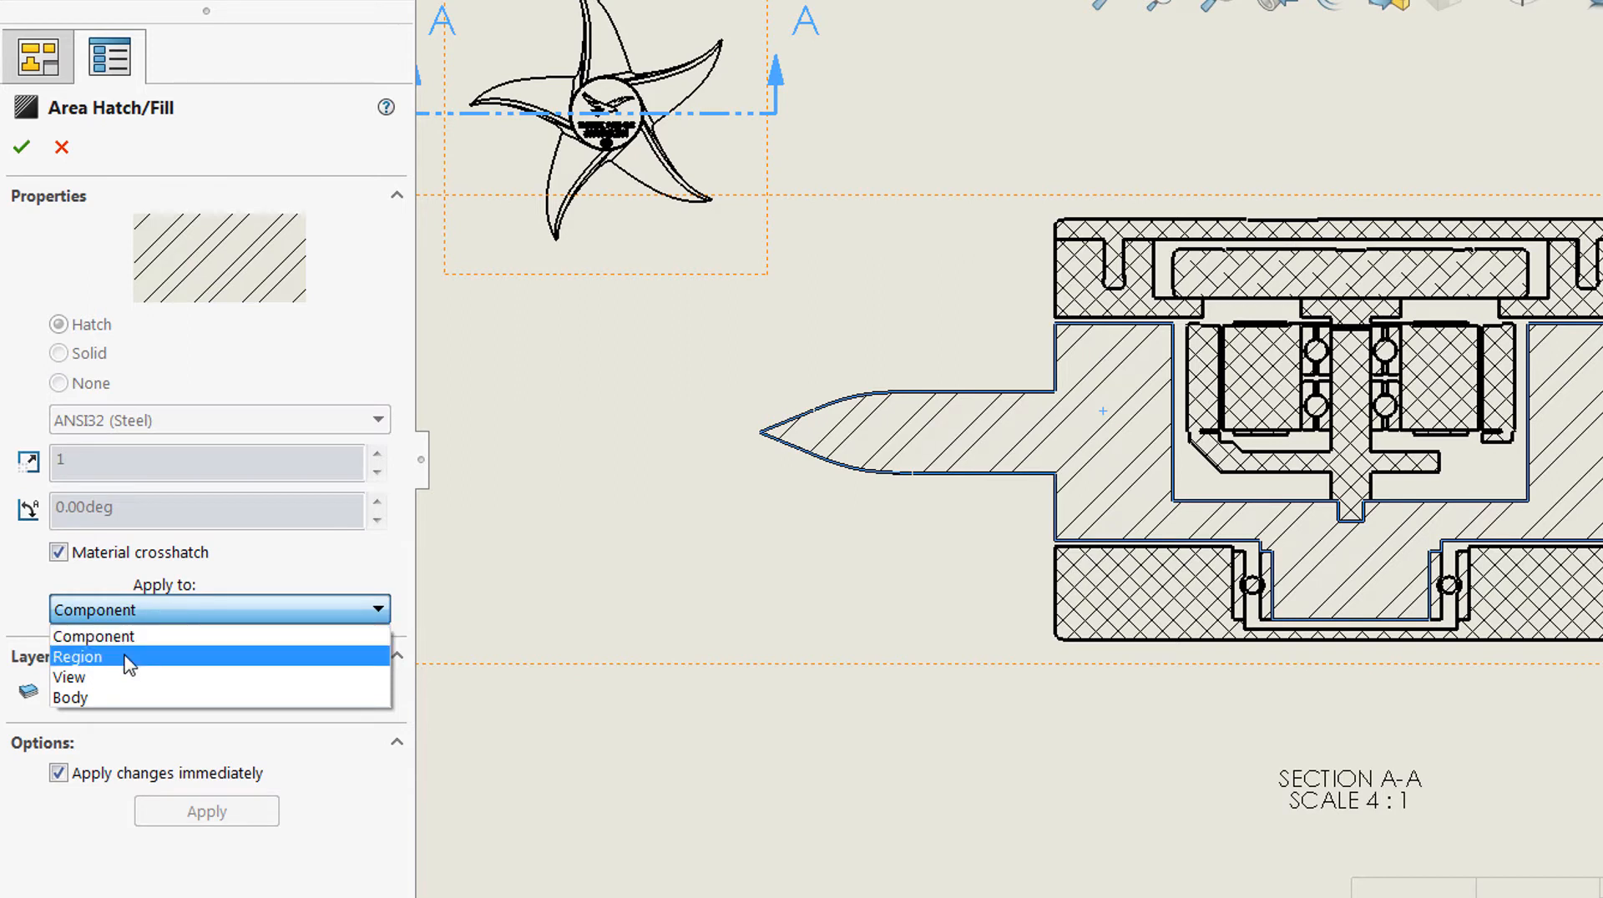
mouse_move(139, 682)
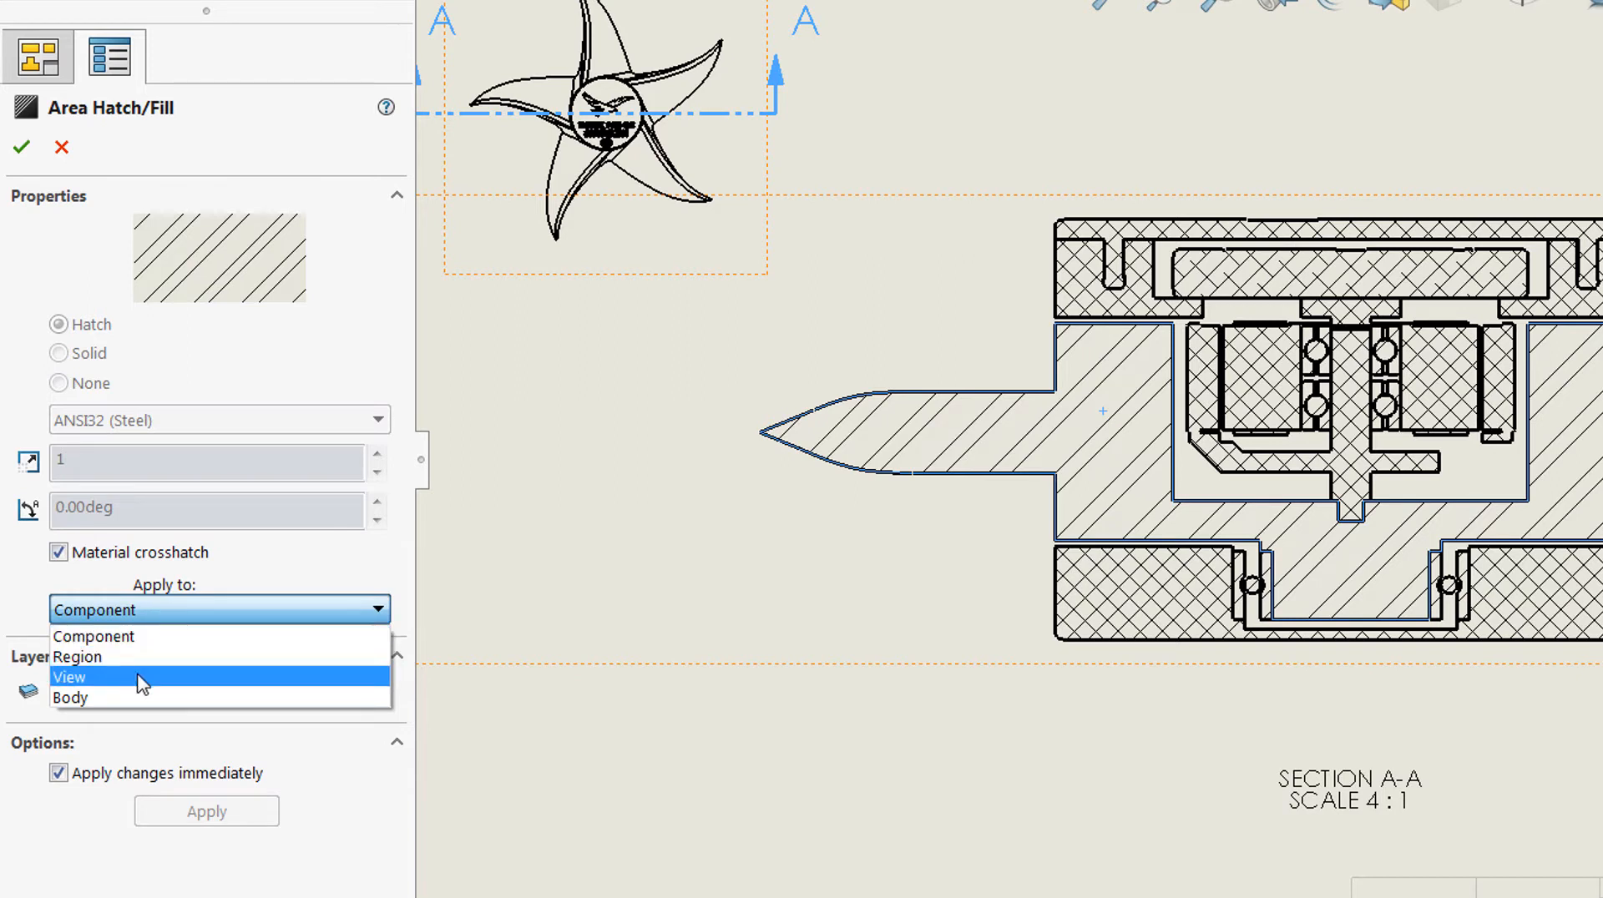
mouse_move(139, 691)
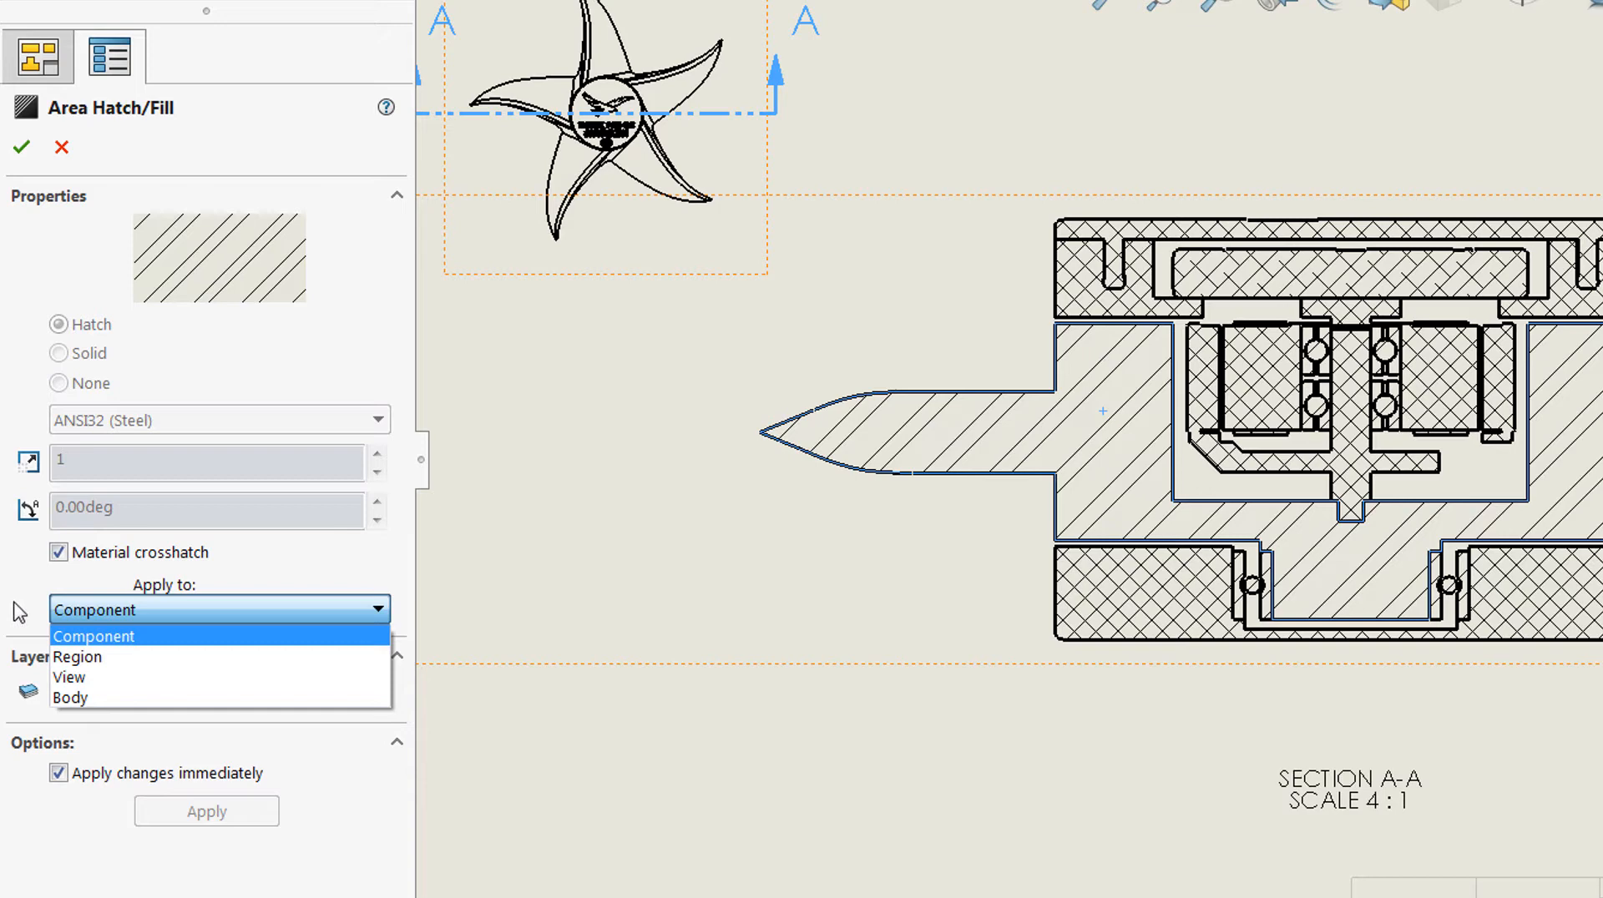
Step: Keep hatches per component and assign the blade and top cover hatches to the Blade and Top Cover layers
click(92, 634)
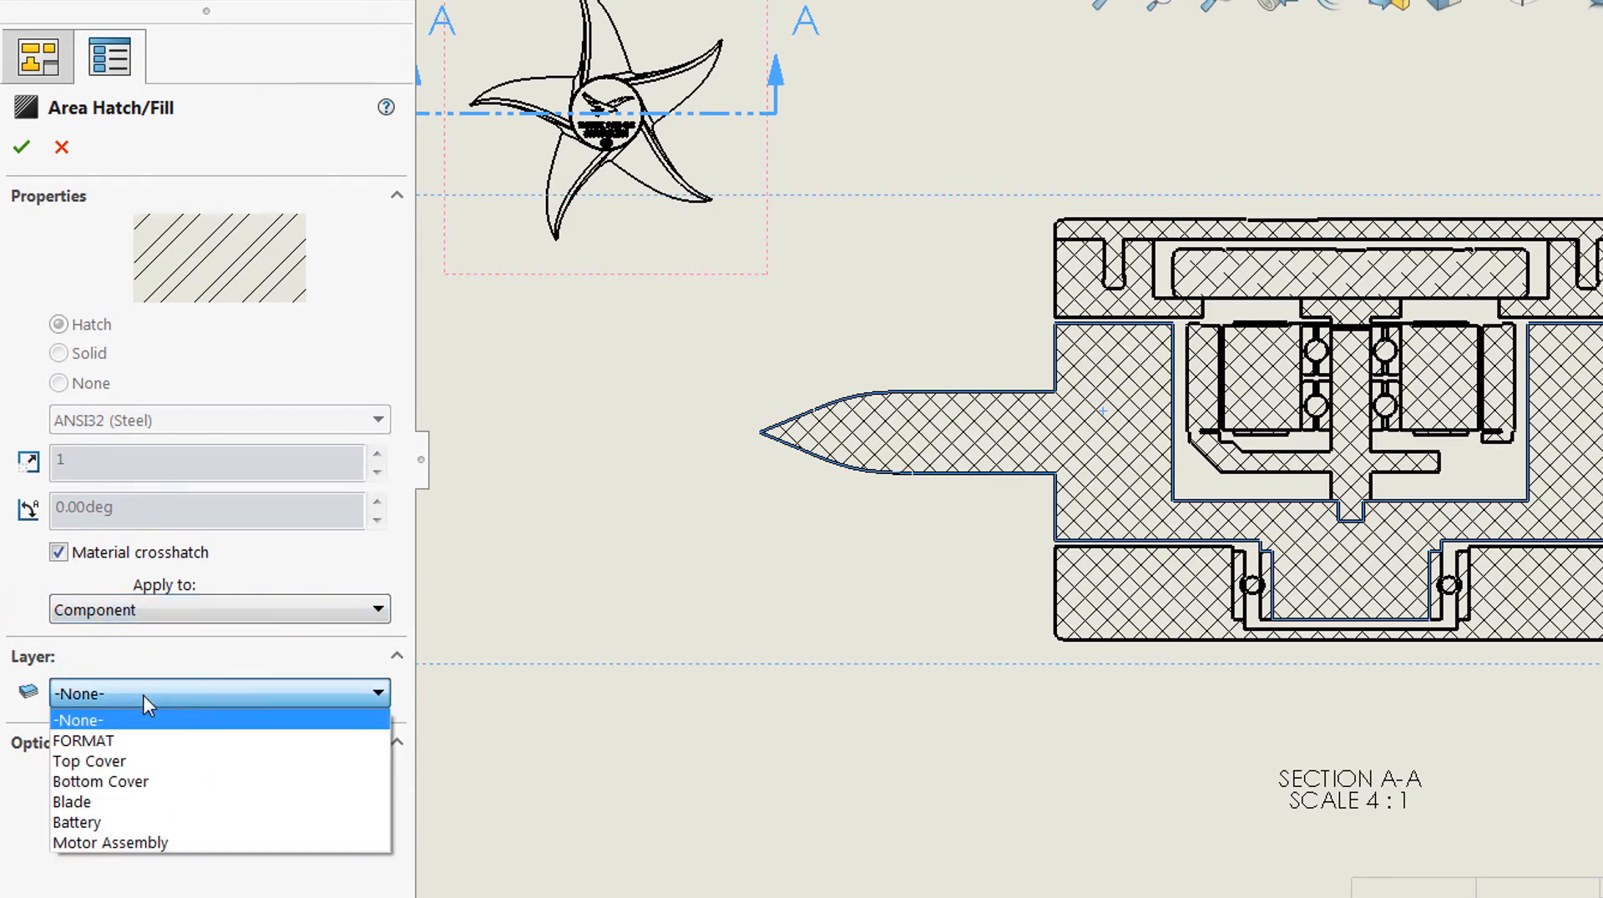
mouse_move(120, 807)
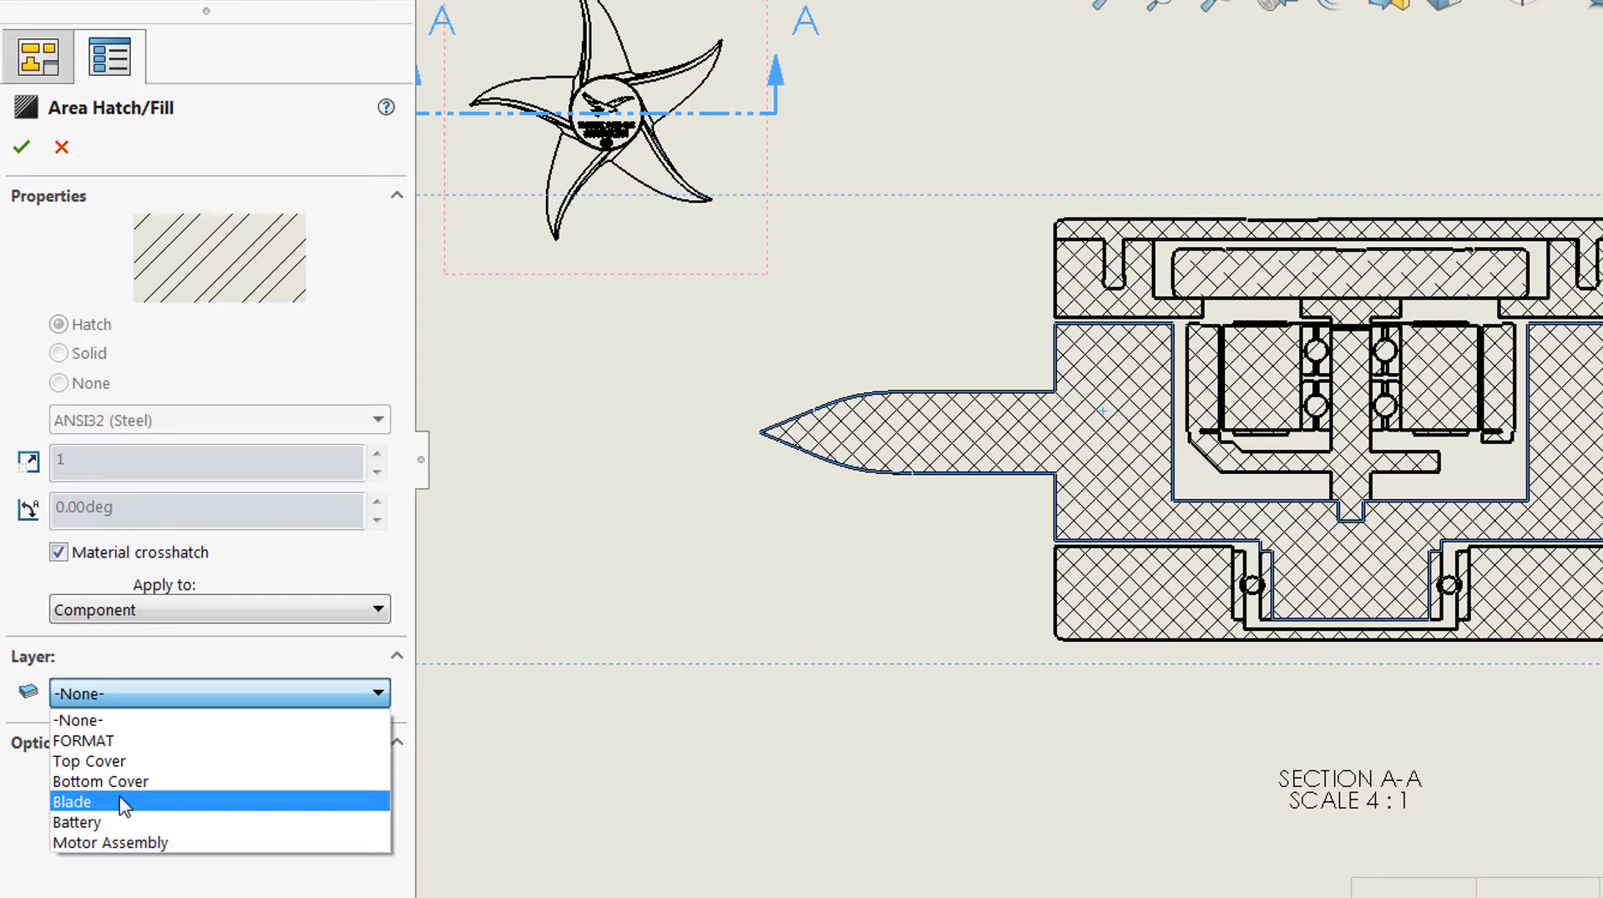
click(72, 801)
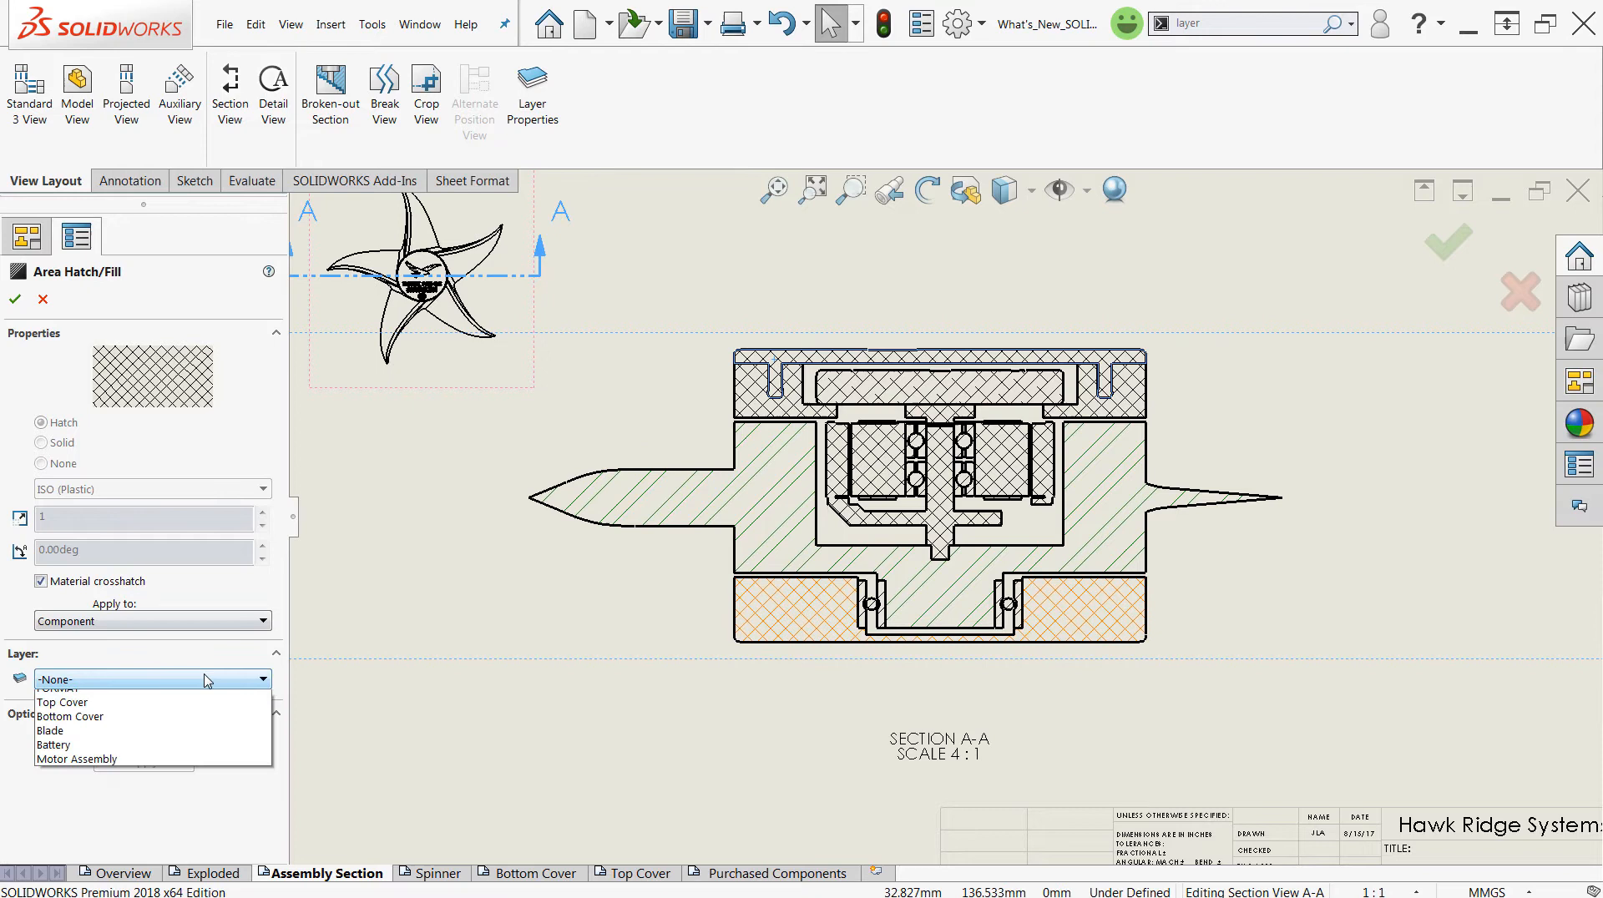
click(62, 701)
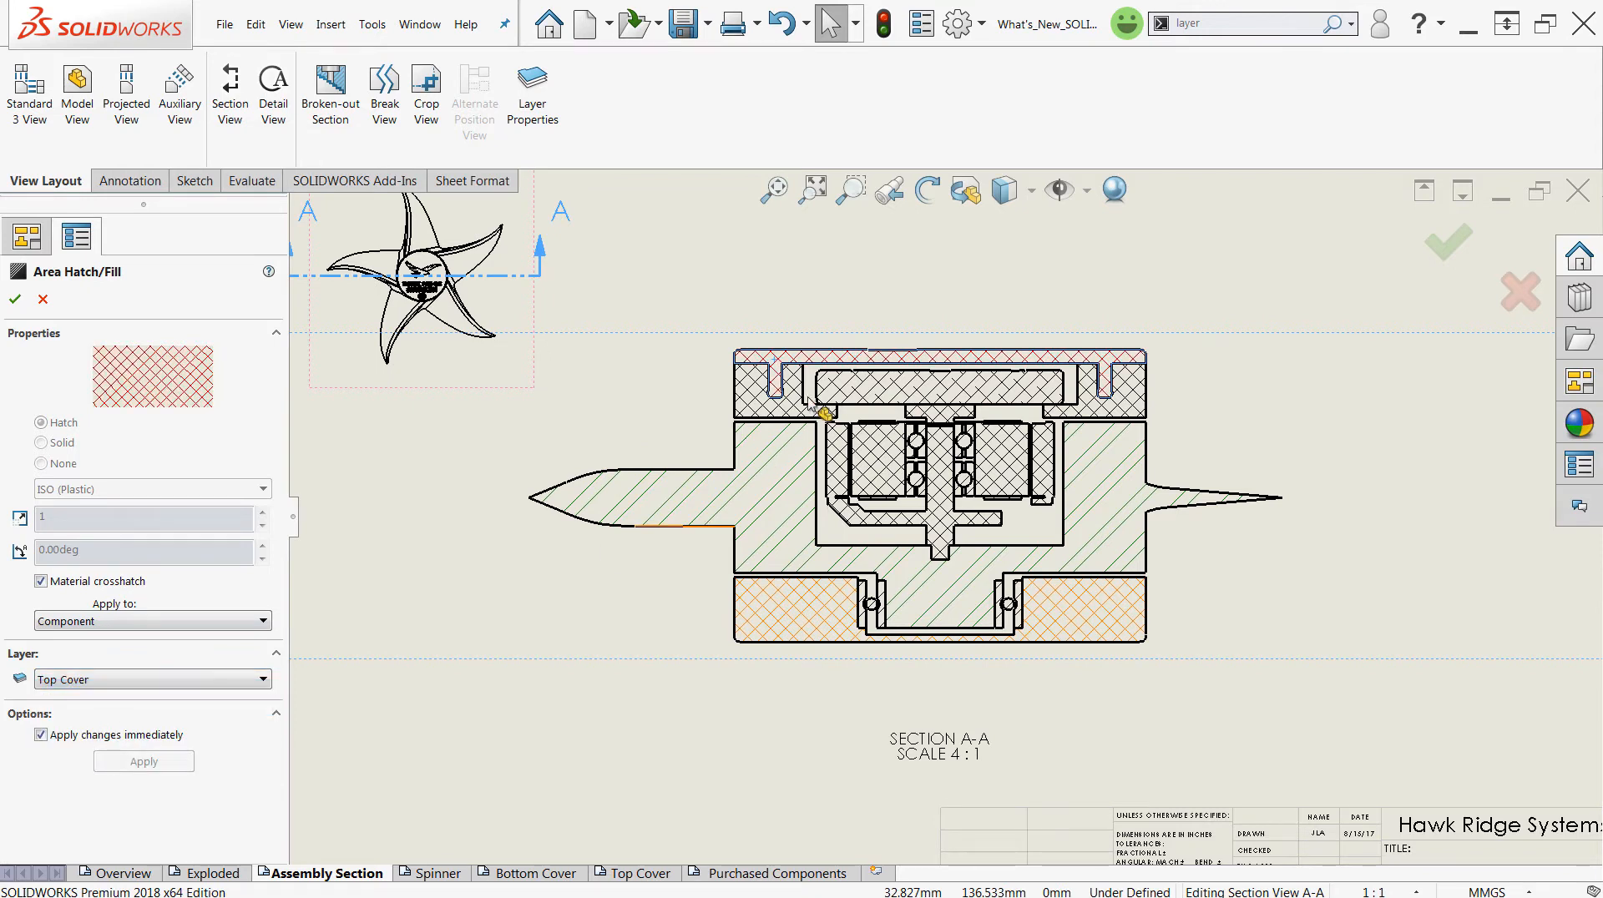
click(154, 678)
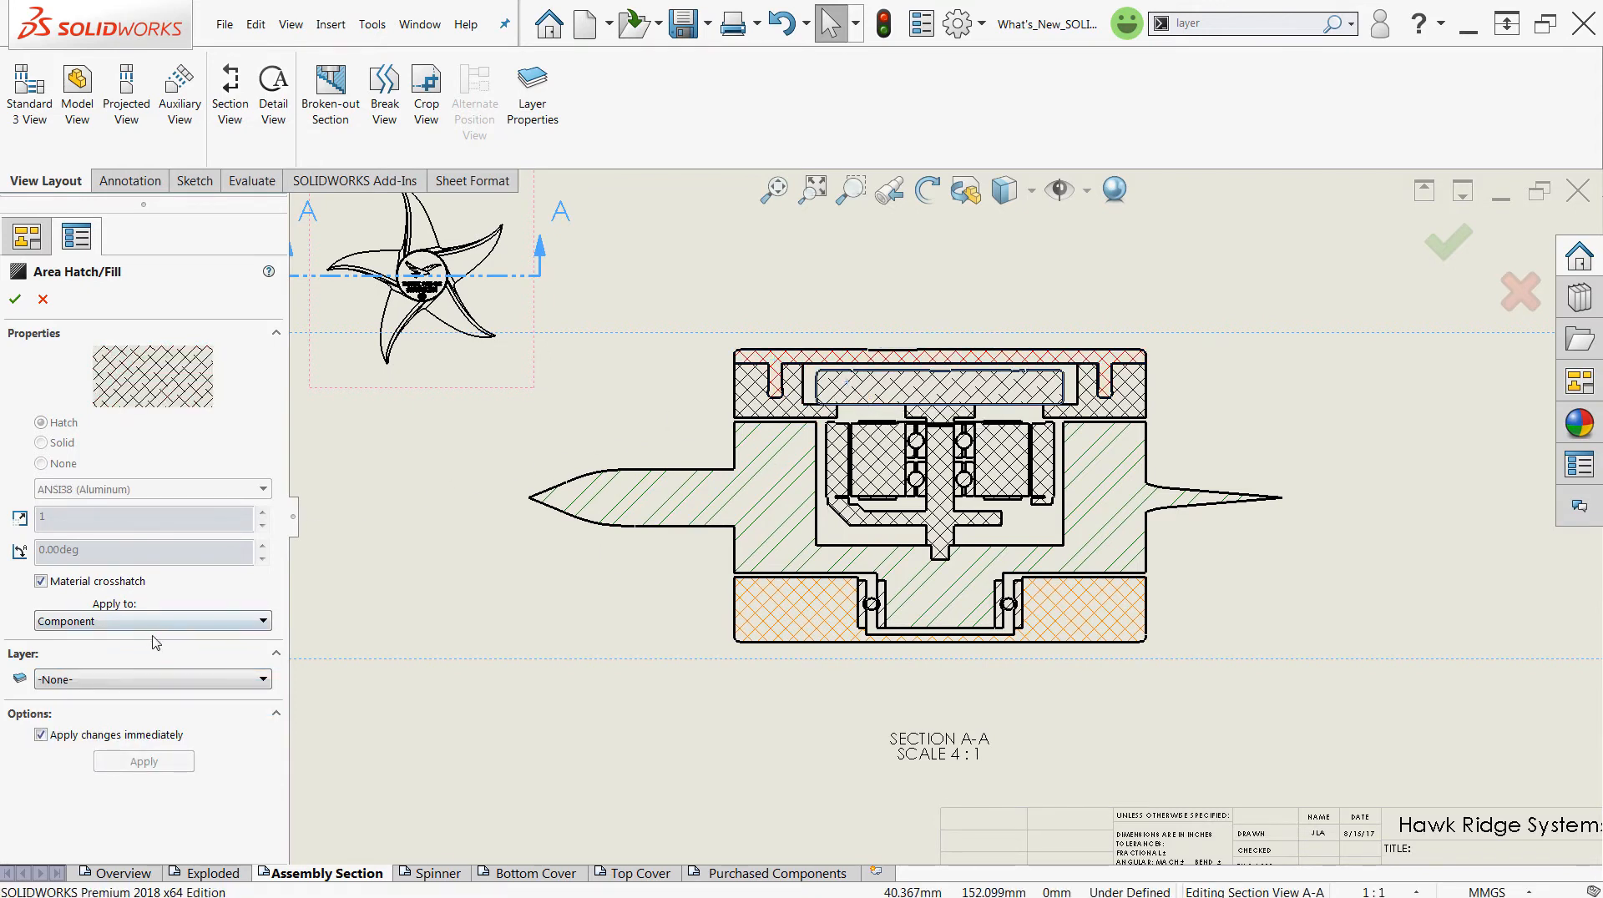
click(152, 678)
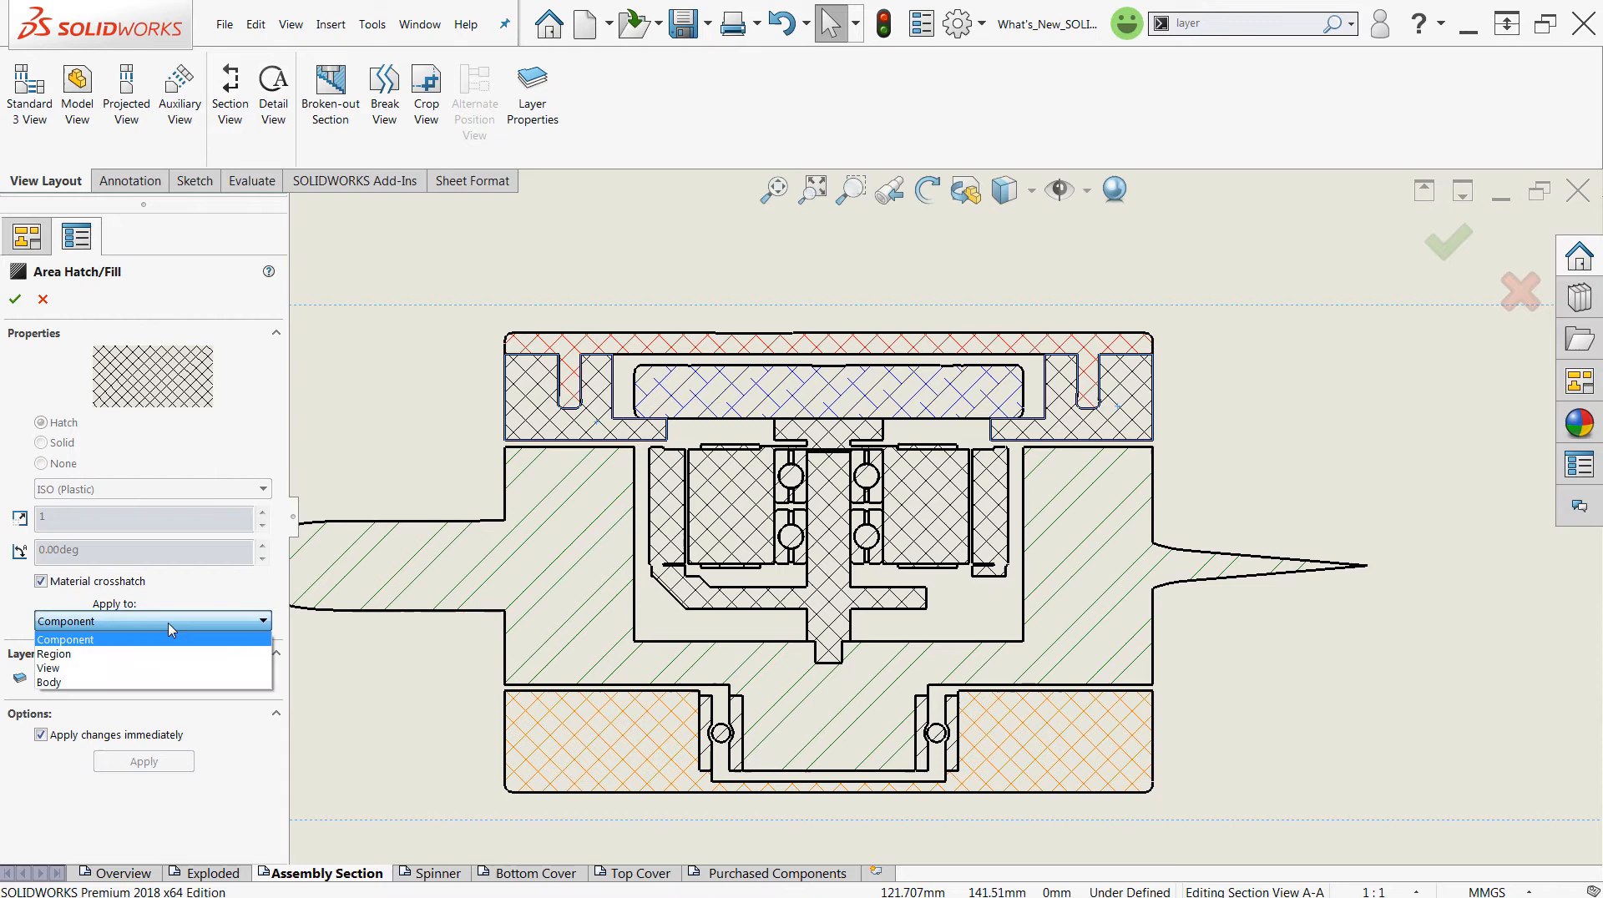
Step: Apply the housing hatch per Region on the Motor Assembly layer so it shows purple
click(56, 655)
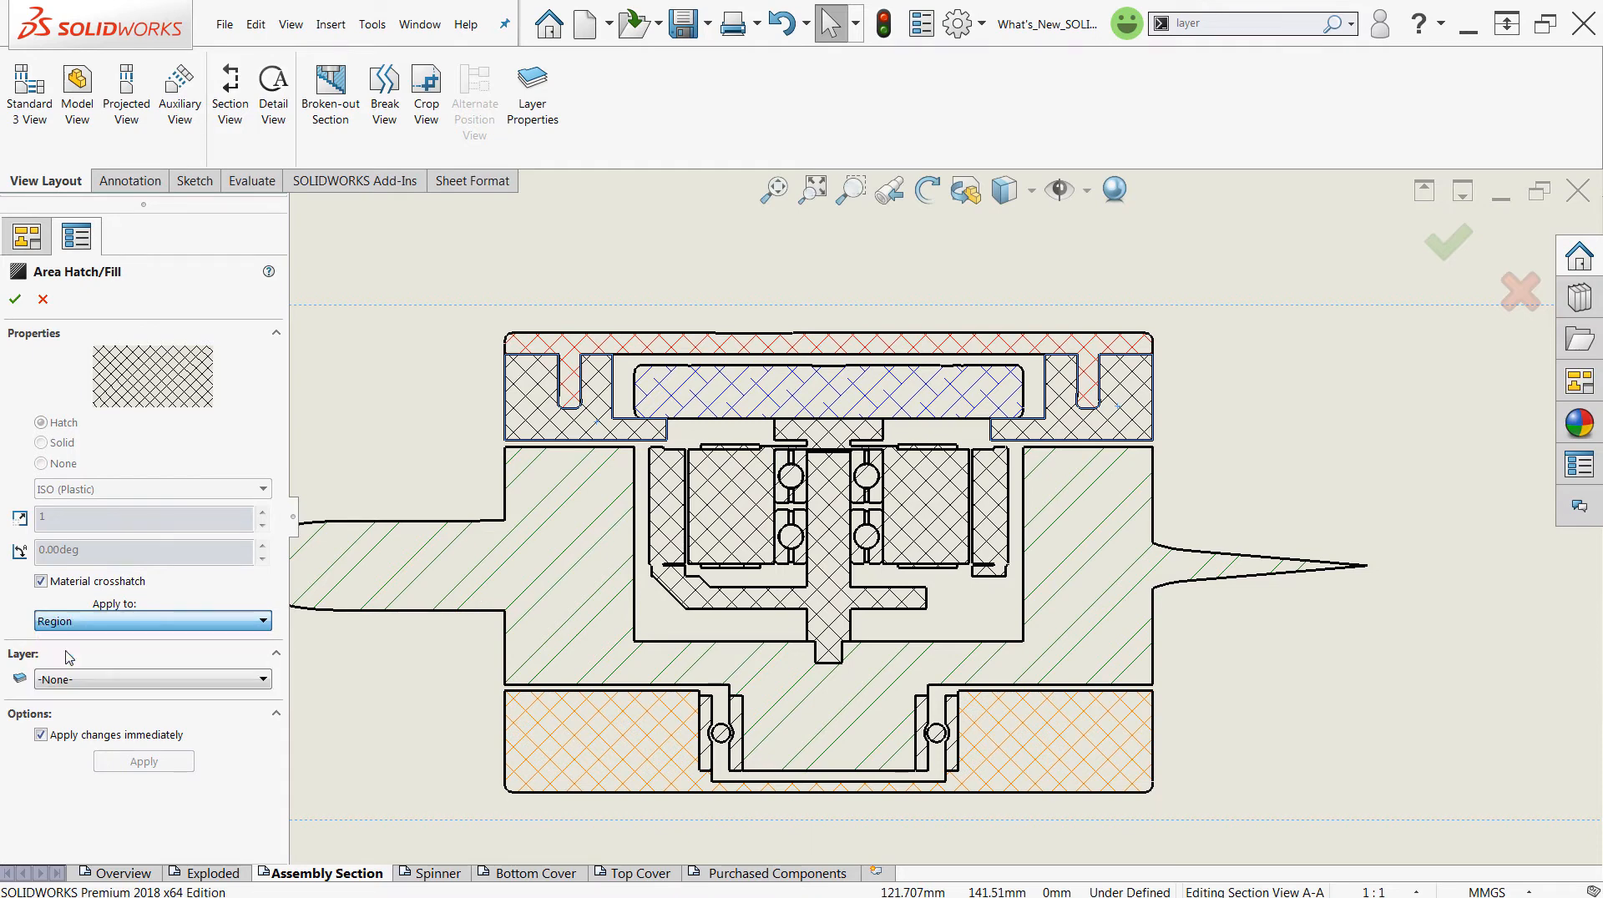
click(152, 678)
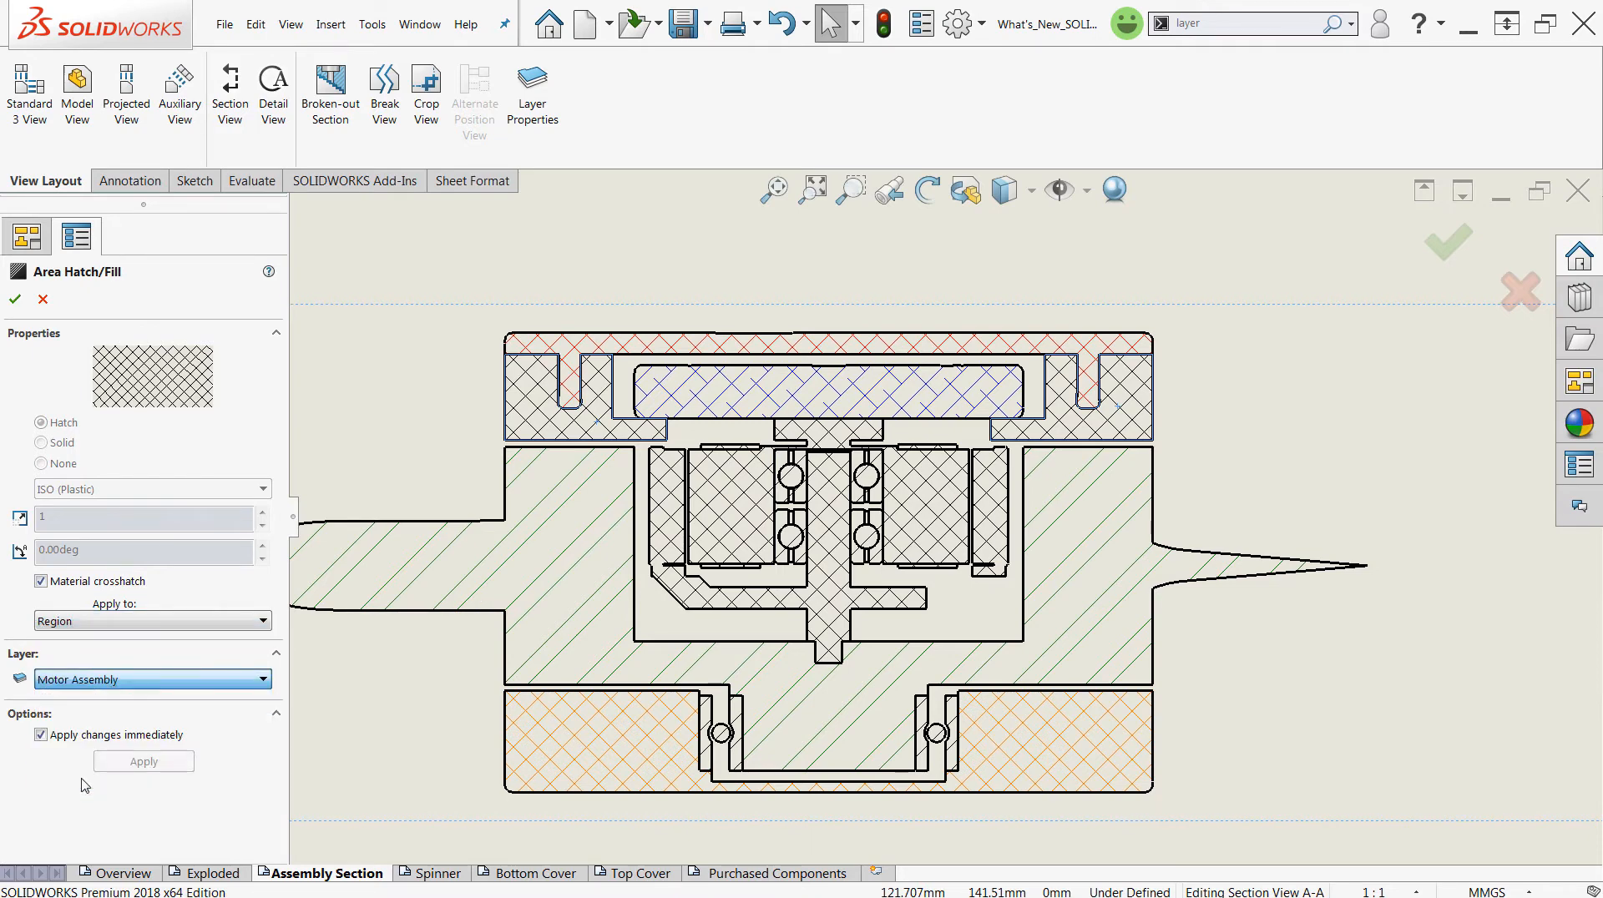
click(607, 431)
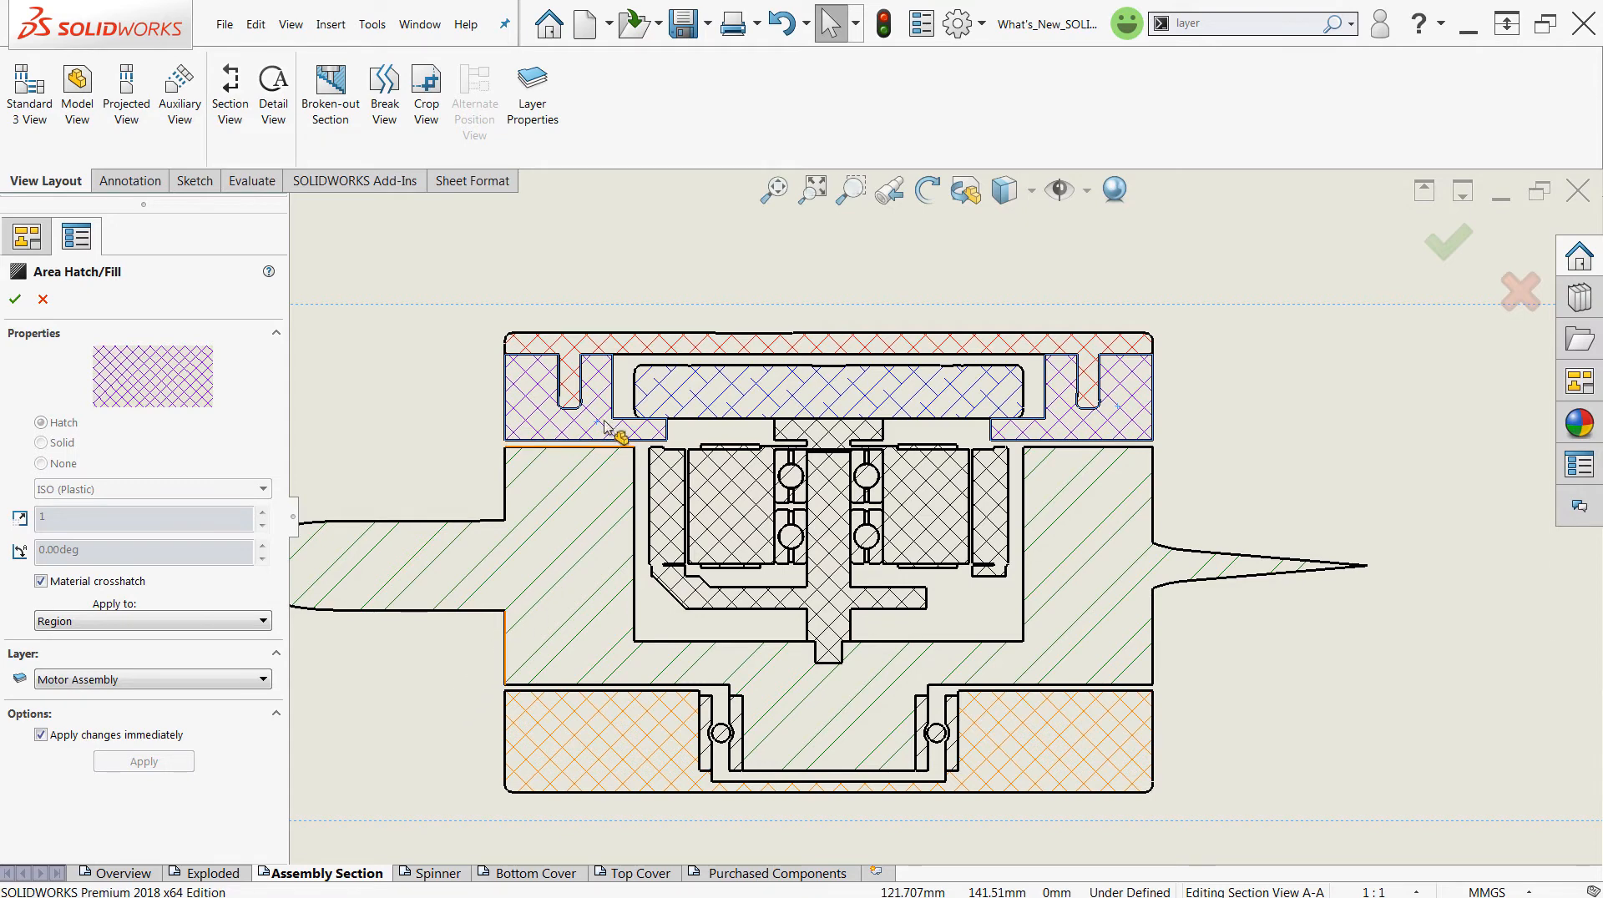
mouse_move(828, 603)
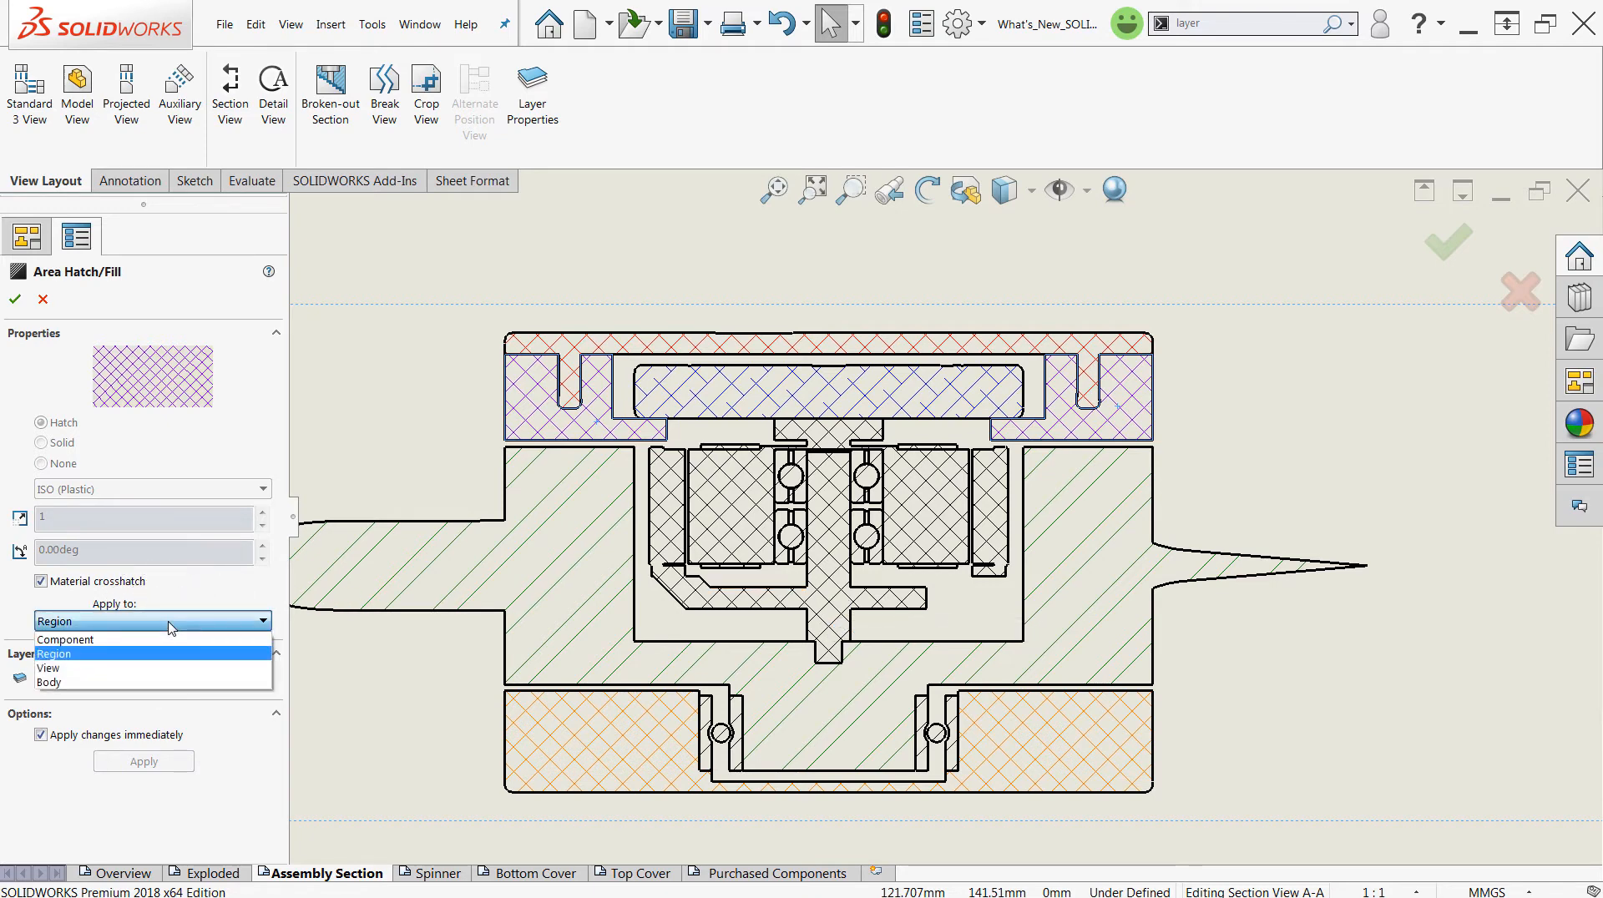
click(154, 653)
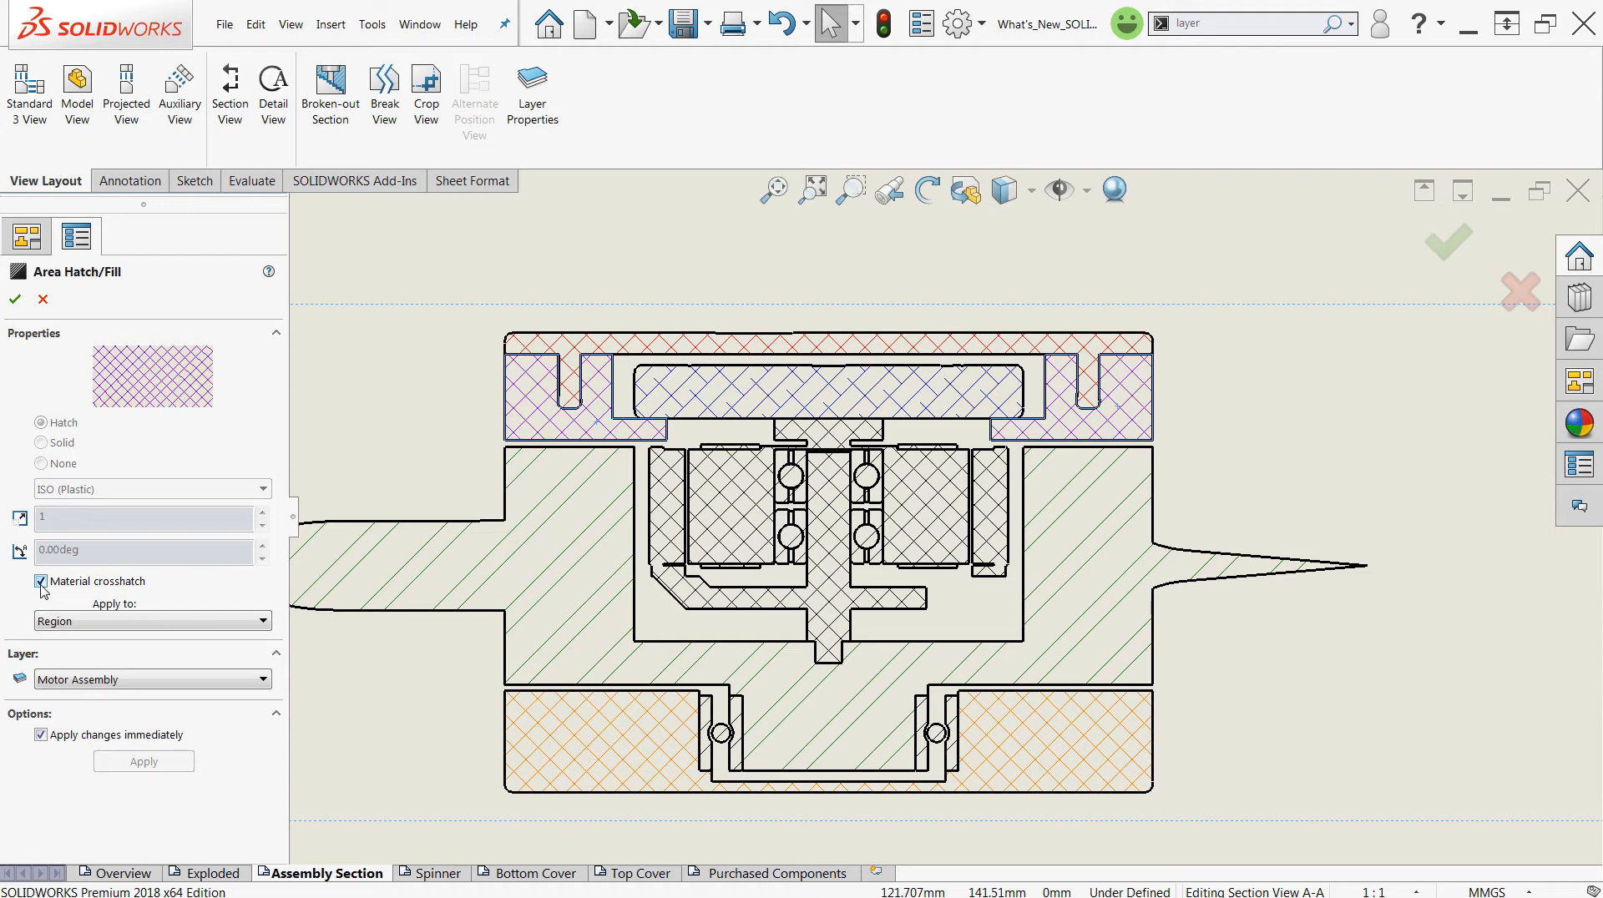
mouse_move(44, 660)
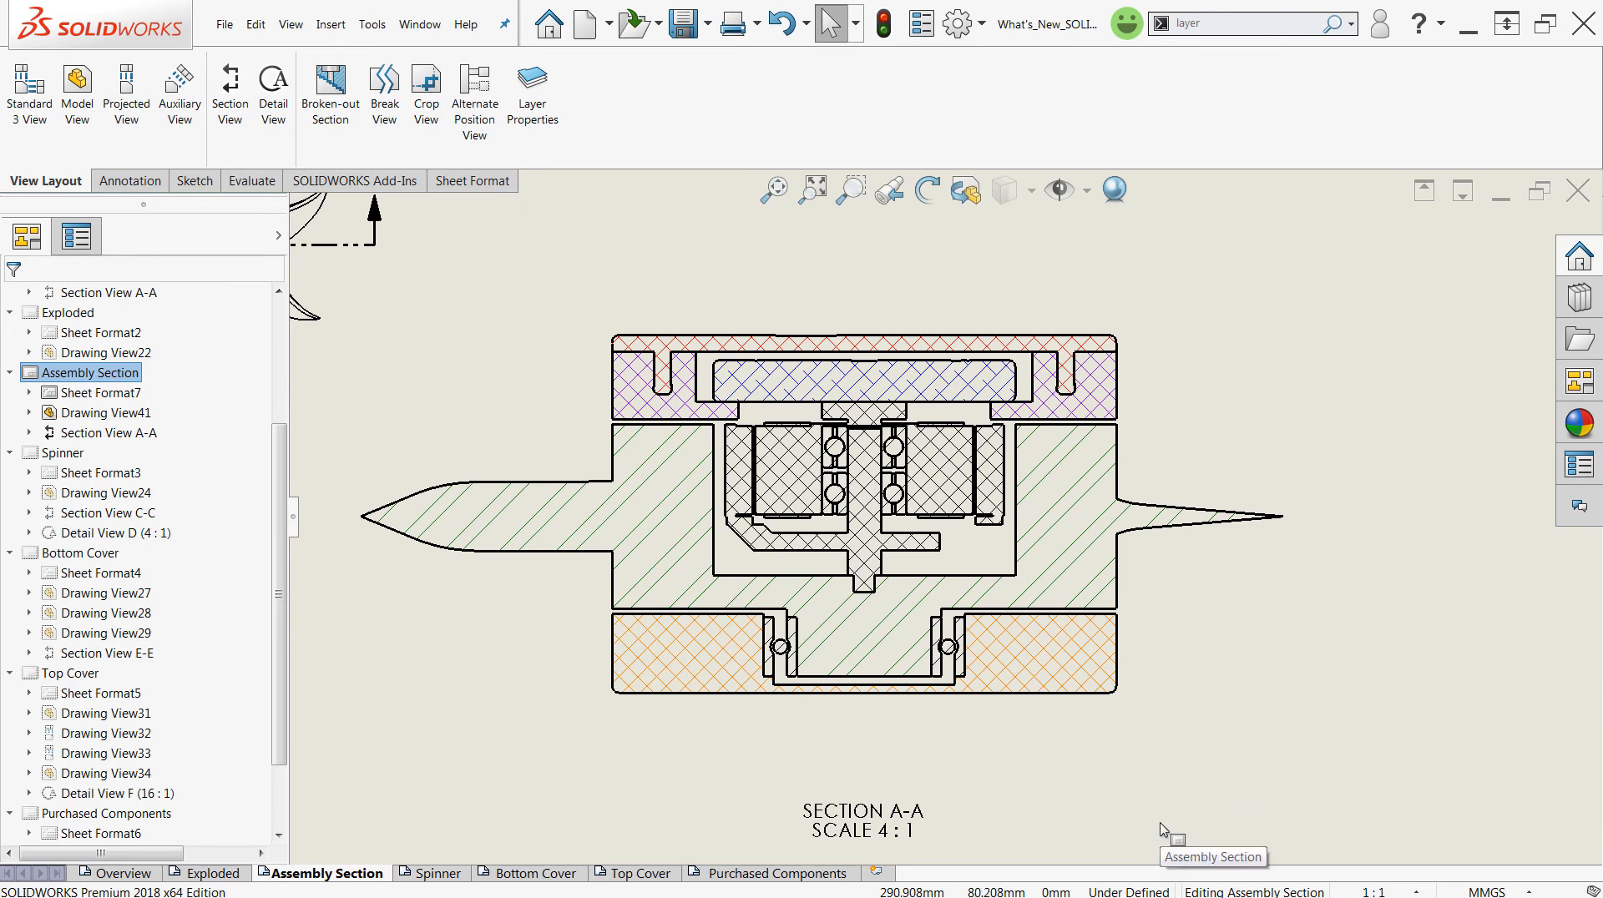
mouse_move(1170, 831)
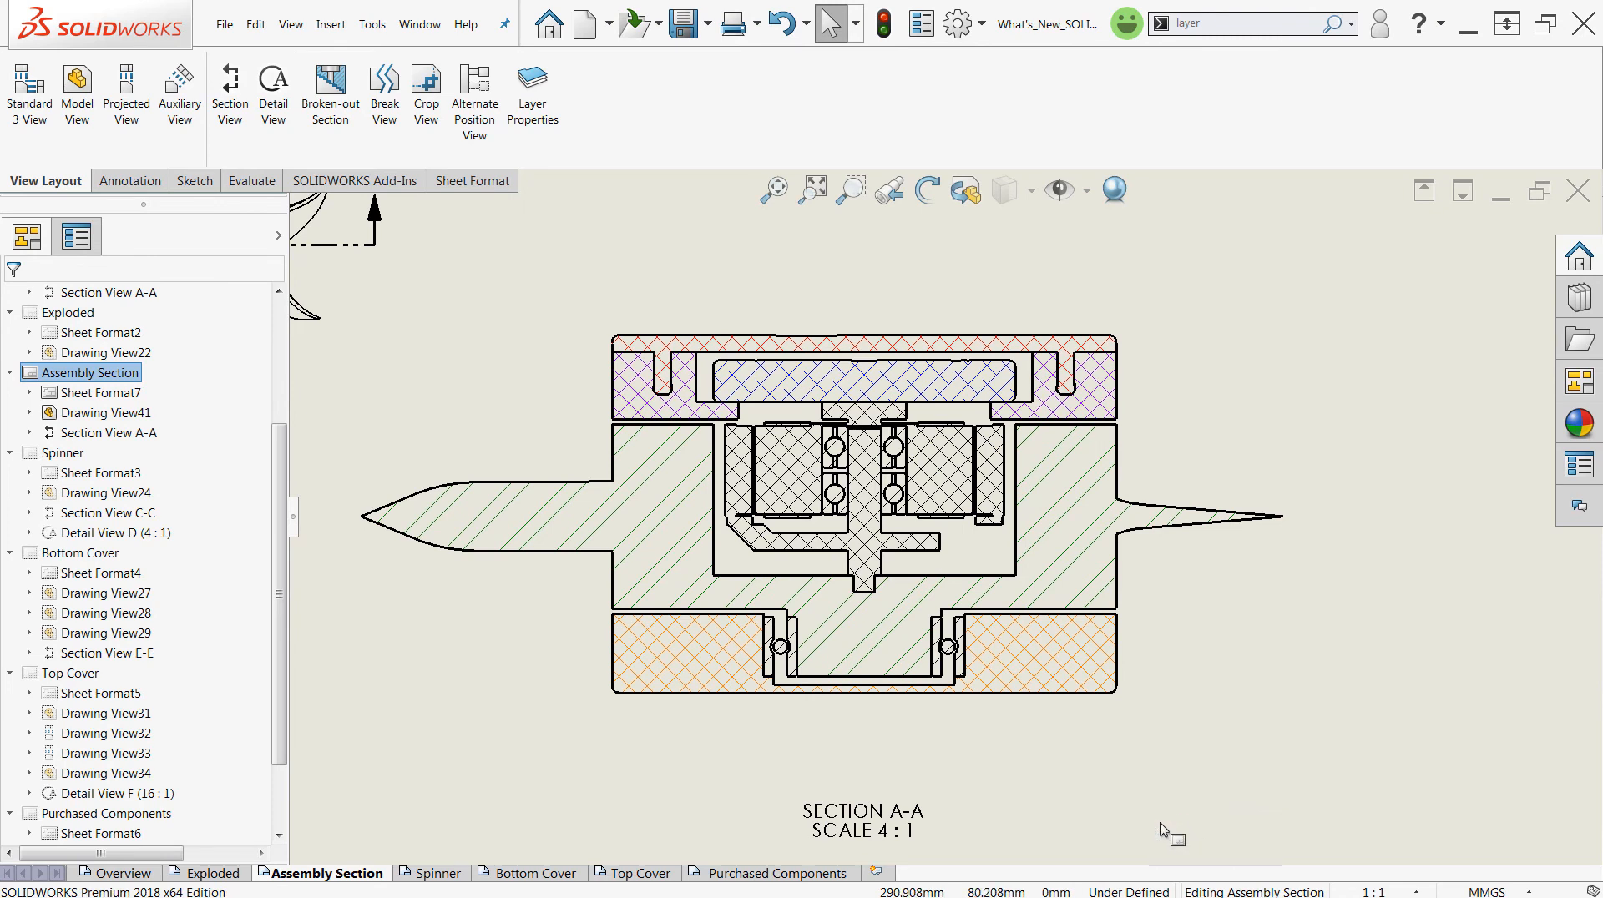